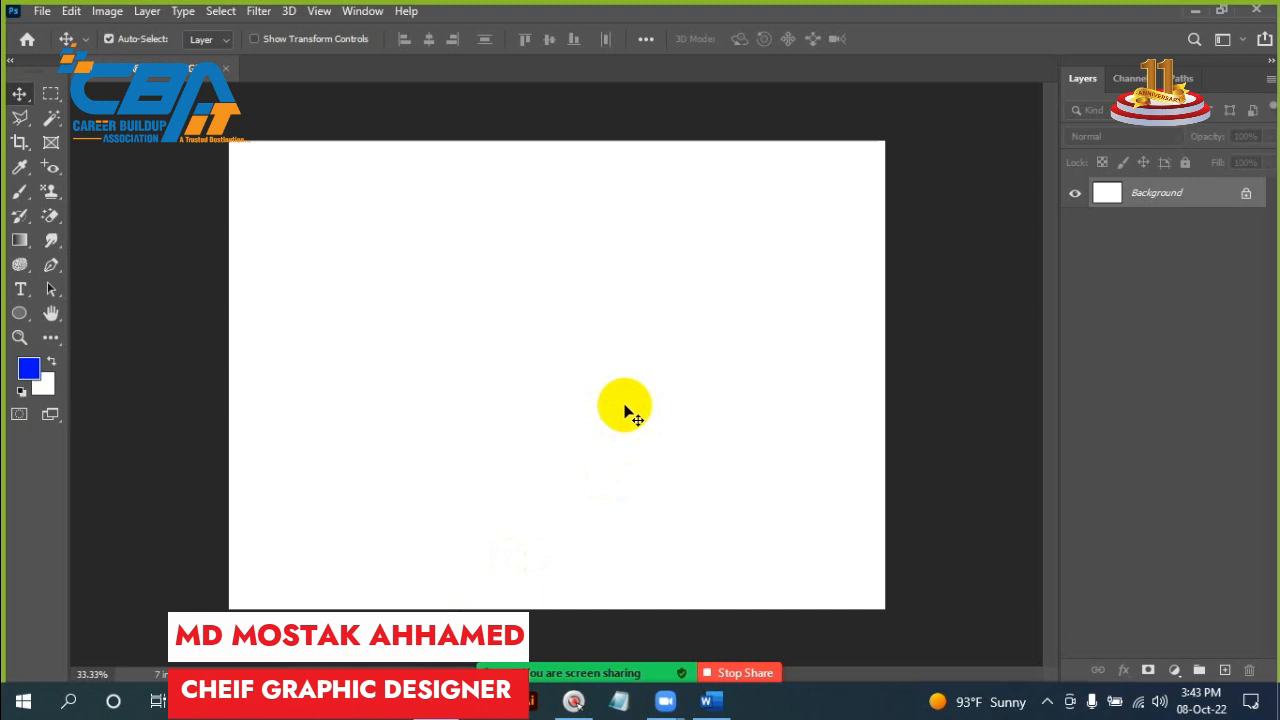
{"action": "mouse_move", "coordinate": [962, 195]}
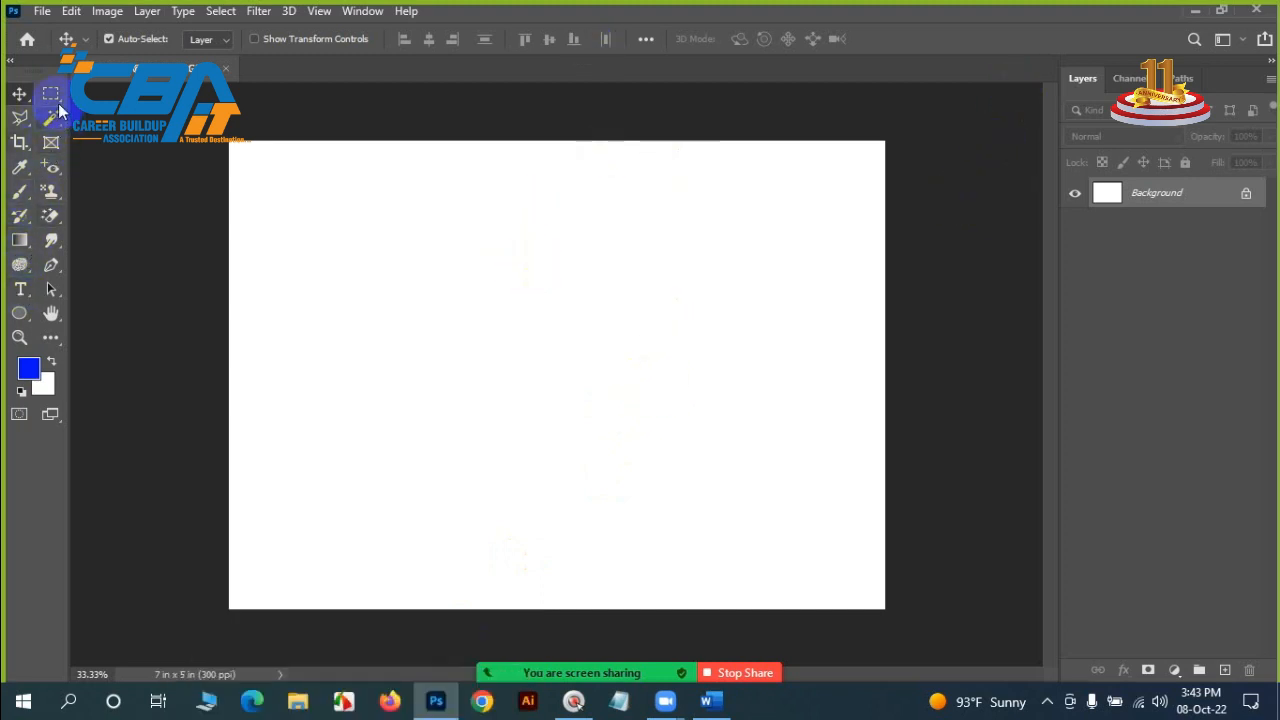
Select a horizontal band across the canvas middle and fill it with blue on a new layer.
{"action": "left_click", "coordinate": [50, 94]}
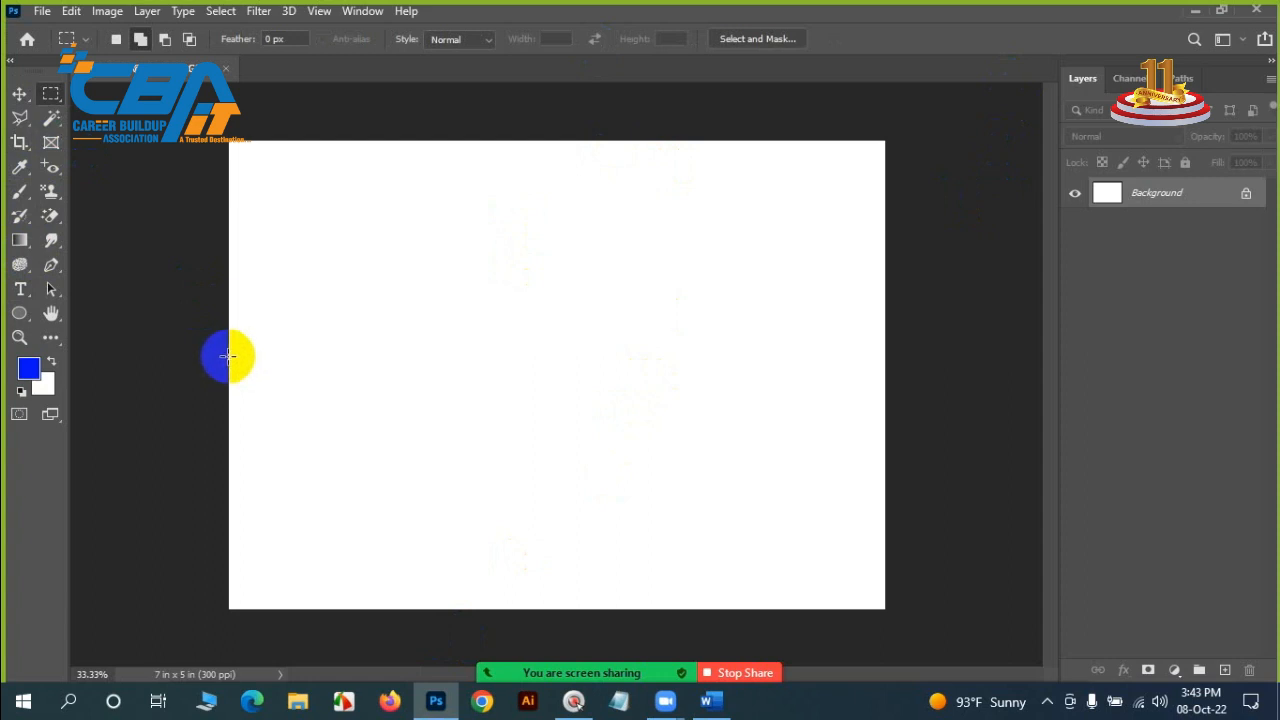
{"action": "left_click_drag", "start_coordinate": [229, 356], "coordinate": [885, 410]}
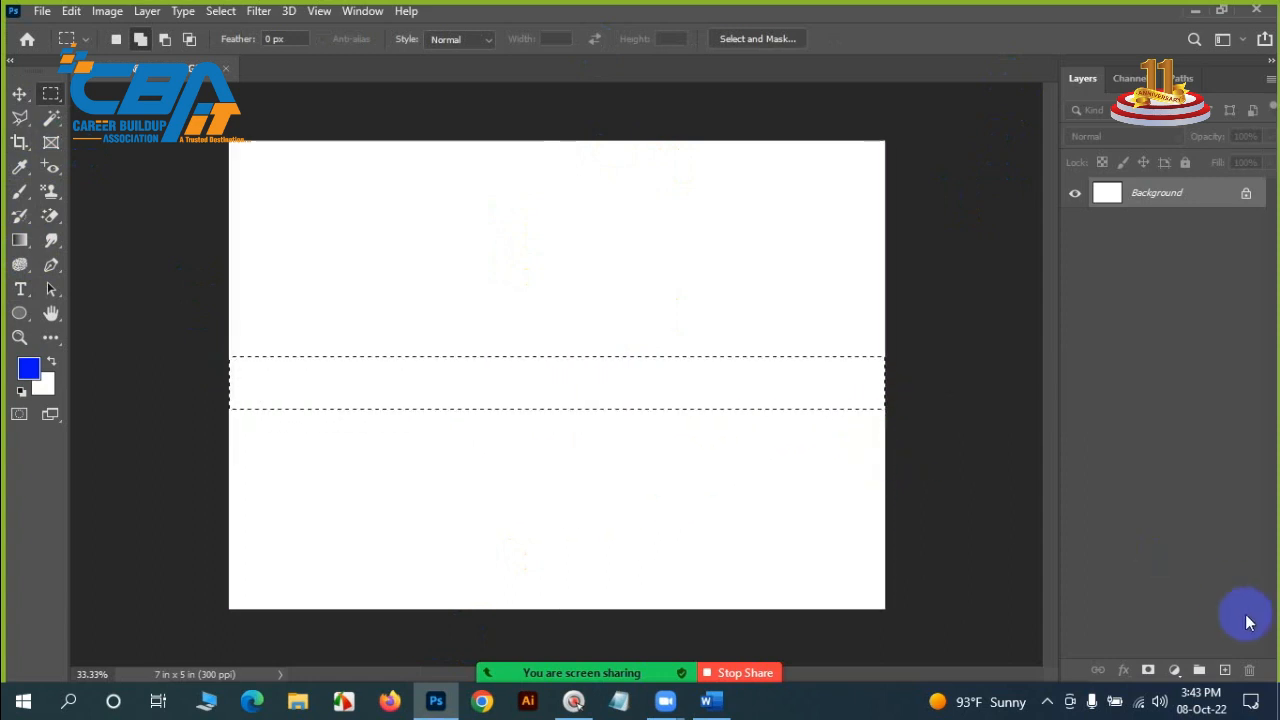
{"action": "left_click", "coordinate": [1197, 670]}
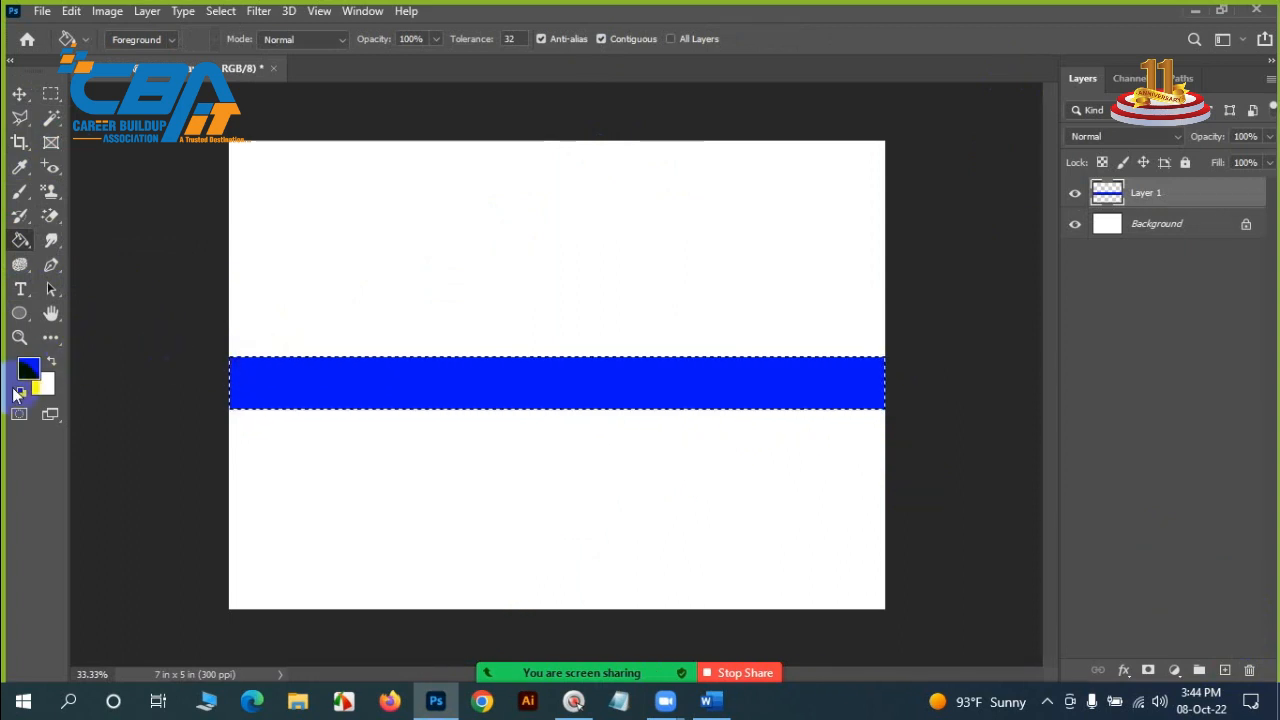
{"action": "mouse_move", "coordinate": [28, 370]}
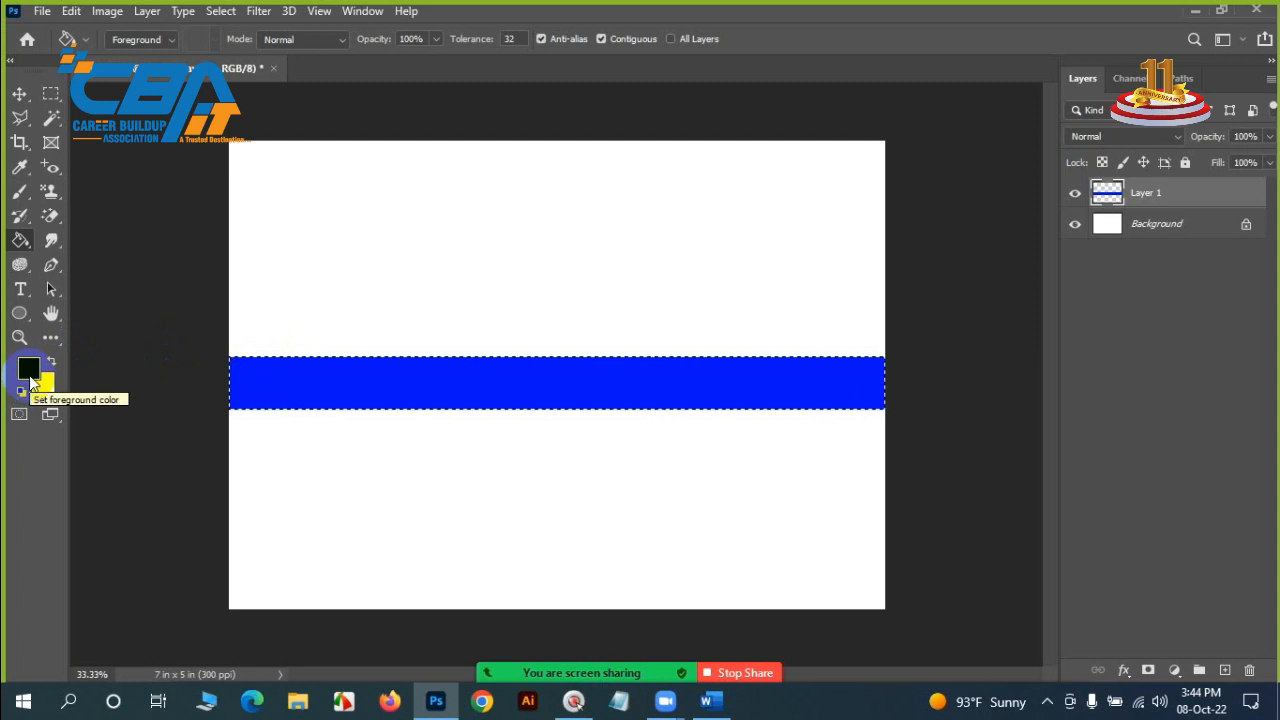
{"action": "left_click", "coordinate": [28, 368]}
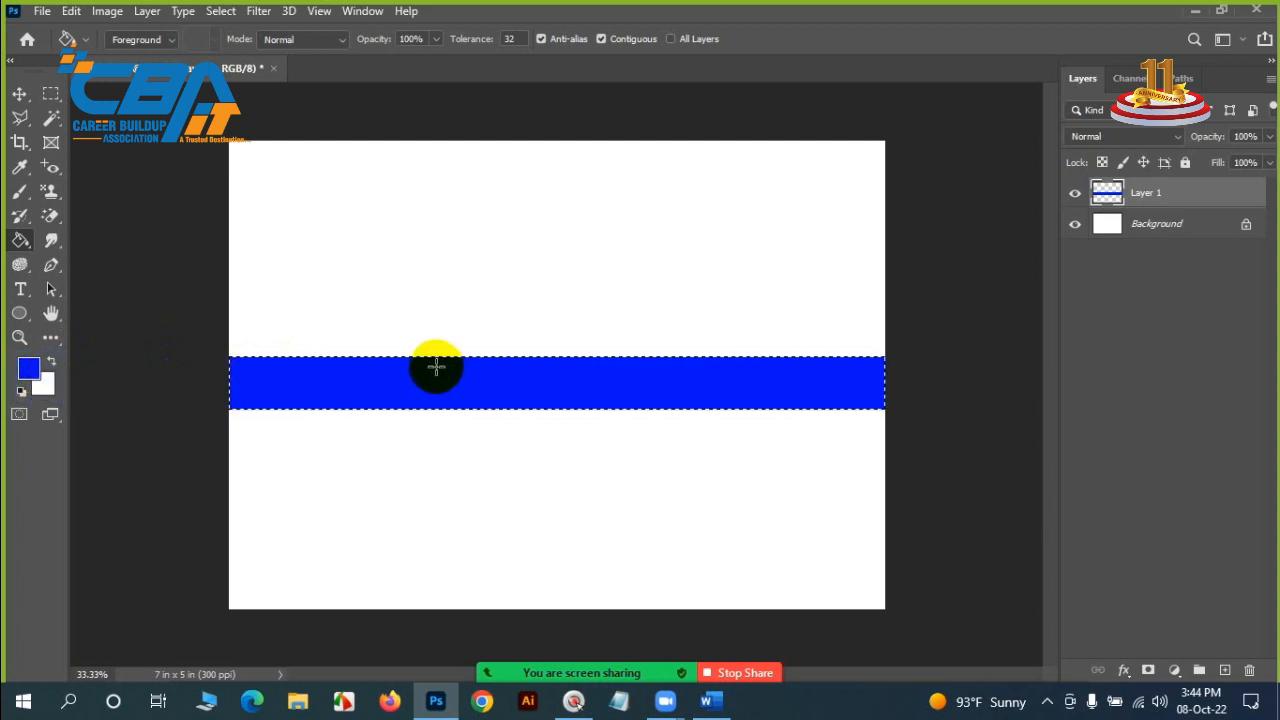
{"action": "mouse_move", "coordinate": [335, 372]}
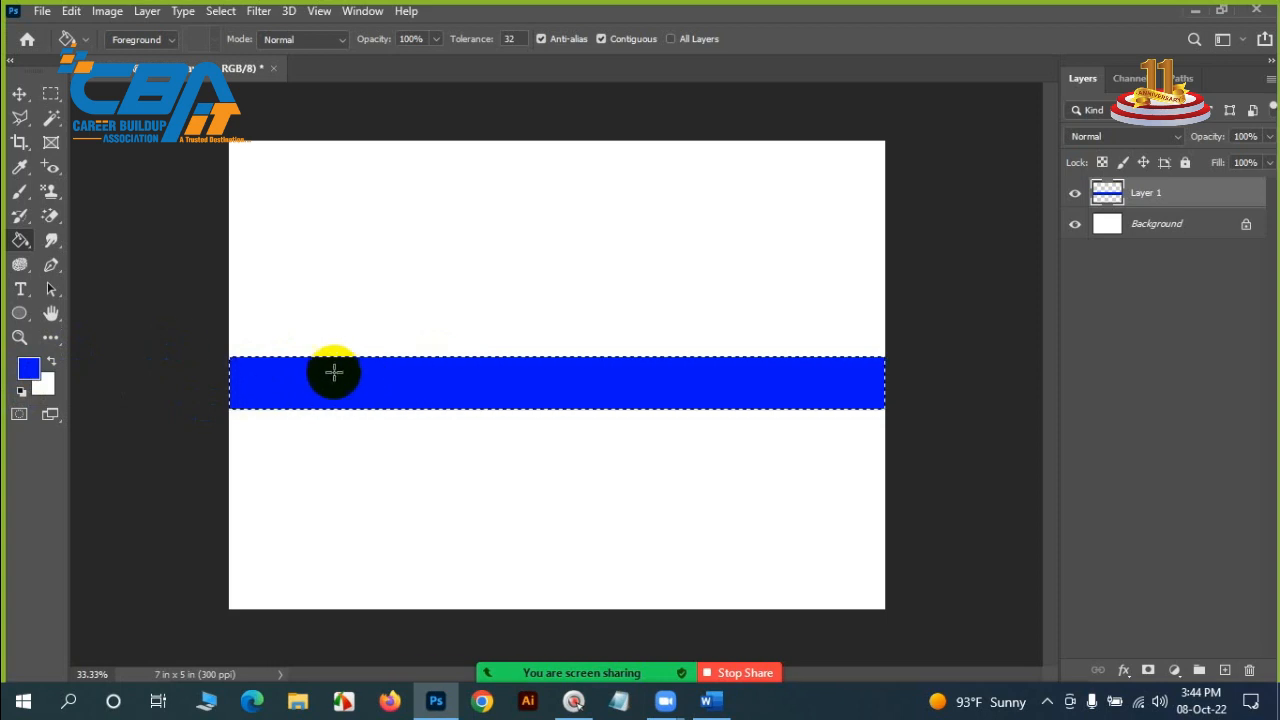
Deselect the blue band and delete it, leaving only the white background.
{"action": "left_click", "coordinate": [20, 93]}
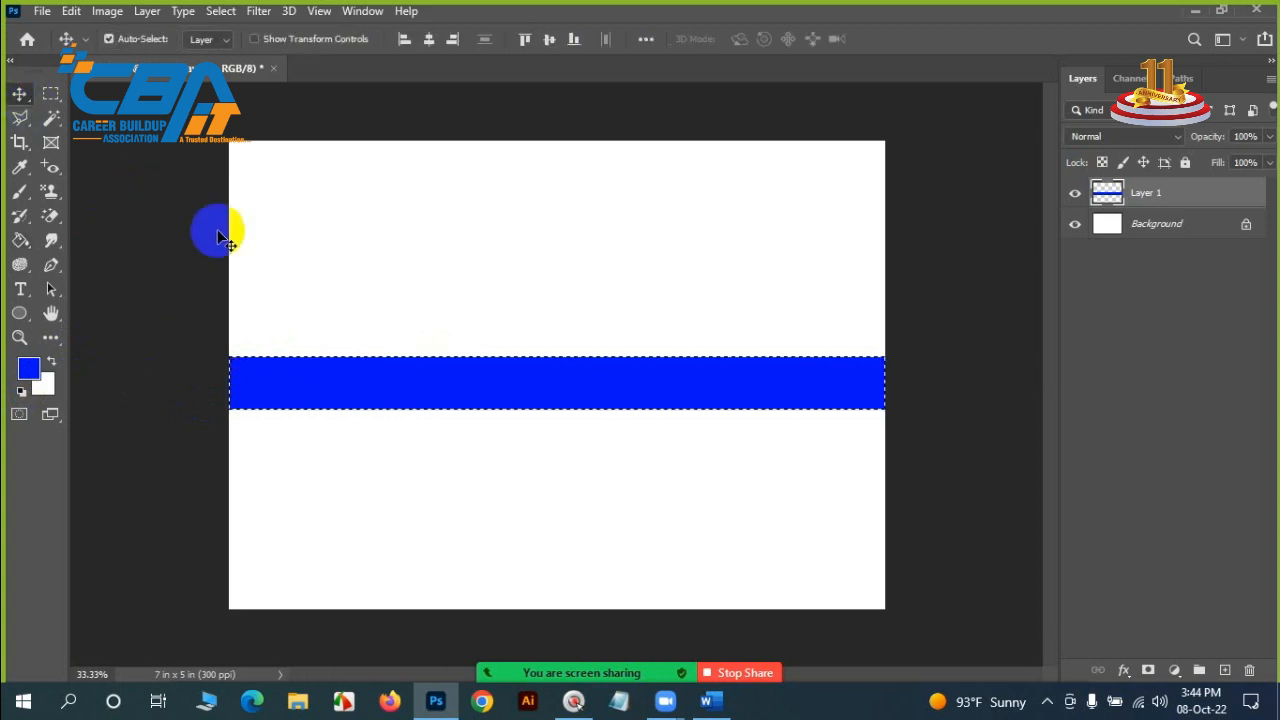
{"action": "key", "text": "ctrl+d"}
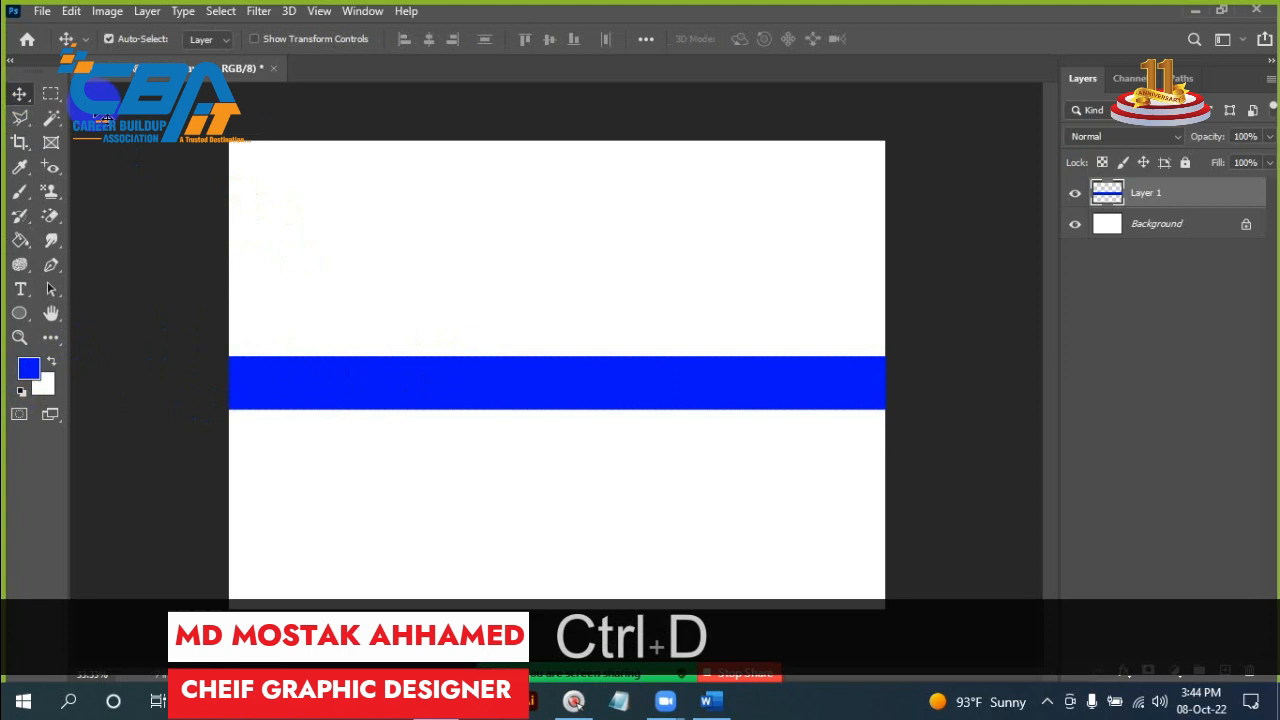
{"action": "key", "text": "ctrl+d"}
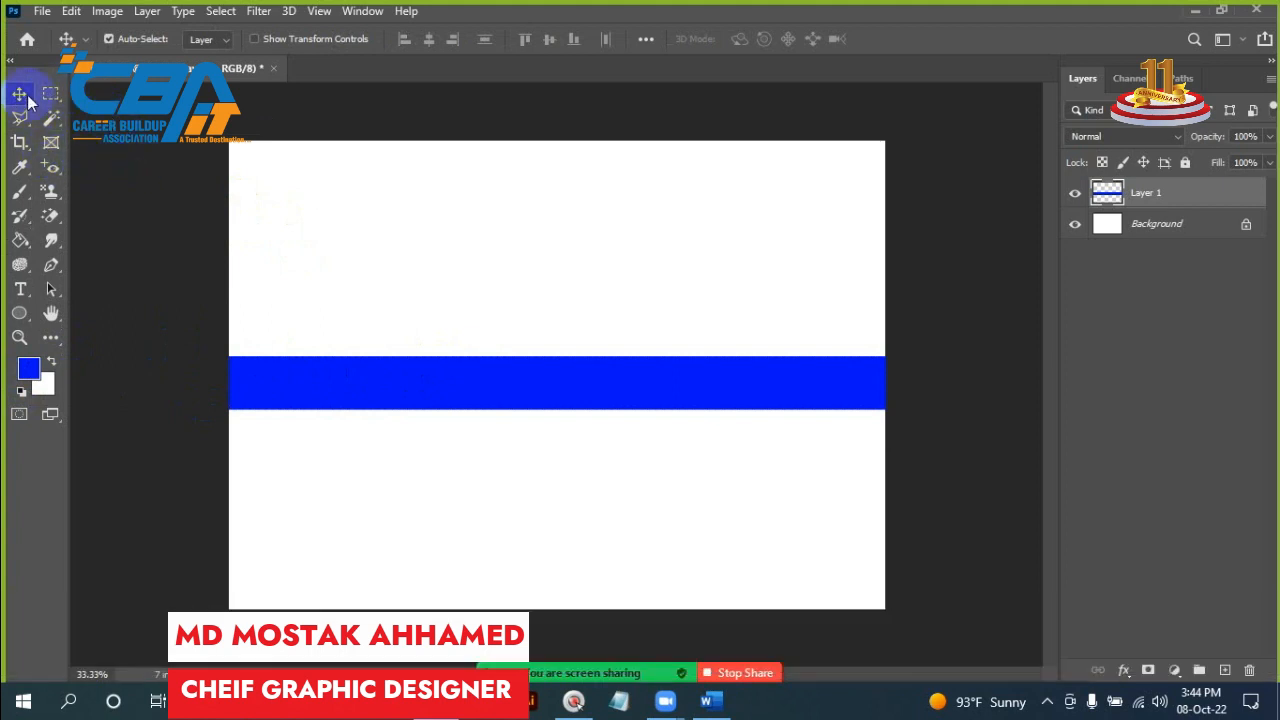
{"action": "mouse_move", "coordinate": [27, 93]}
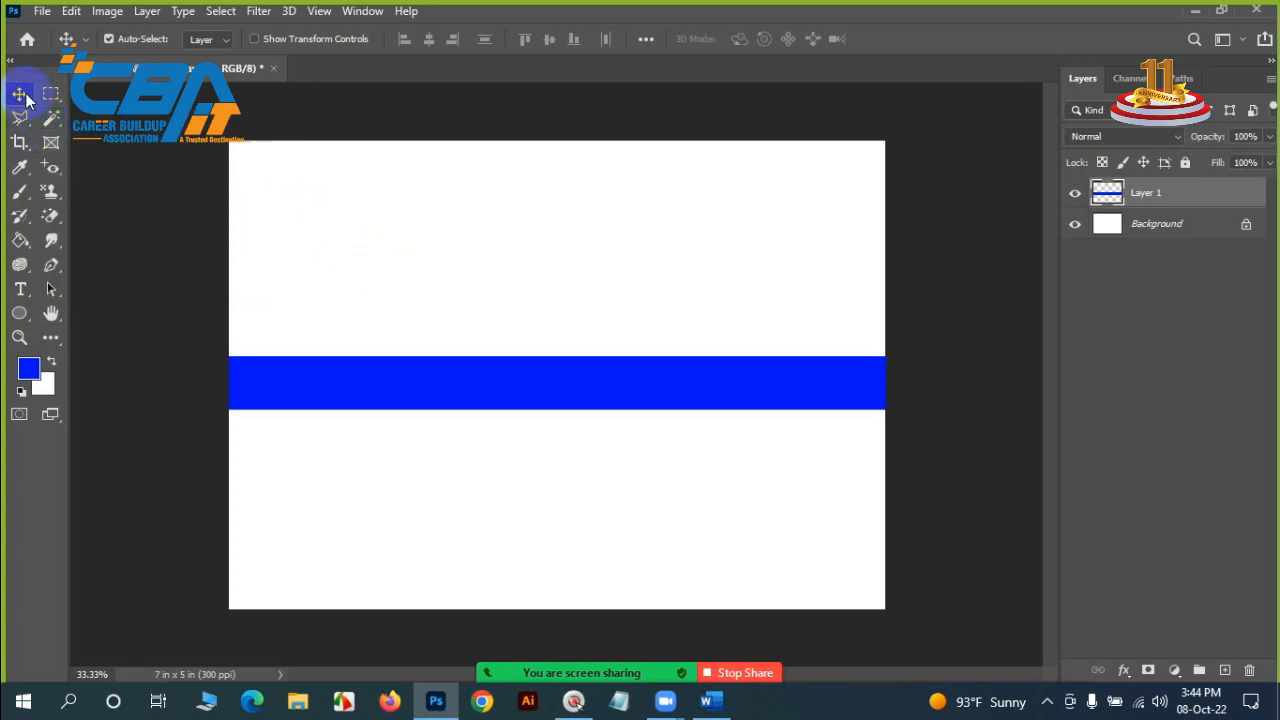
{"action": "key", "text": "Backspace"}
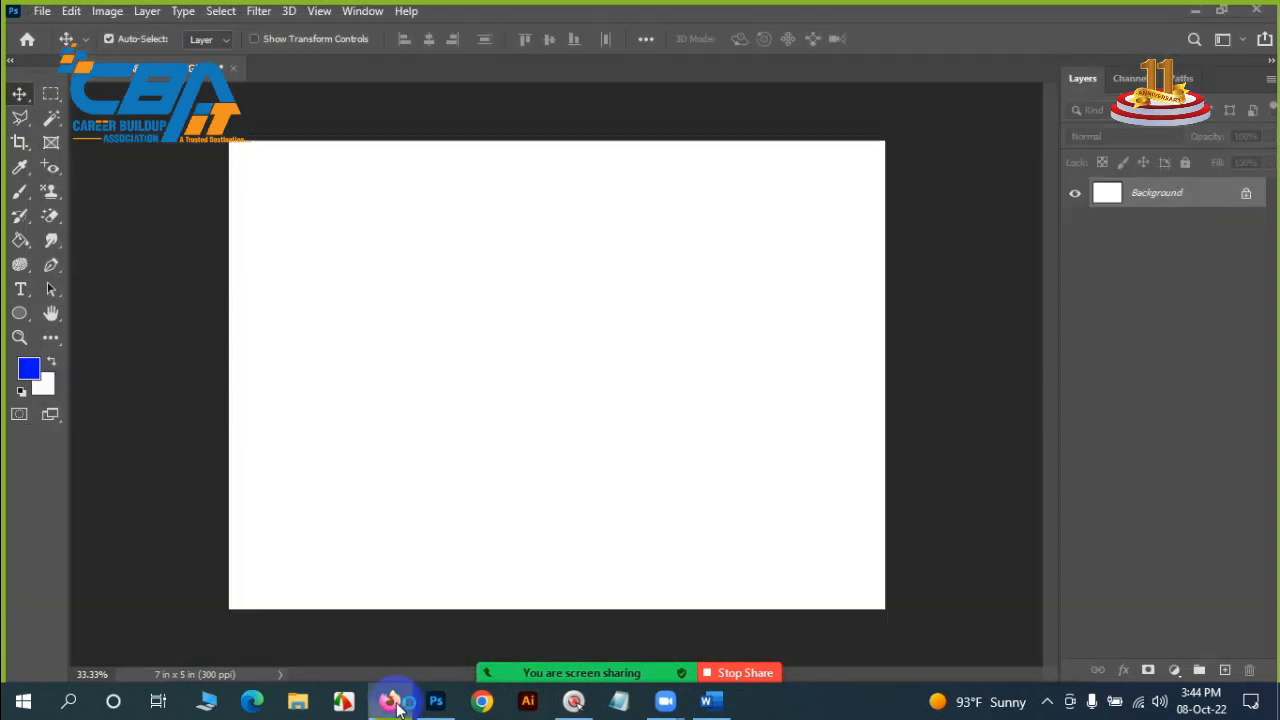
Open USB Drive (J:) in File Explorer and select the depositphotos casual man JPG.
{"action": "left_click", "coordinate": [390, 700]}
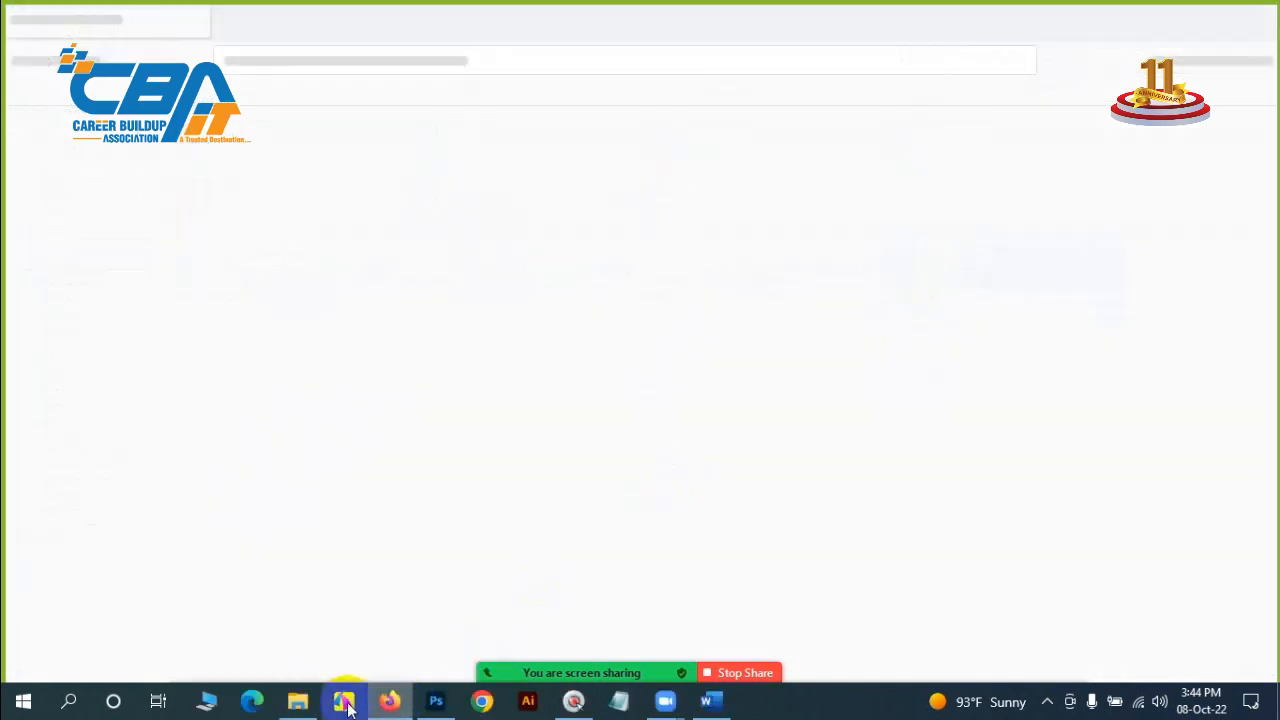
{"action": "left_click", "coordinate": [297, 700]}
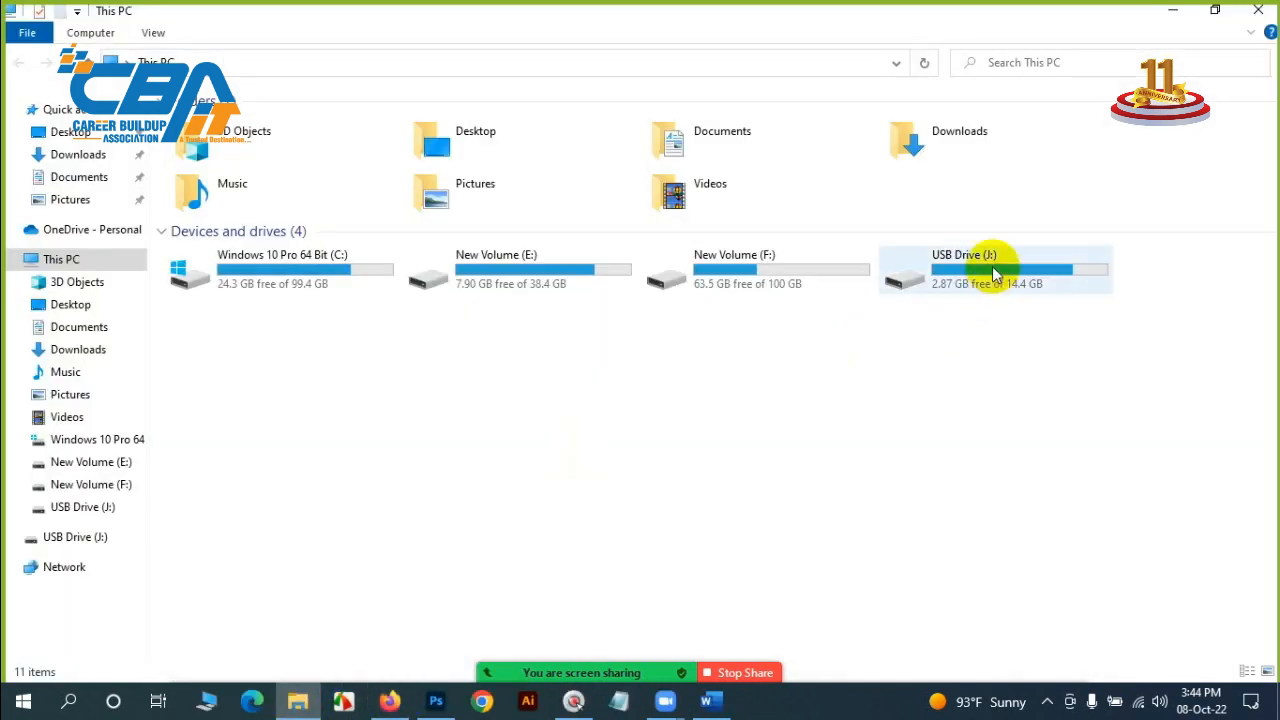
{"action": "double_click", "coordinate": [995, 270]}
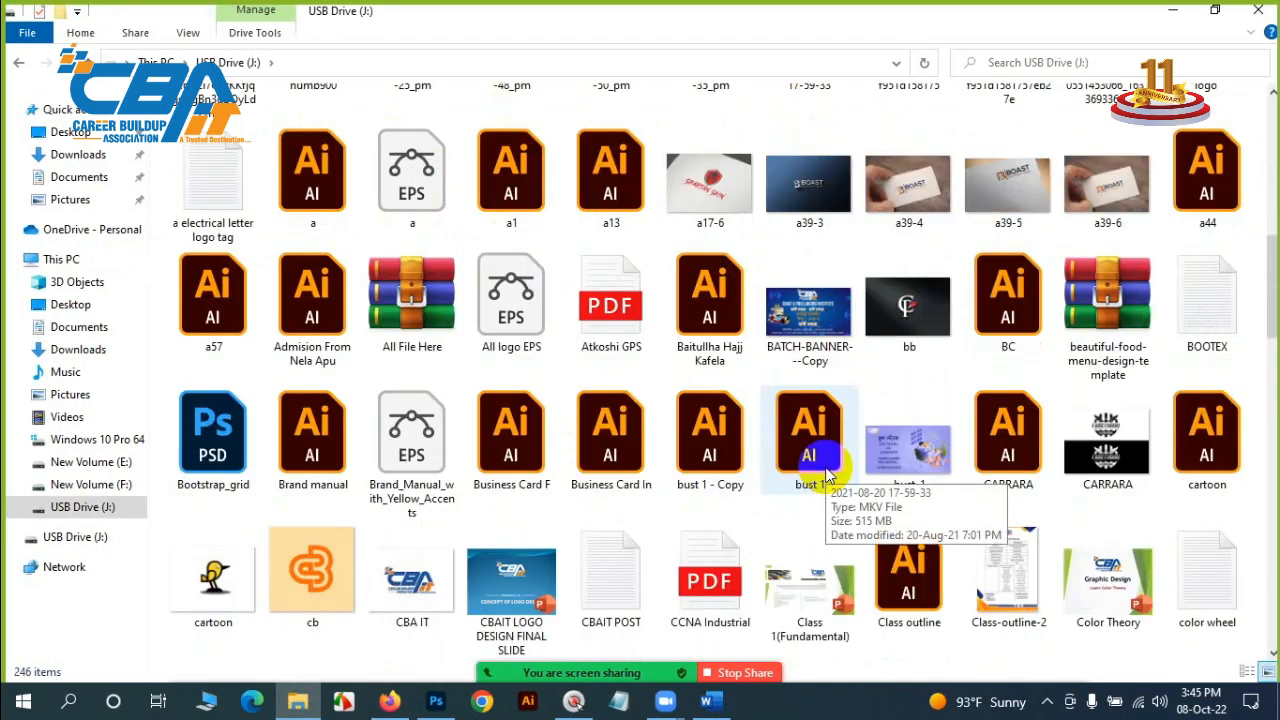
{"action": "scroll", "scroll_direction": "down", "scroll_amount": 3}
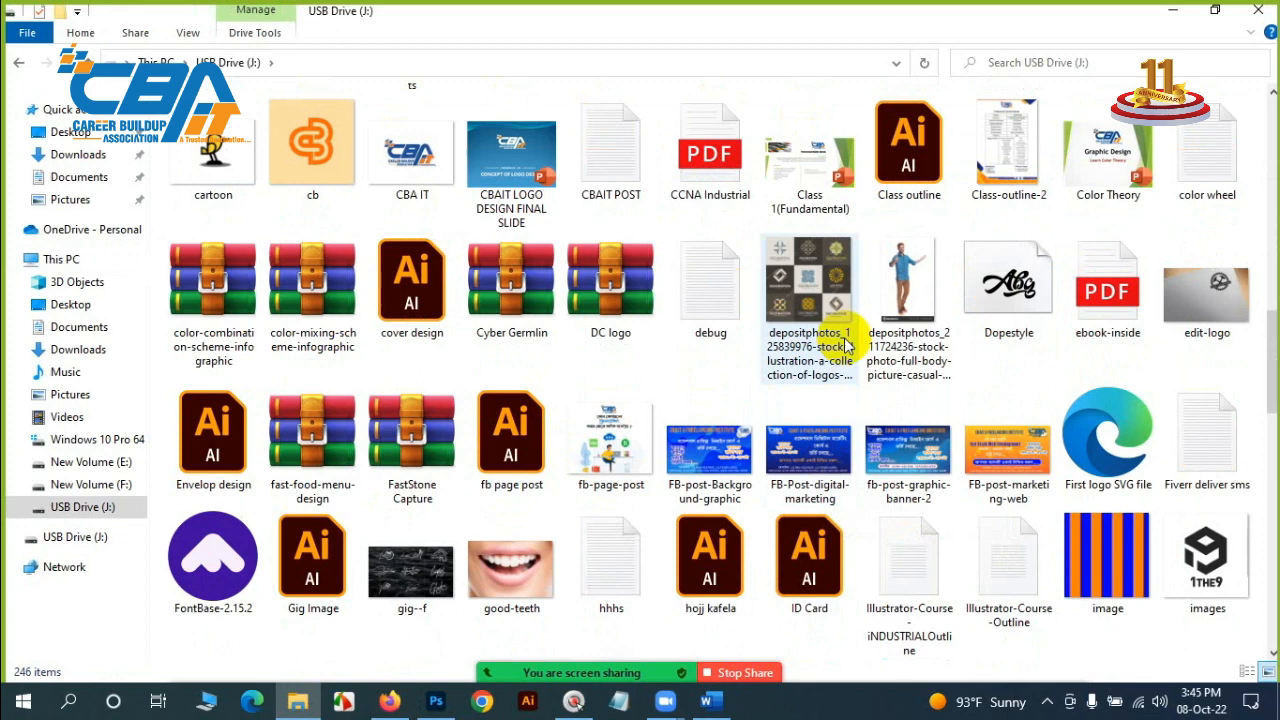
{"action": "left_click", "coordinate": [908, 278]}
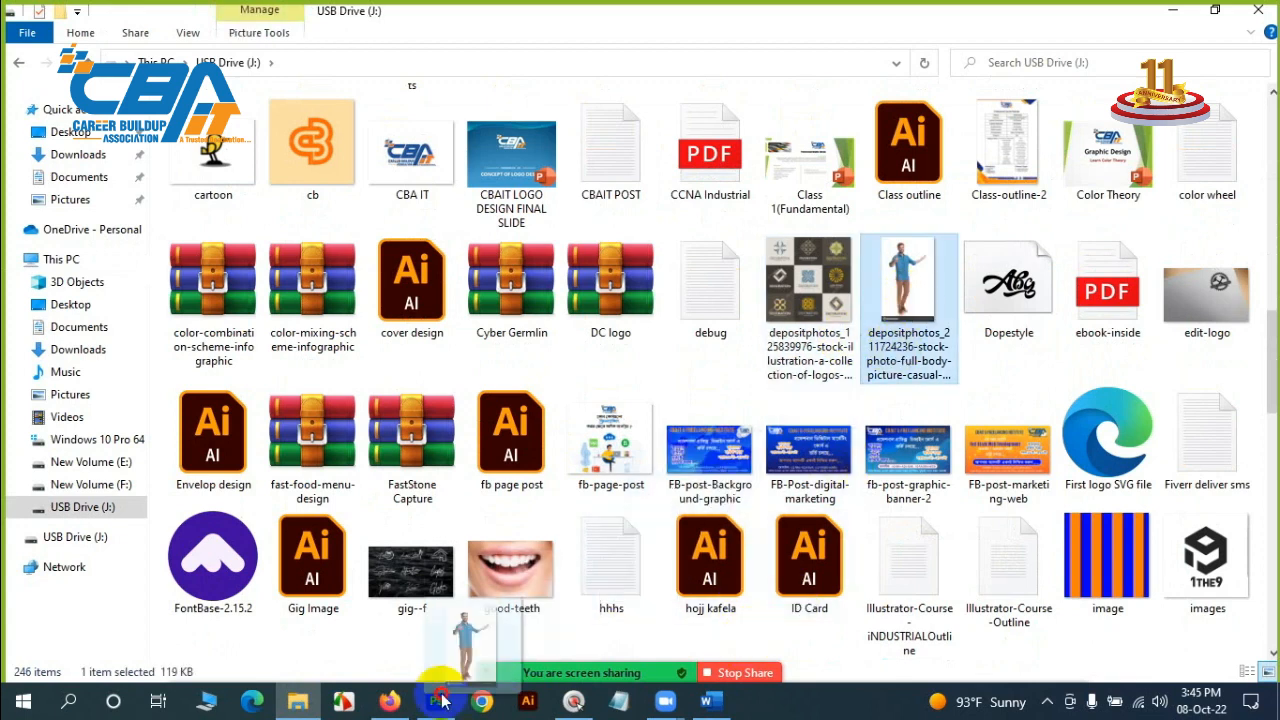
Open the casual man photo in Photoshop, zoom in, and duplicate it to Layer 1.
{"action": "left_click", "coordinate": [435, 700]}
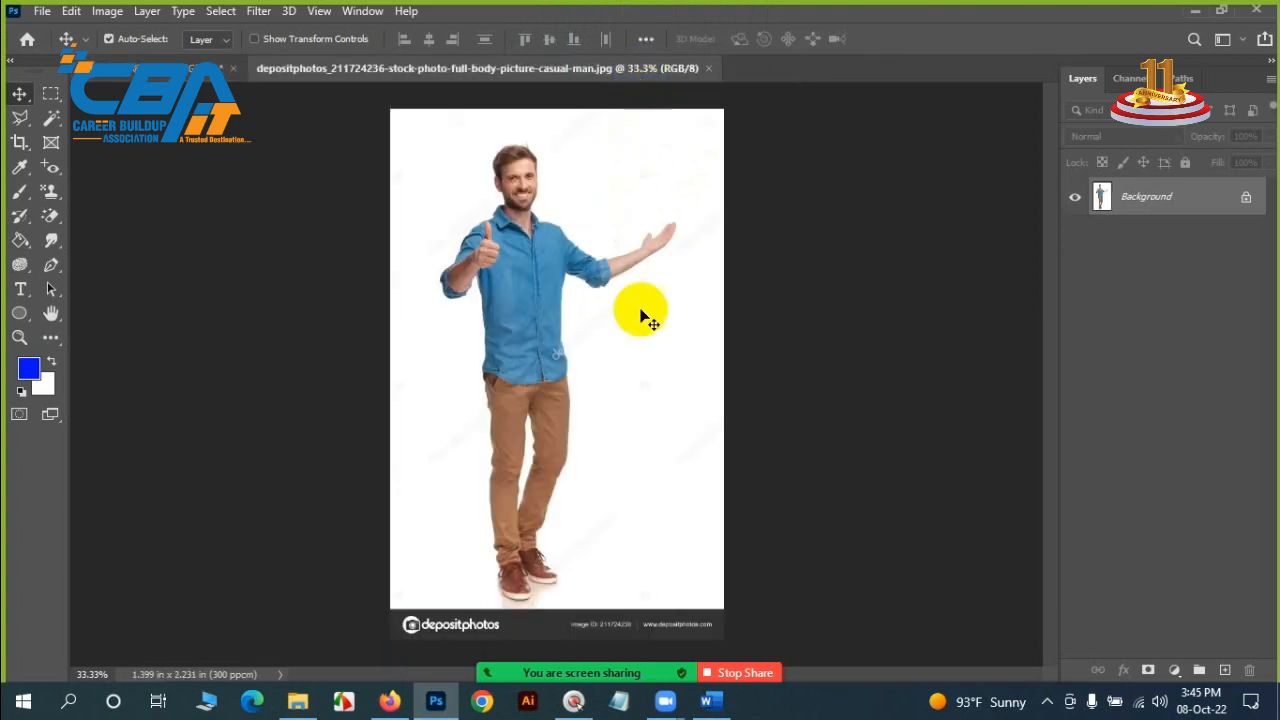
{"action": "key", "text": "ctrl+space"}
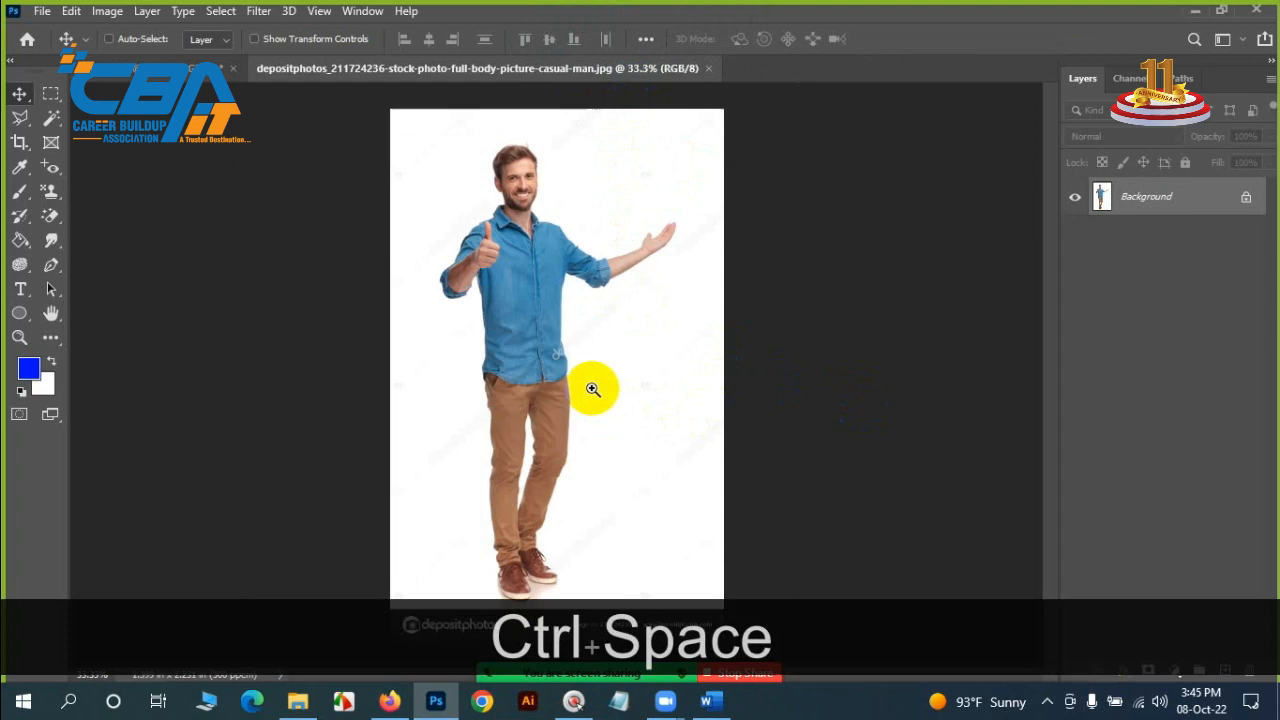
{"action": "left_click", "coordinate": [591, 388]}
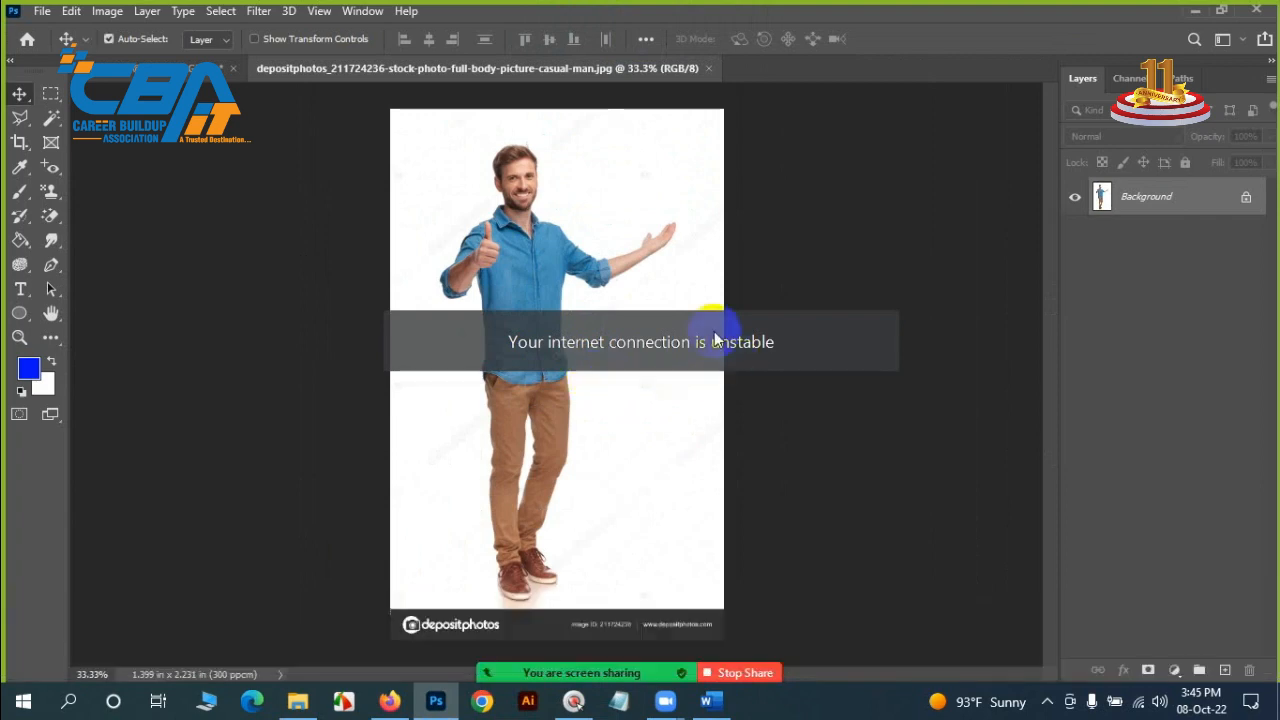
{"action": "key", "text": "ctrl+space"}
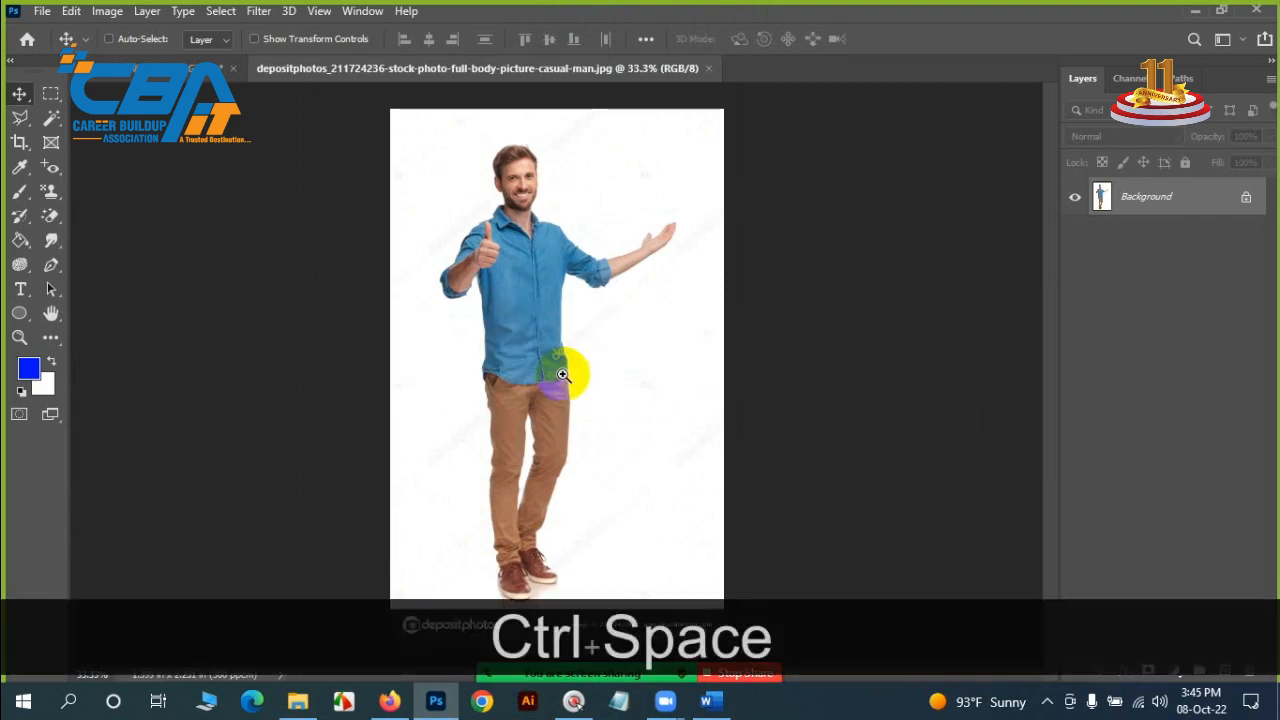
{"action": "left_click", "coordinate": [562, 375]}
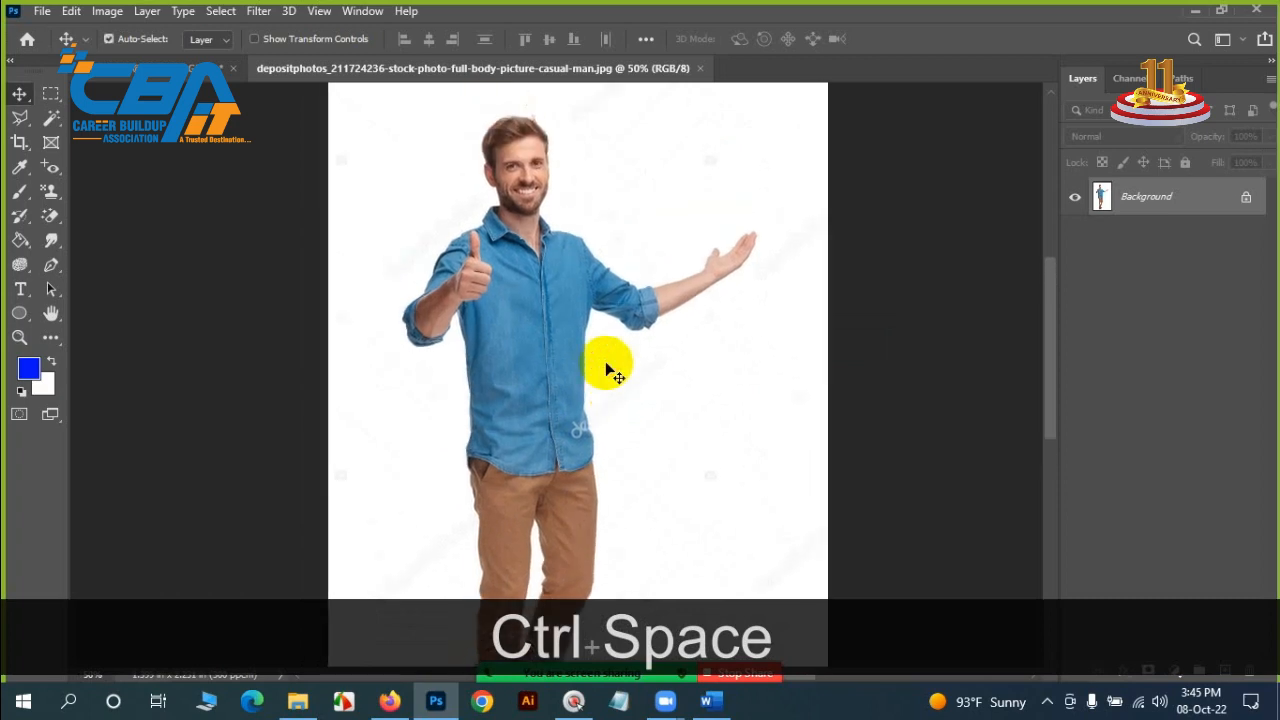
{"action": "key", "text": "ctrl+j"}
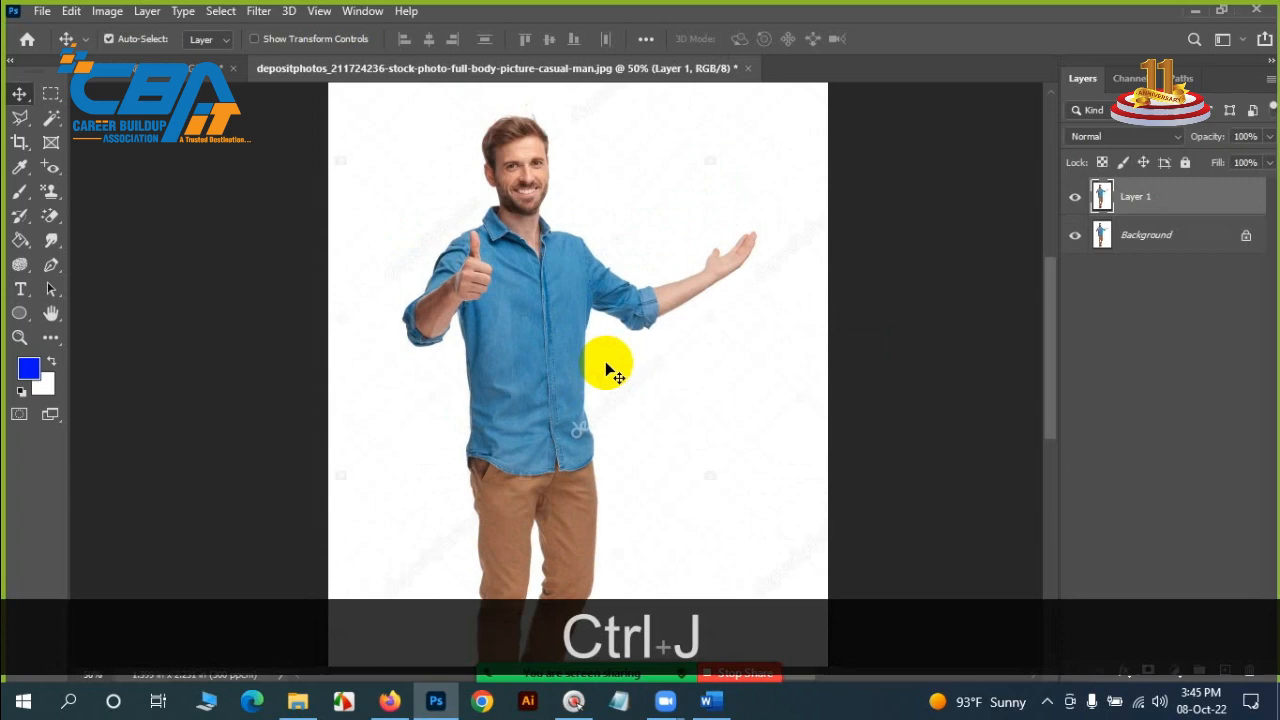
{"action": "key", "text": "ctrl+j"}
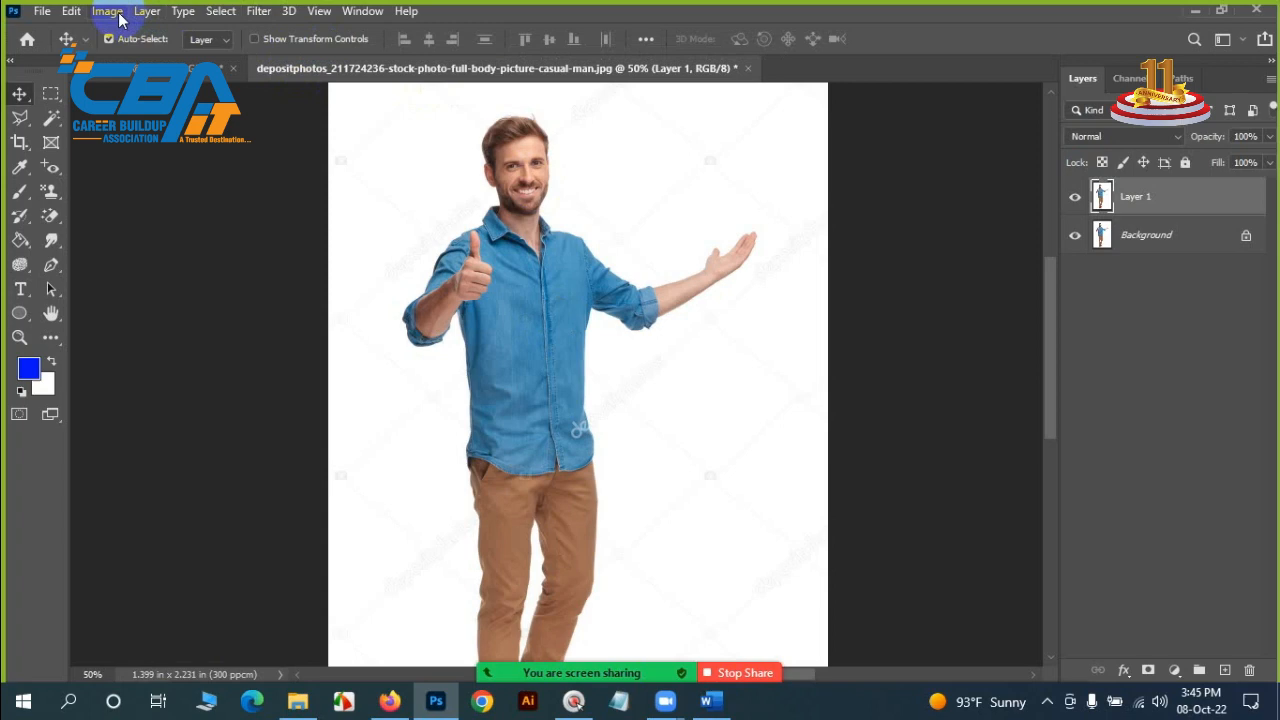
Open Brightness/Contrast and preview Brightness dragged down to -139.
{"action": "left_click", "coordinate": [107, 11]}
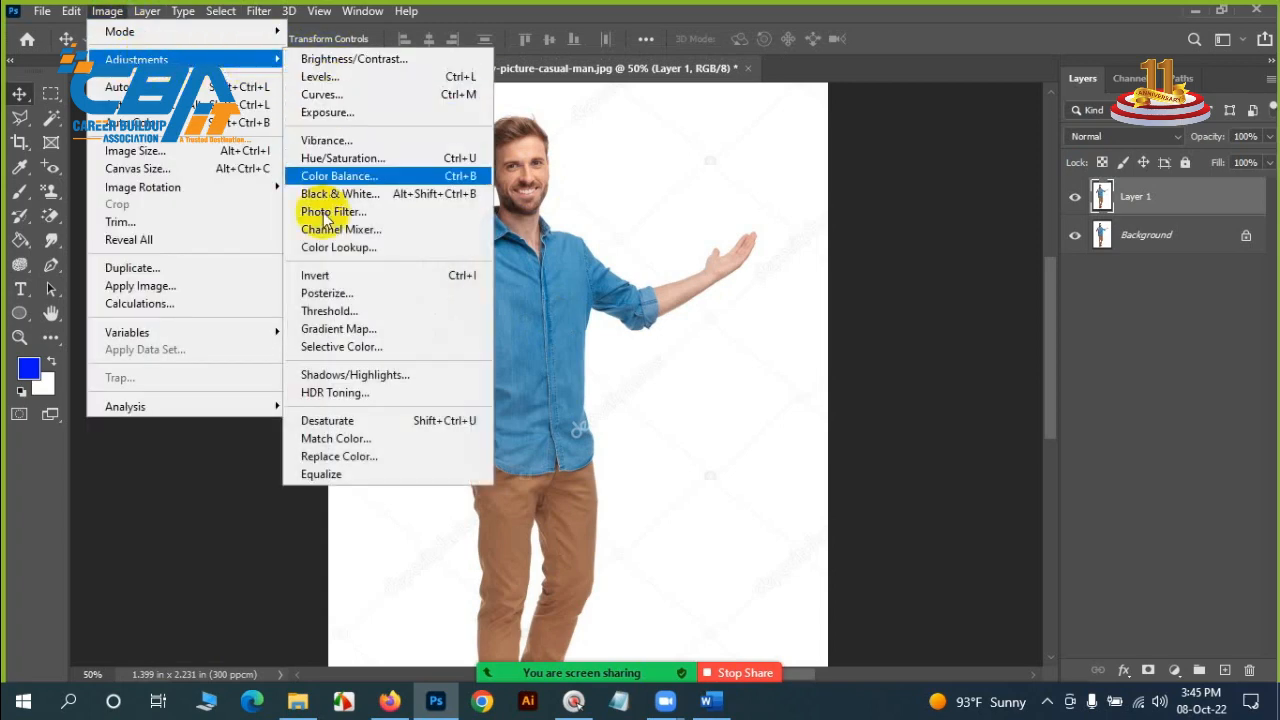
{"action": "mouse_move", "coordinate": [320, 76]}
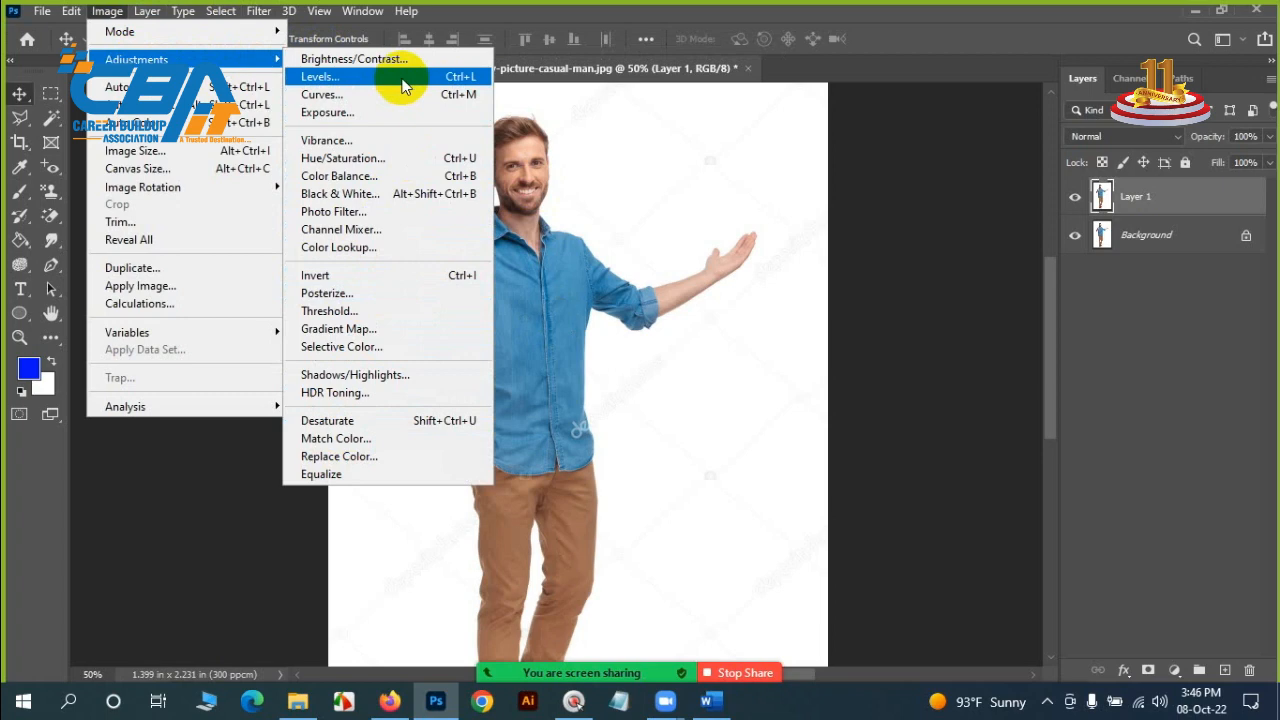
{"action": "mouse_move", "coordinate": [390, 58]}
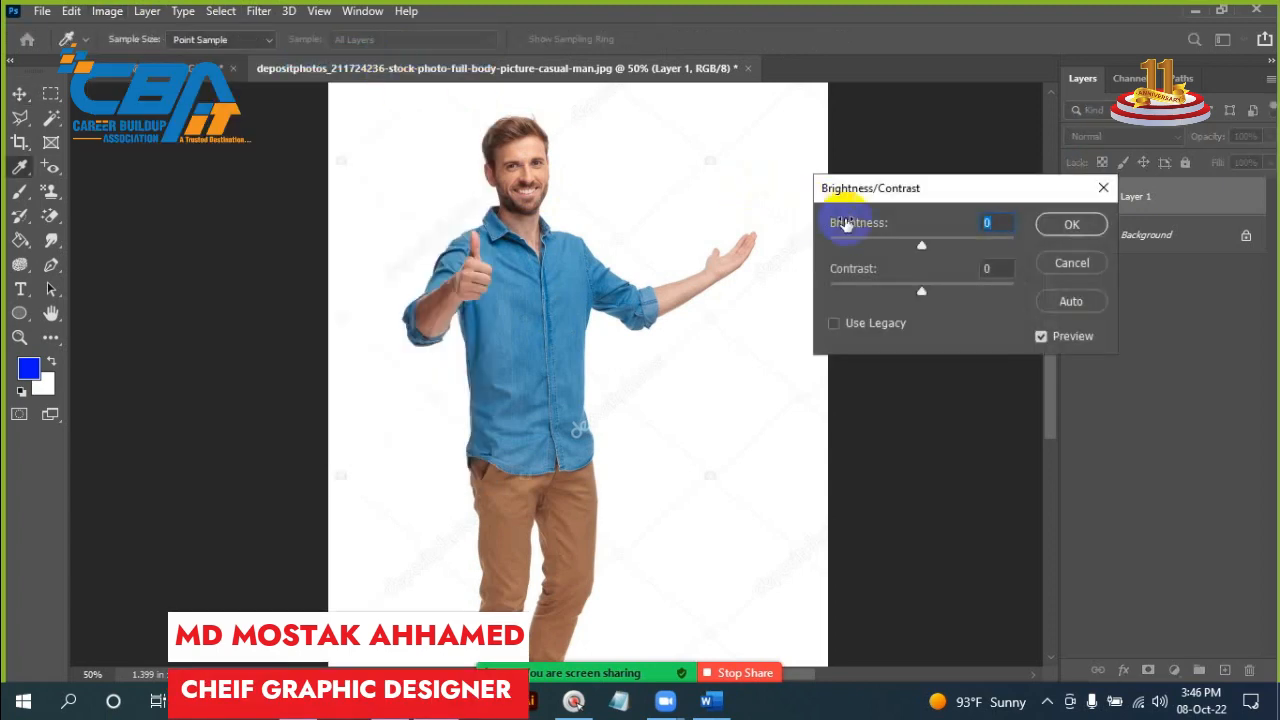
{"action": "mouse_move", "coordinate": [860, 222]}
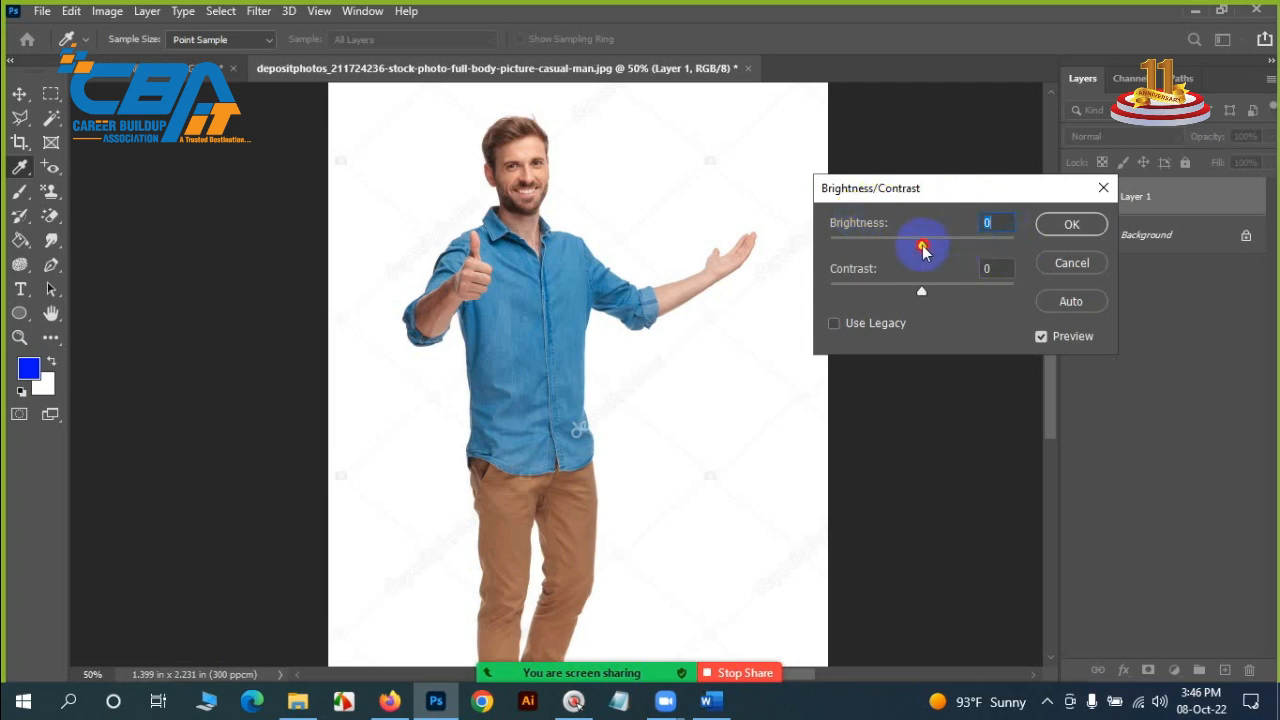
{"action": "left_click_drag", "start_coordinate": [920, 248], "coordinate": [963, 248]}
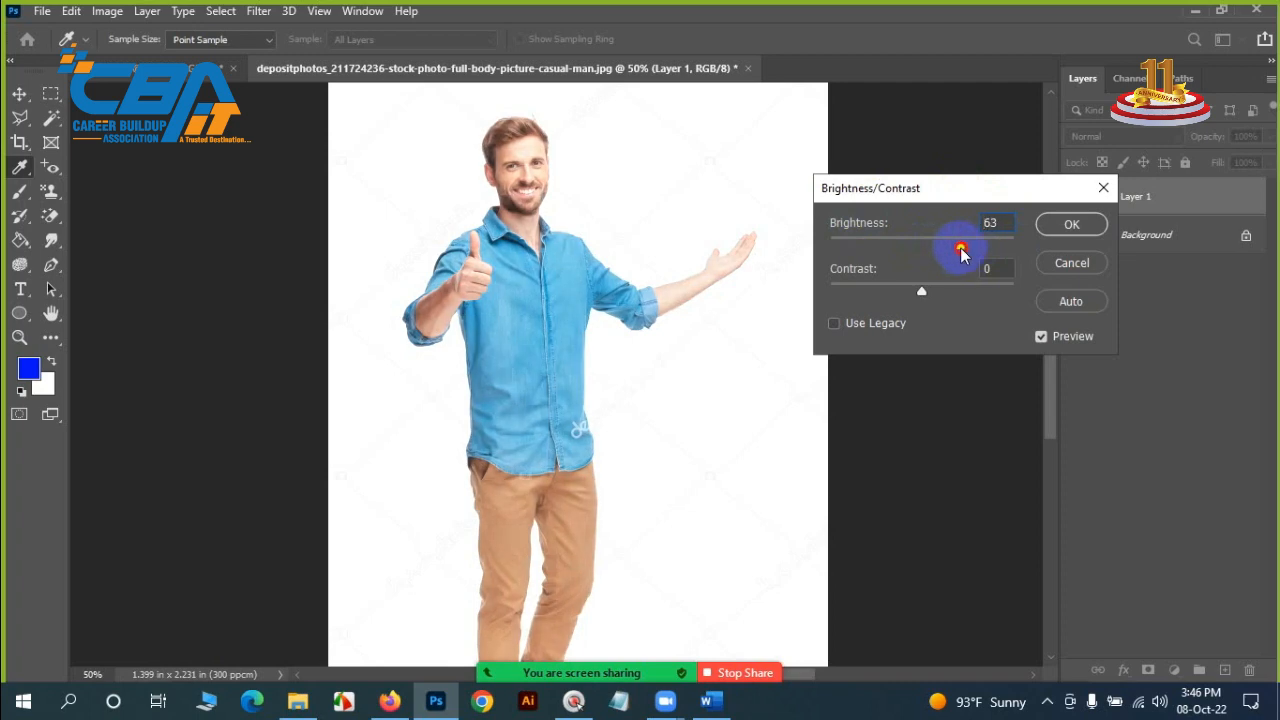
{"action": "left_click_drag", "start_coordinate": [962, 249], "coordinate": [955, 249]}
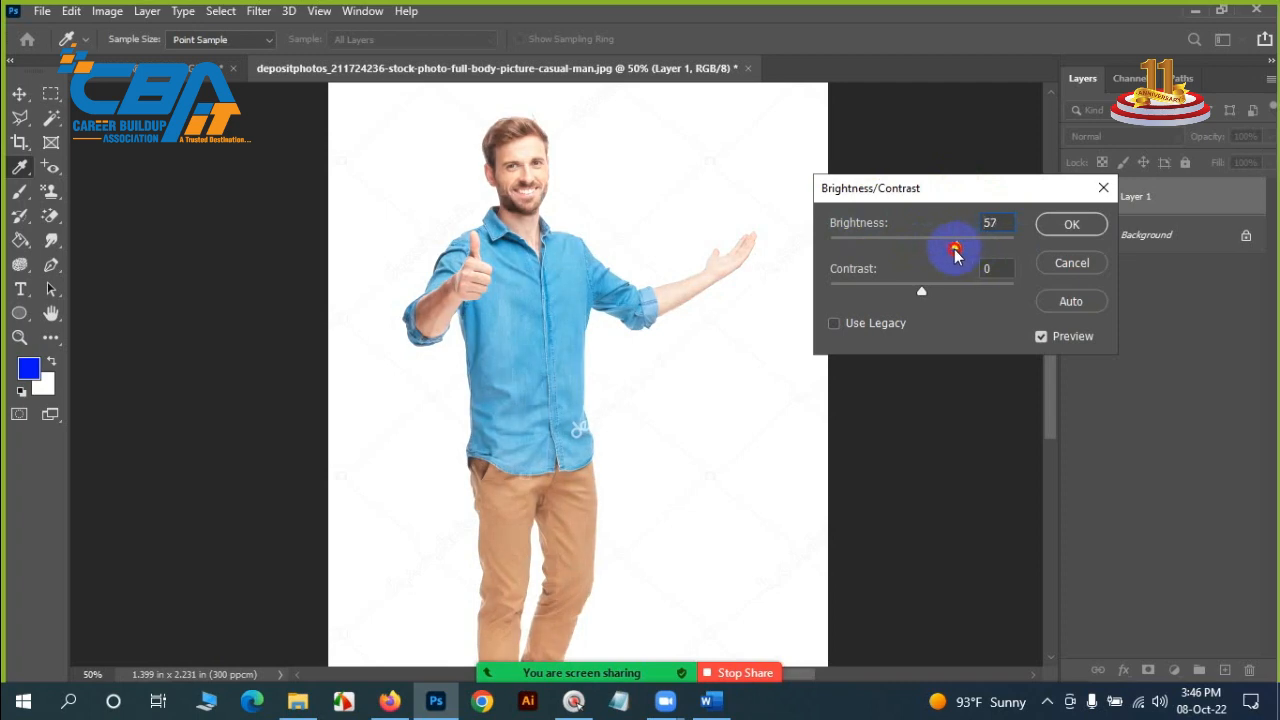
{"action": "left_click_drag", "start_coordinate": [955, 250], "coordinate": [848, 250]}
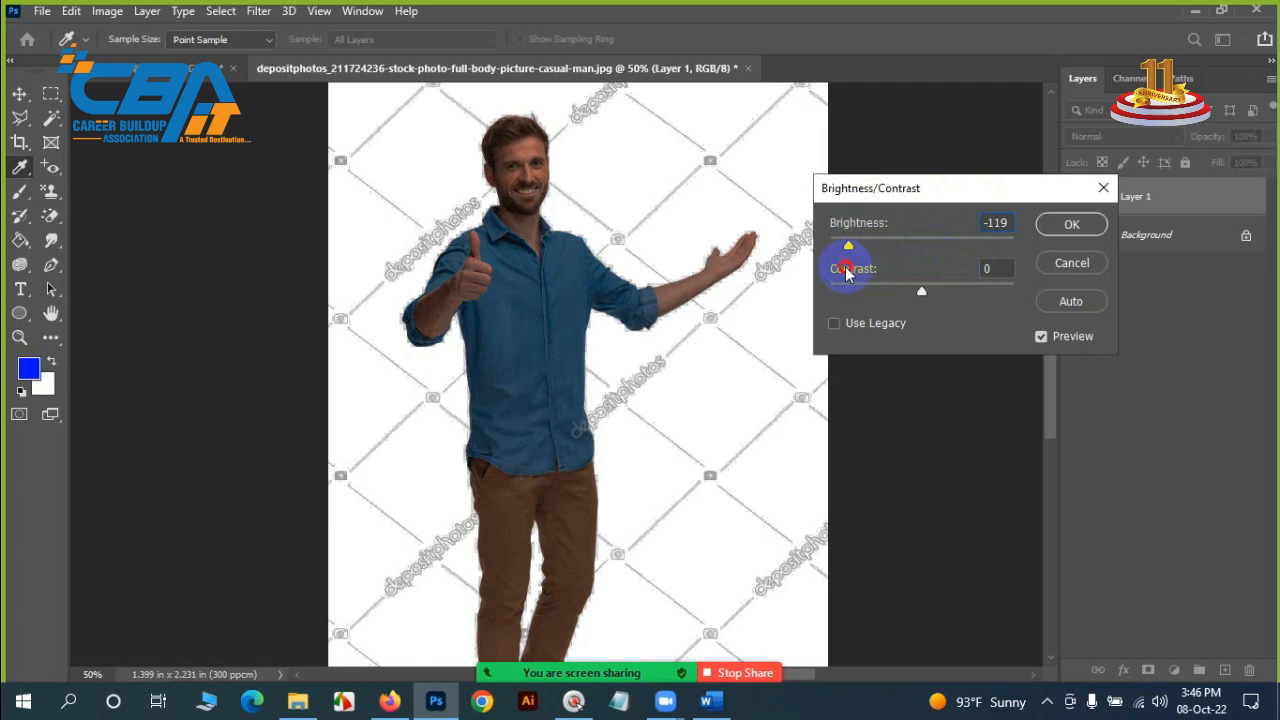
{"action": "left_click_drag", "start_coordinate": [848, 246], "coordinate": [863, 246]}
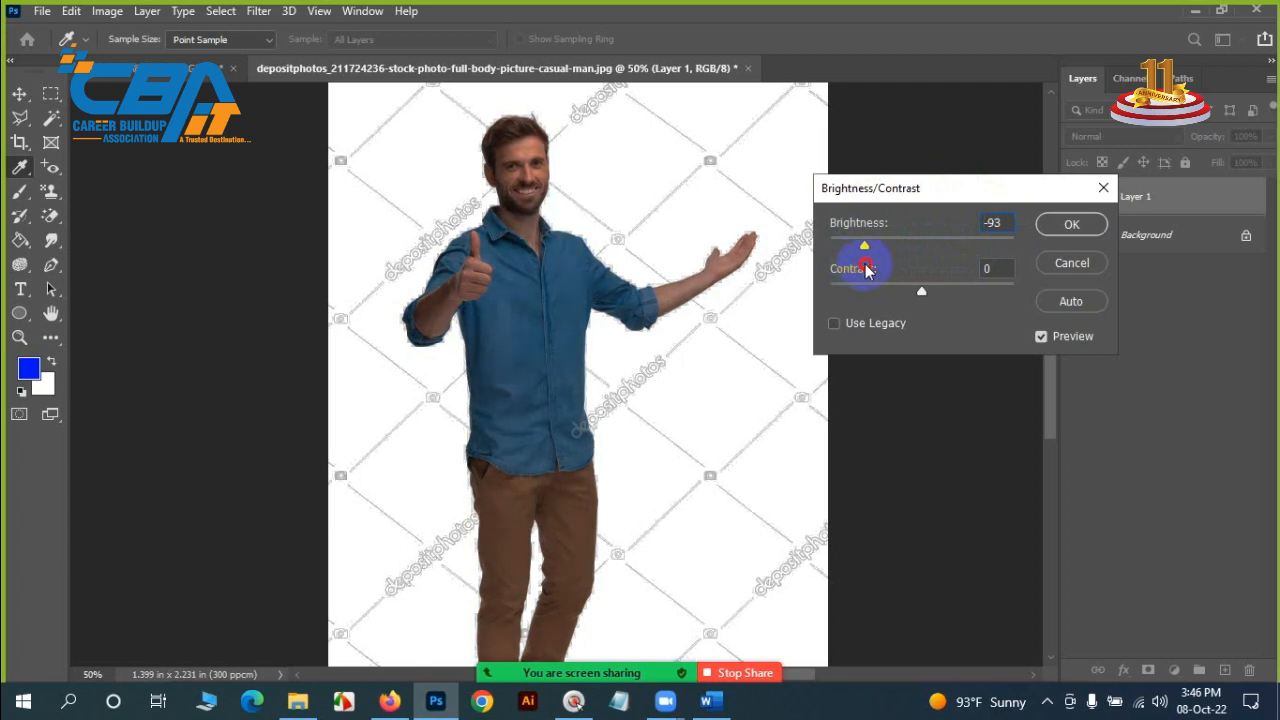
{"action": "left_click_drag", "start_coordinate": [864, 245], "coordinate": [838, 245]}
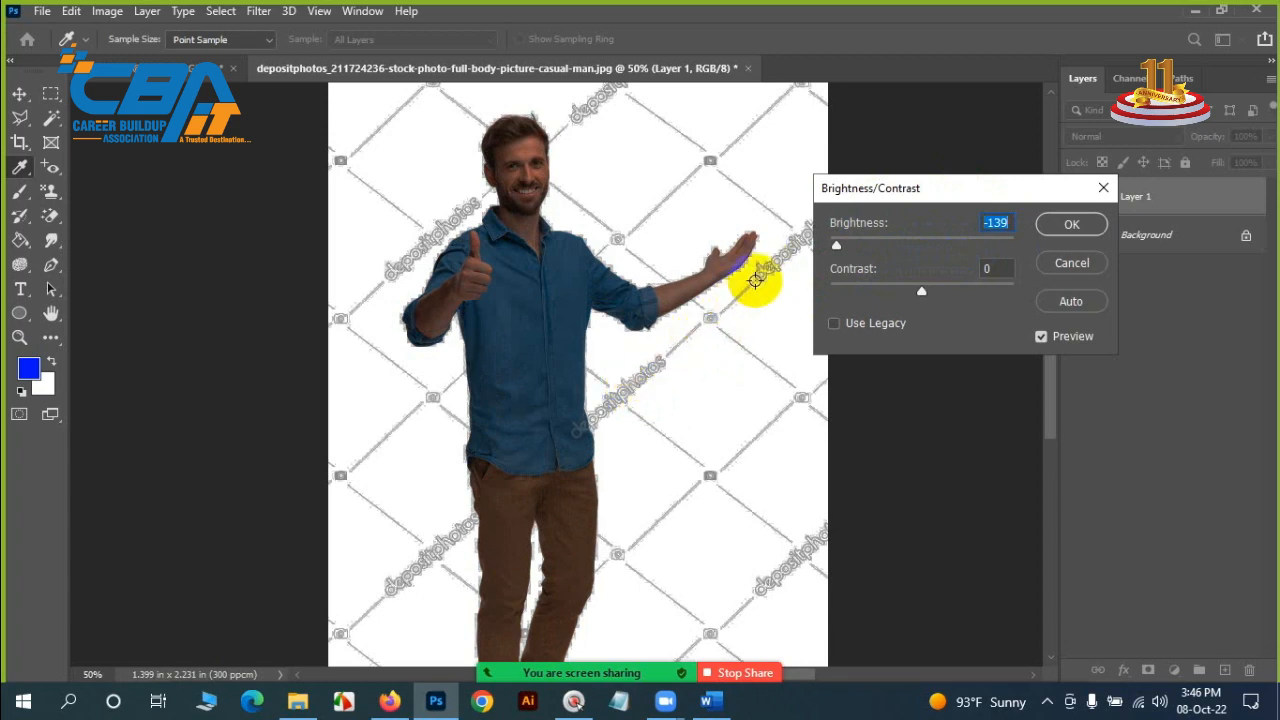
{"action": "mouse_move", "coordinate": [755, 290]}
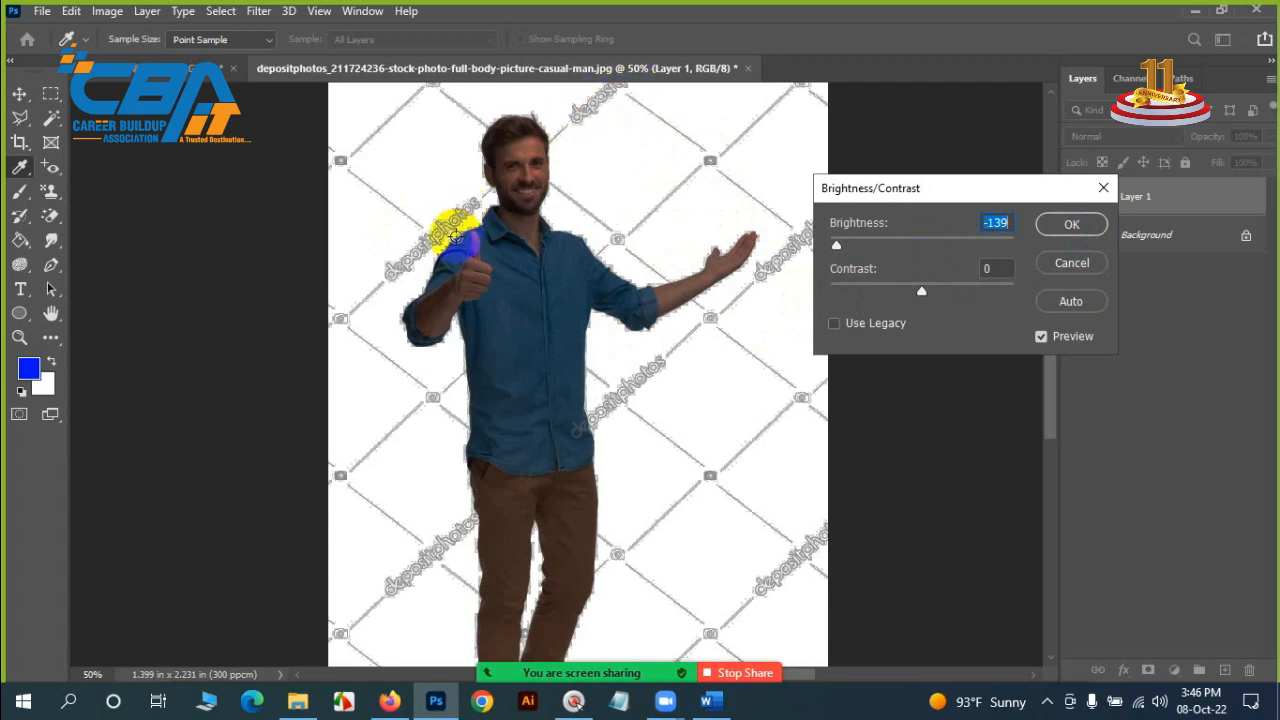
{"action": "mouse_move", "coordinate": [387, 258]}
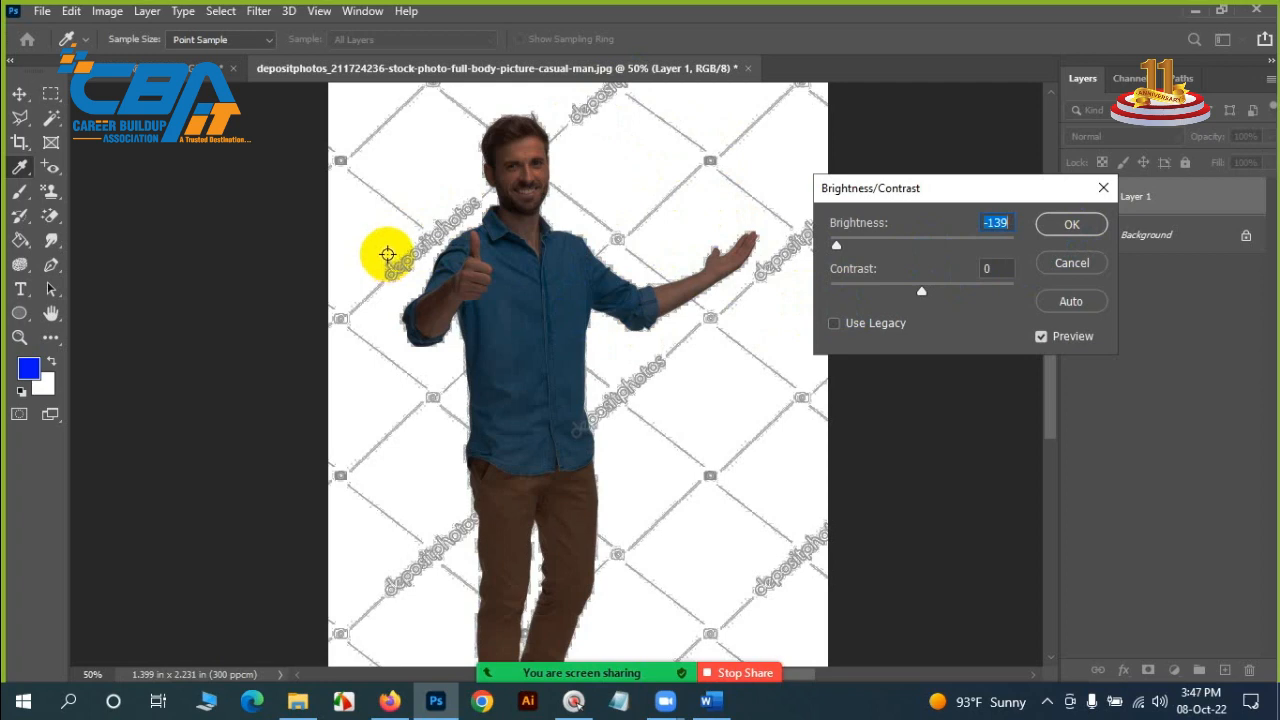
{"action": "mouse_move", "coordinate": [413, 442]}
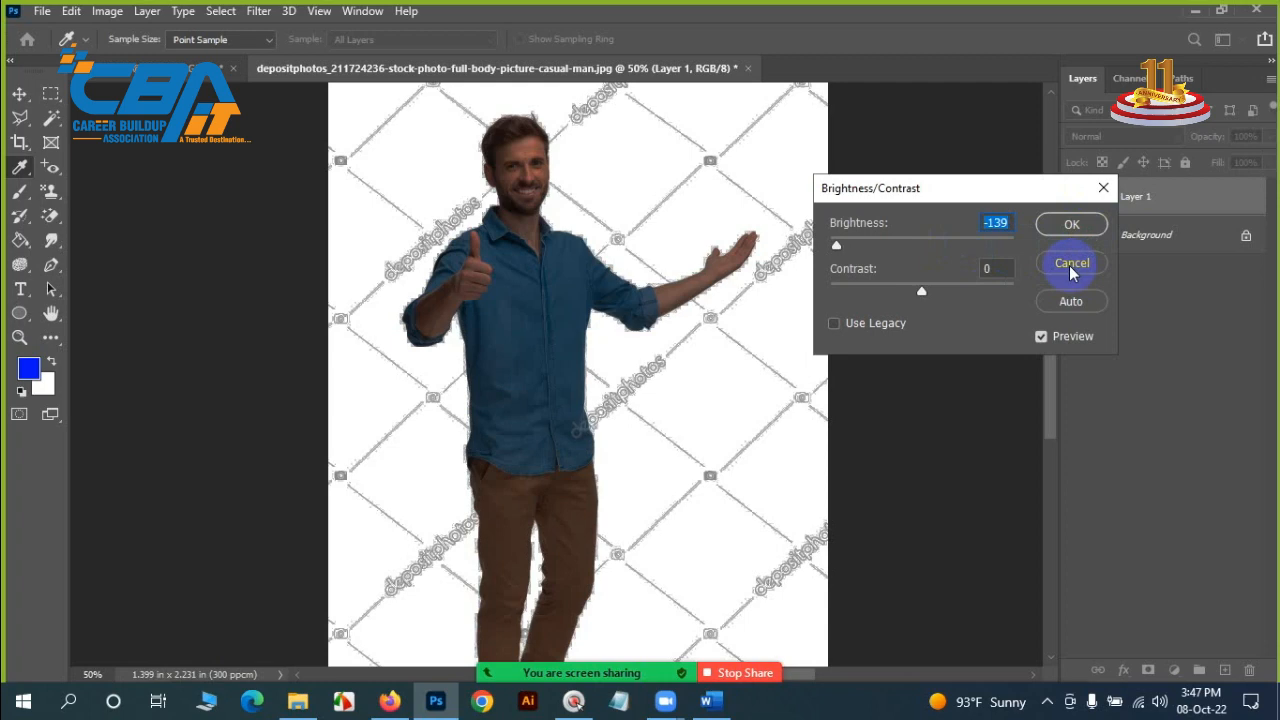
Cancel the -139 brightness preview, then briefly open and close Levels unchanged.
{"action": "left_click", "coordinate": [1071, 263]}
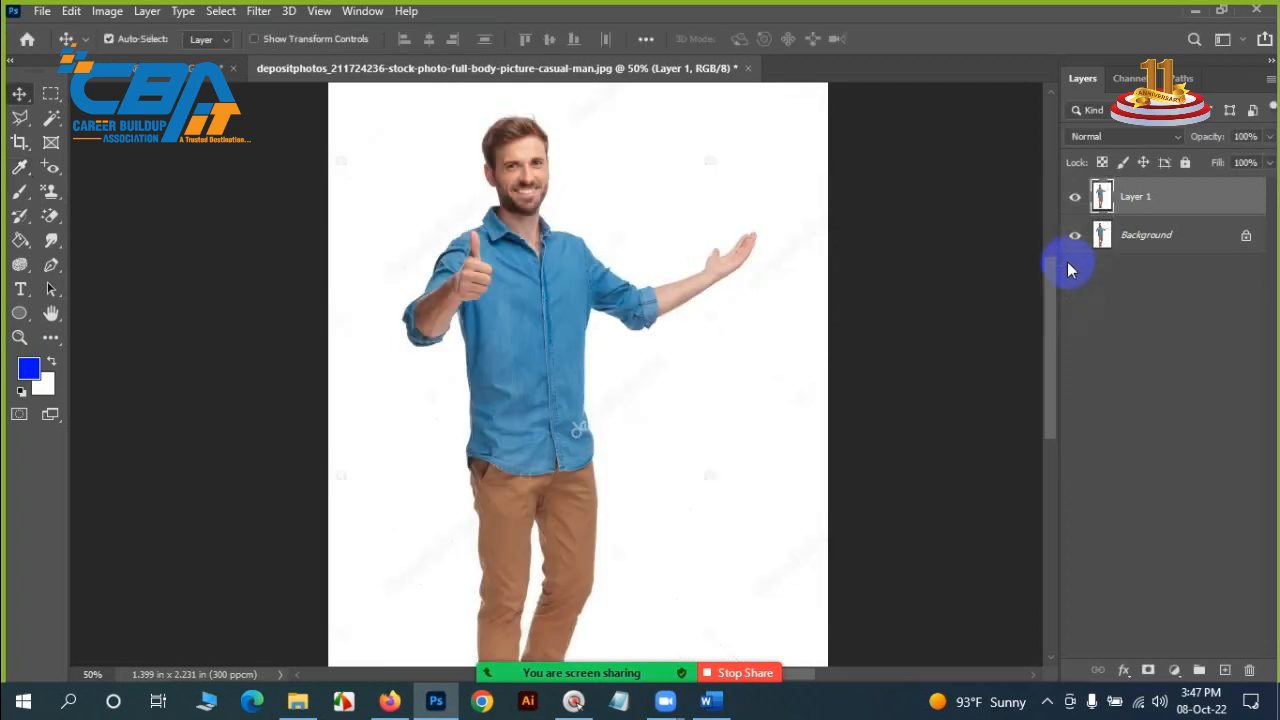
{"action": "mouse_move", "coordinate": [147, 11]}
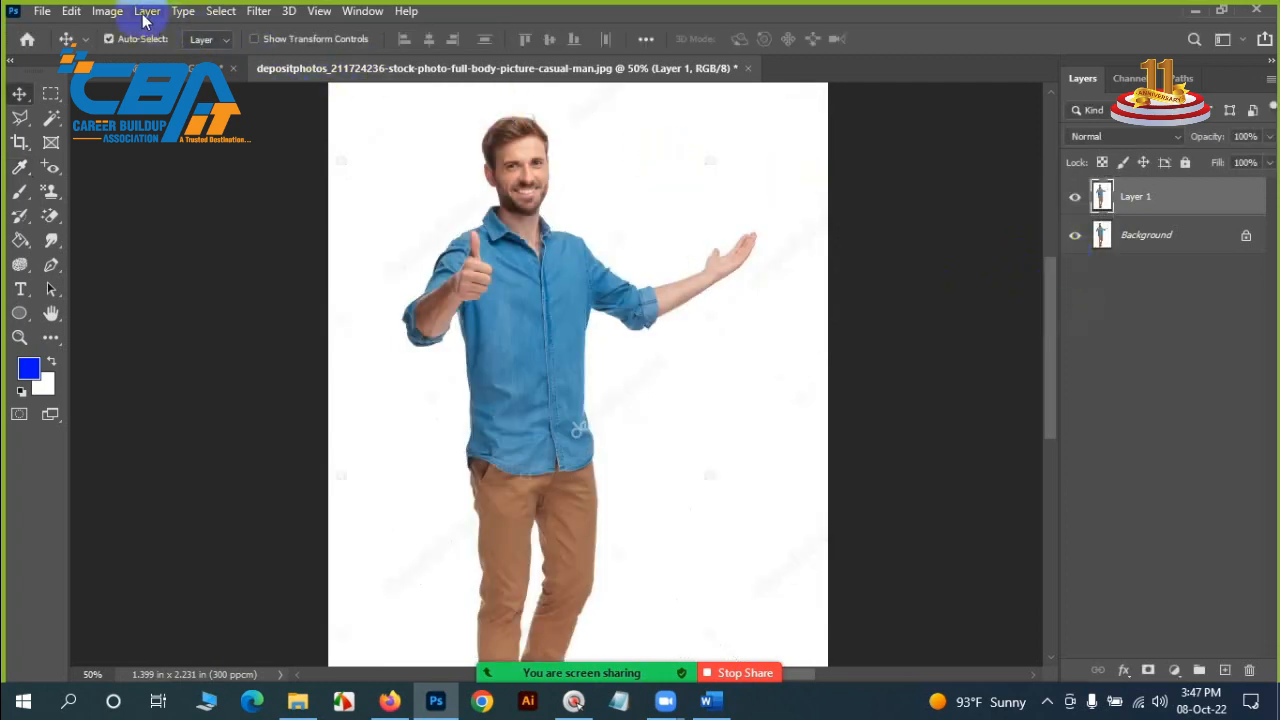
{"action": "left_click", "coordinate": [107, 11]}
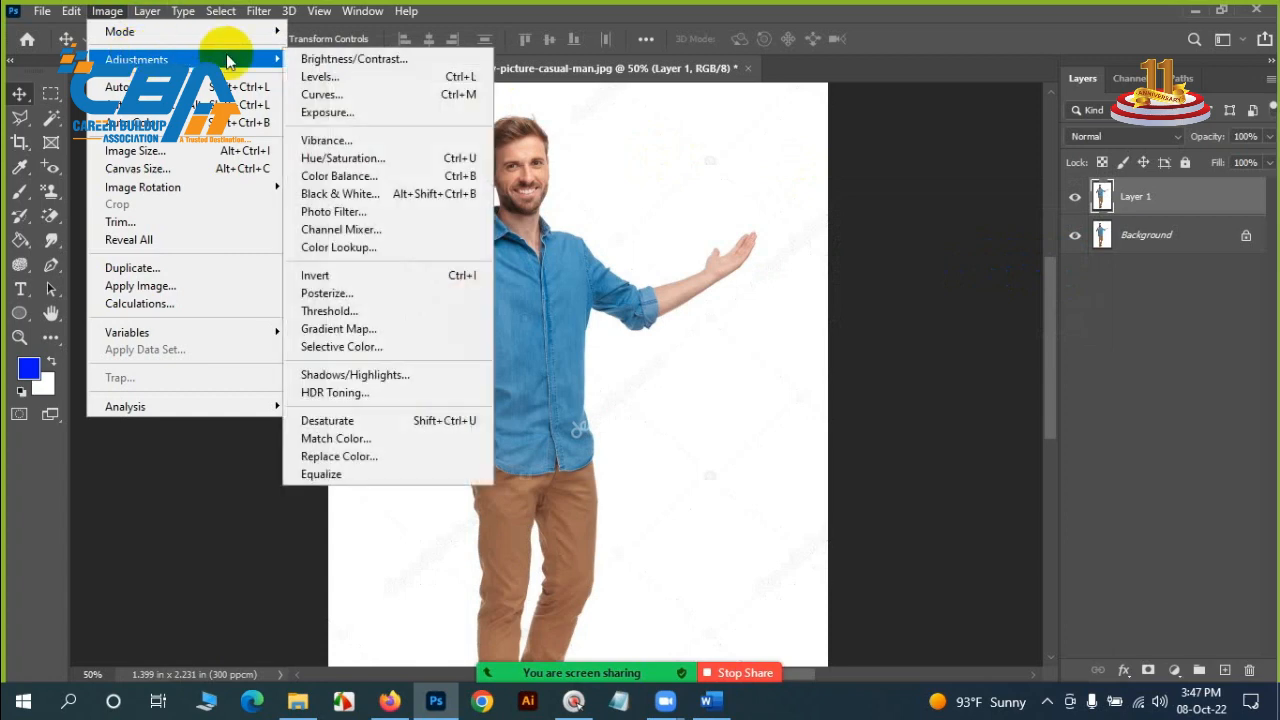
{"action": "left_click", "coordinate": [319, 76]}
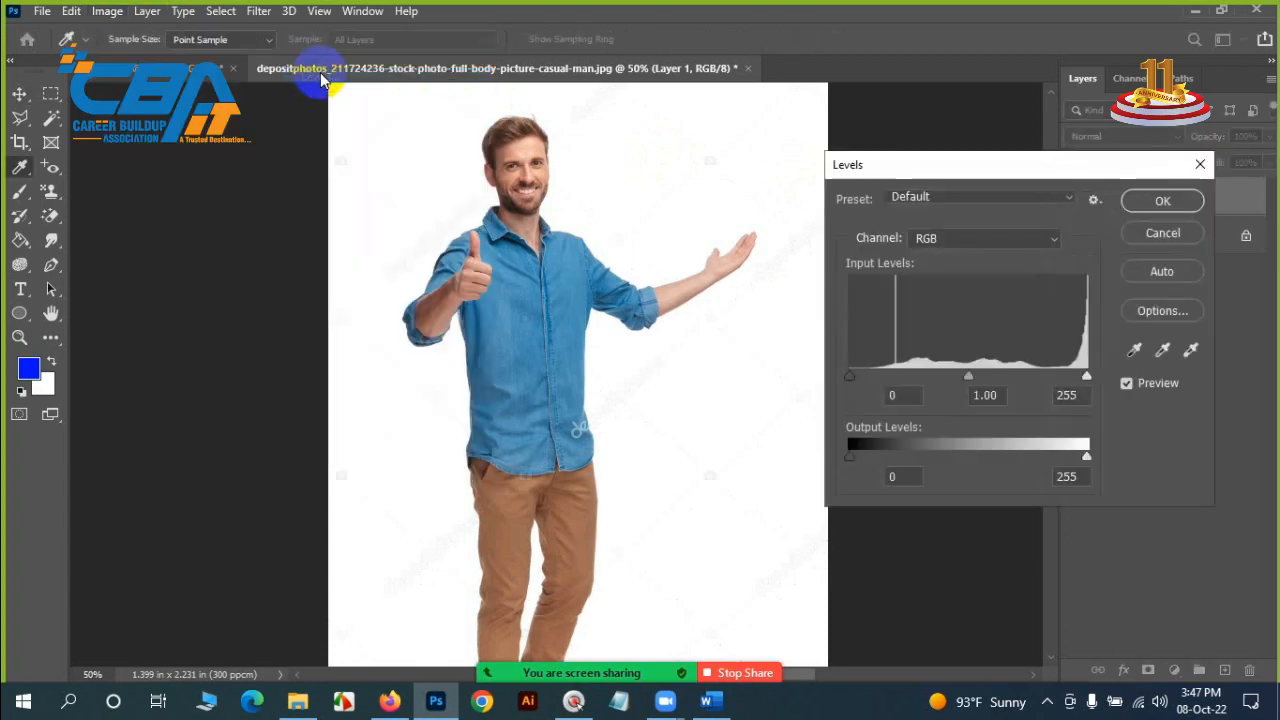
{"action": "left_click", "coordinate": [1162, 200]}
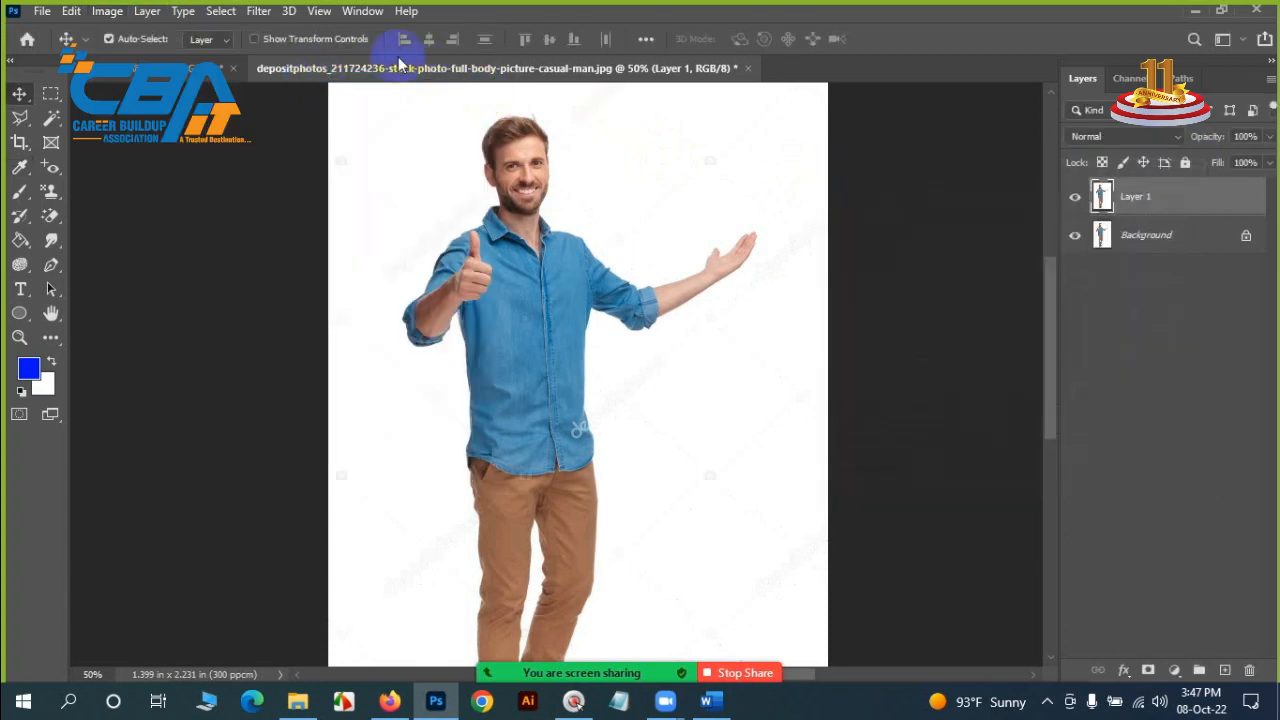
Reopen Brightness/Contrast and trial brightness values and contrast levels up to 100.
{"action": "left_click", "coordinate": [107, 11]}
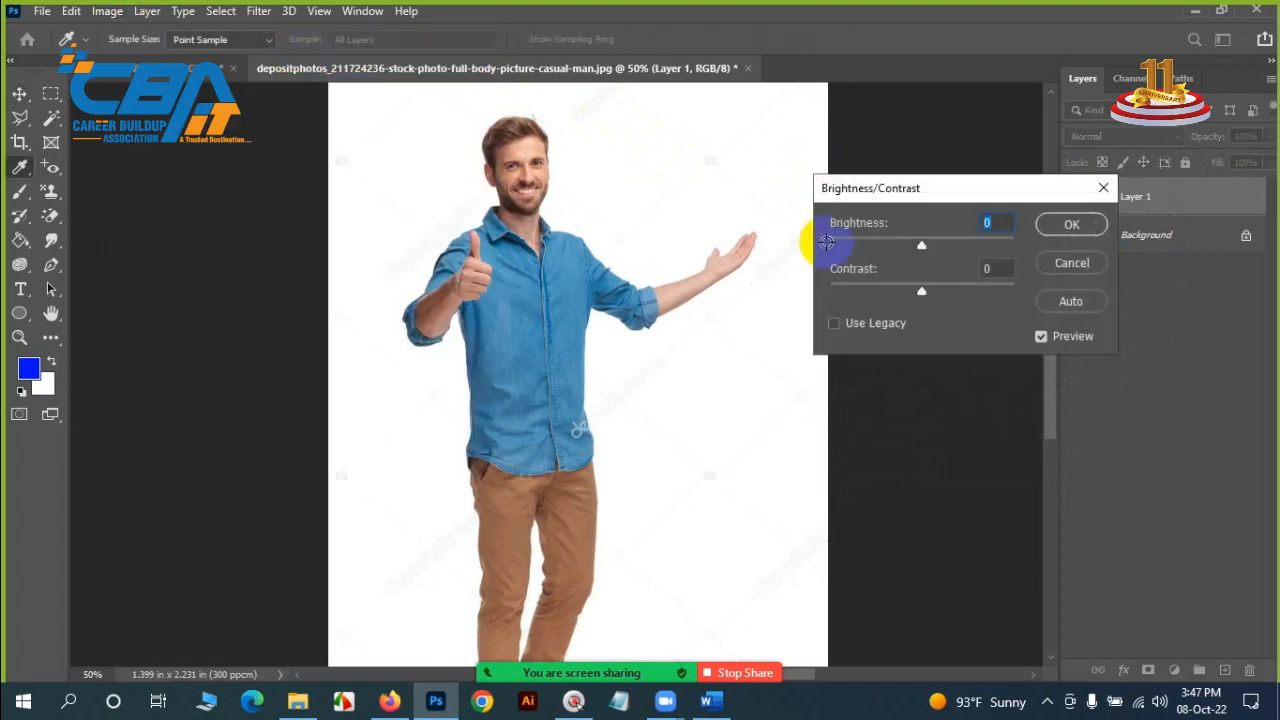
{"action": "left_click_drag", "start_coordinate": [886, 245], "coordinate": [941, 245]}
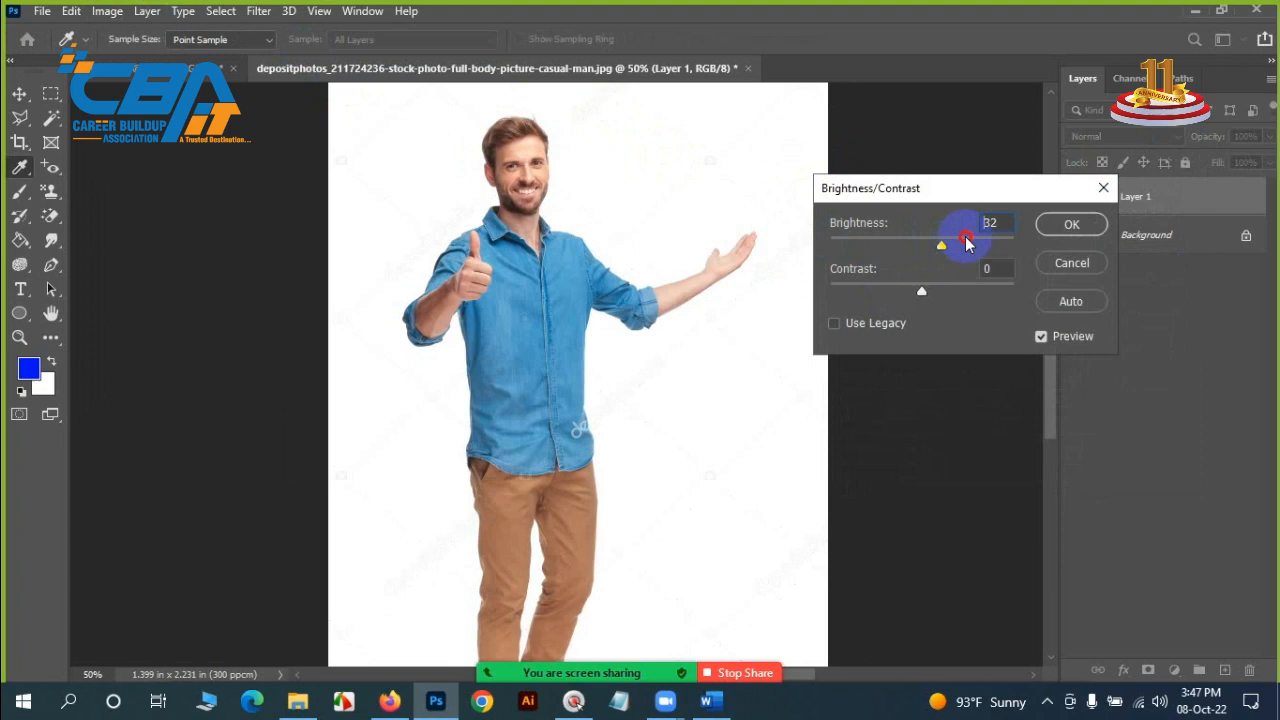
{"action": "left_click_drag", "start_coordinate": [965, 240], "coordinate": [920, 240]}
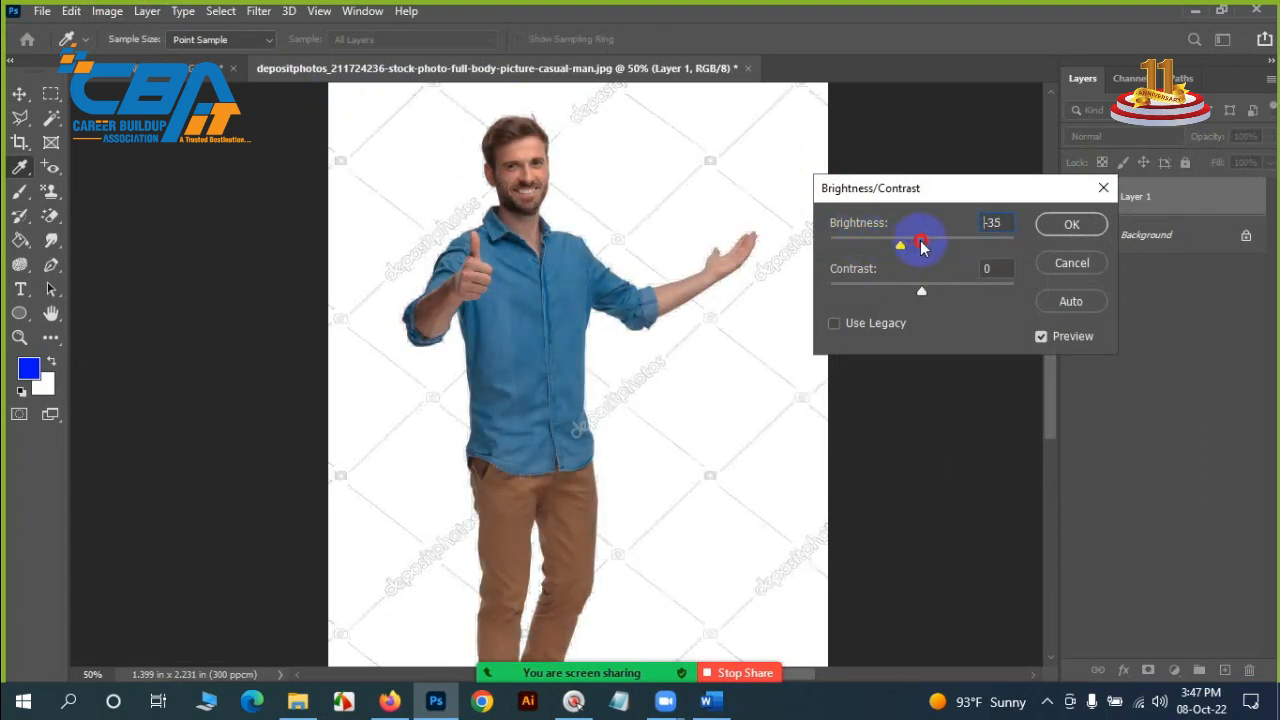
{"action": "left_click_drag", "start_coordinate": [921, 241], "coordinate": [926, 241]}
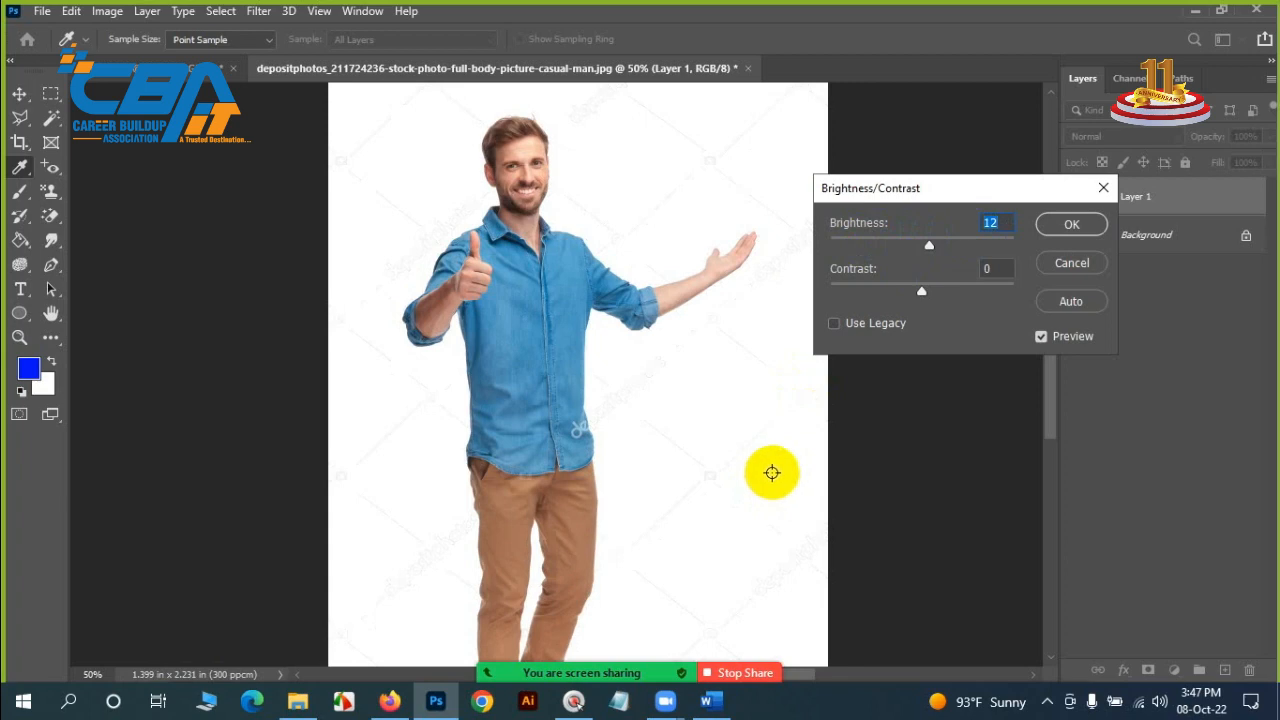
{"action": "left_click_drag", "start_coordinate": [921, 291], "coordinate": [905, 291]}
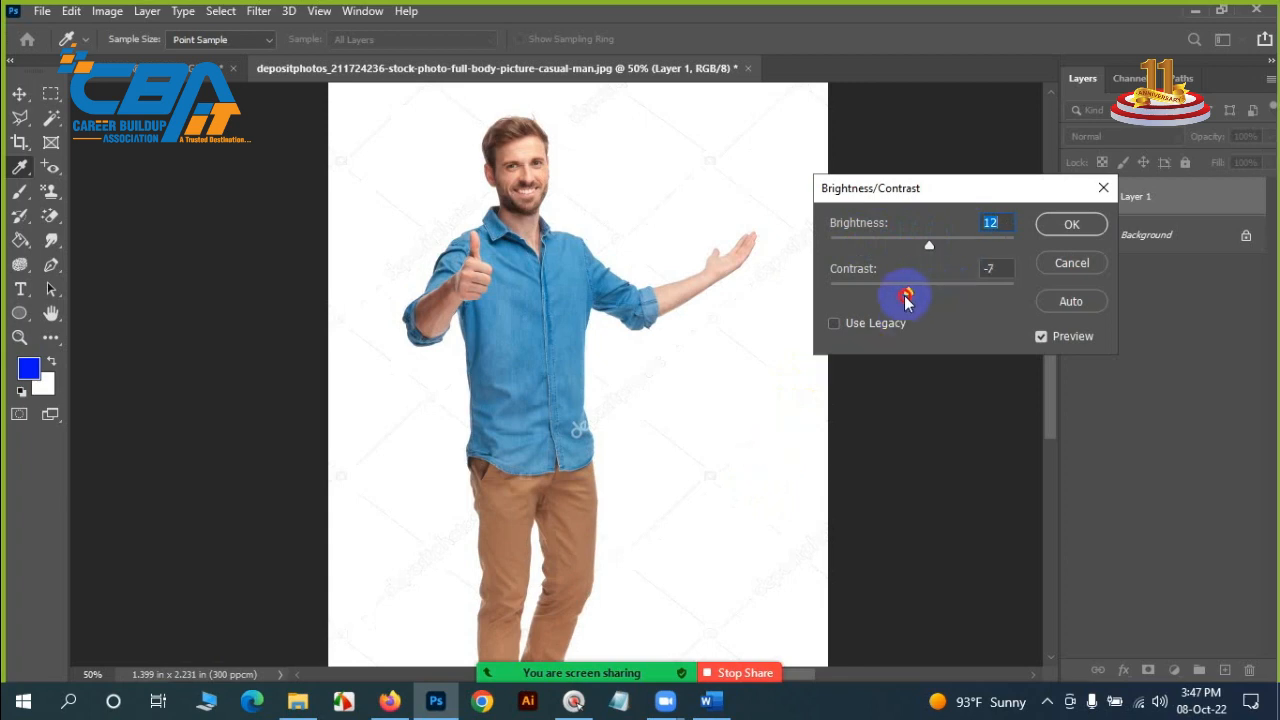
{"action": "left_click_drag", "start_coordinate": [905, 292], "coordinate": [880, 292]}
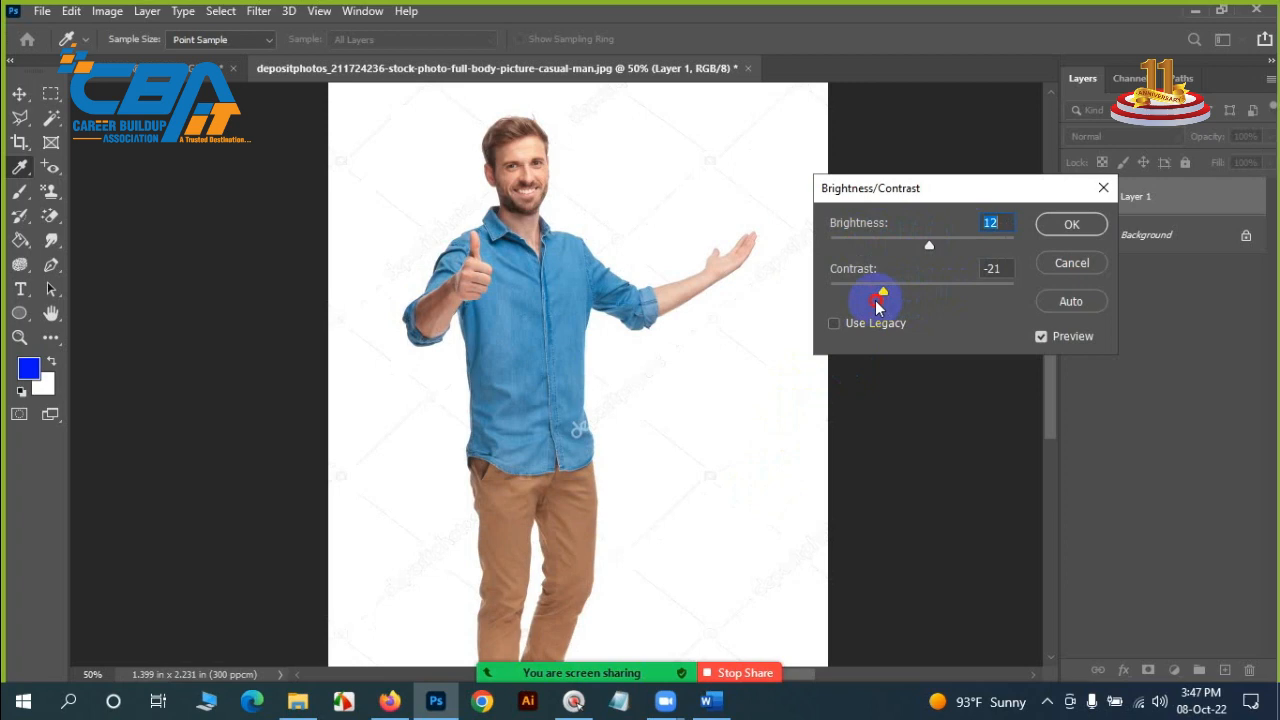
{"action": "left_click_drag", "start_coordinate": [883, 291], "coordinate": [1013, 286]}
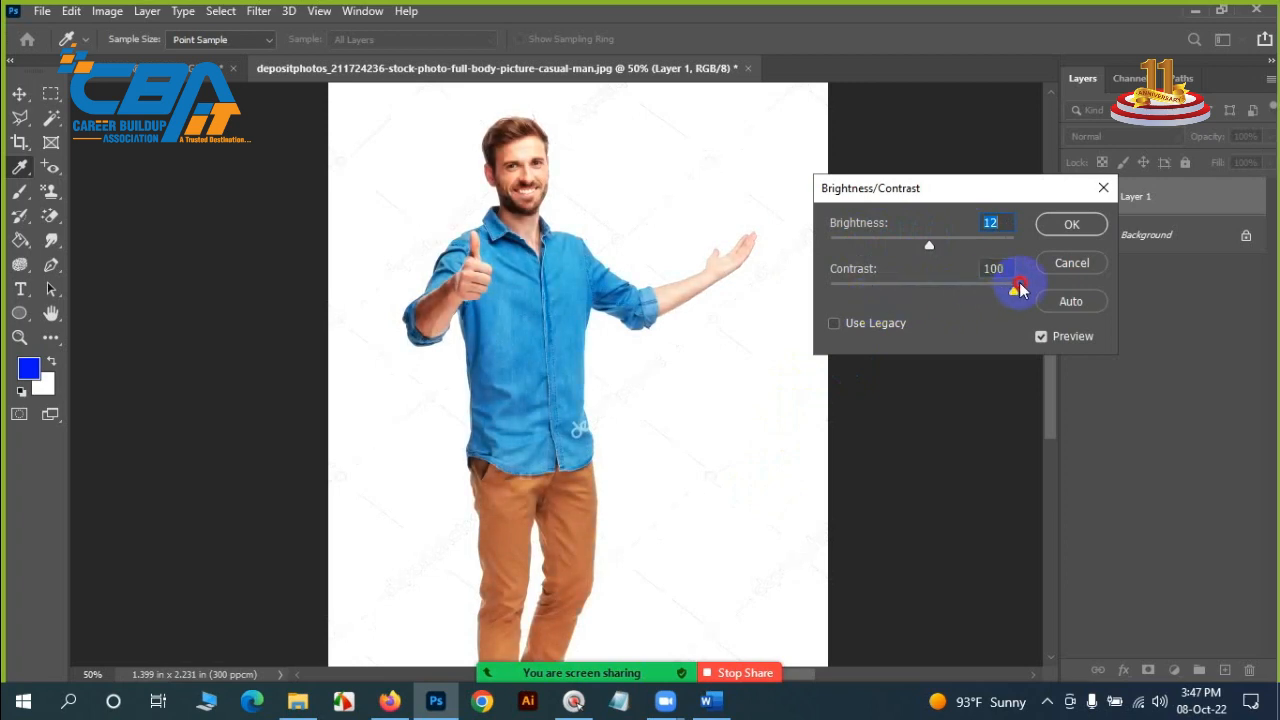
{"action": "left_click_drag", "start_coordinate": [1015, 291], "coordinate": [960, 291]}
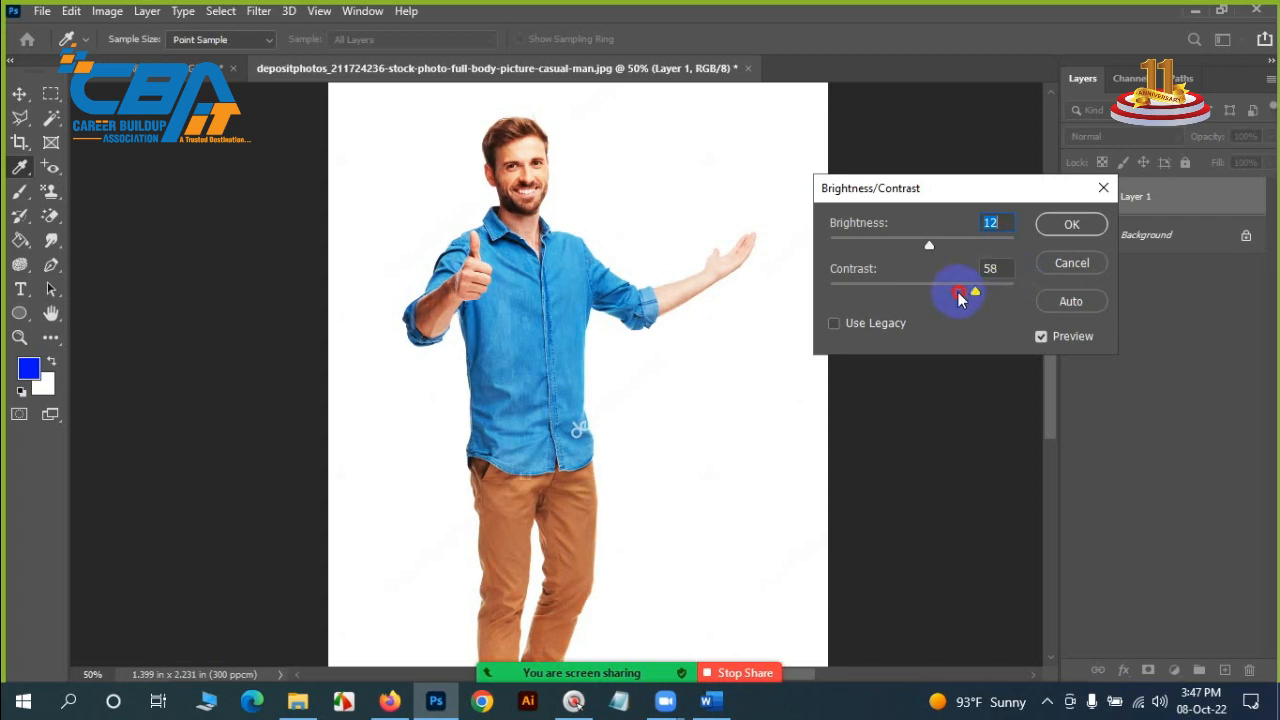
{"action": "left_click_drag", "start_coordinate": [958, 291], "coordinate": [977, 296]}
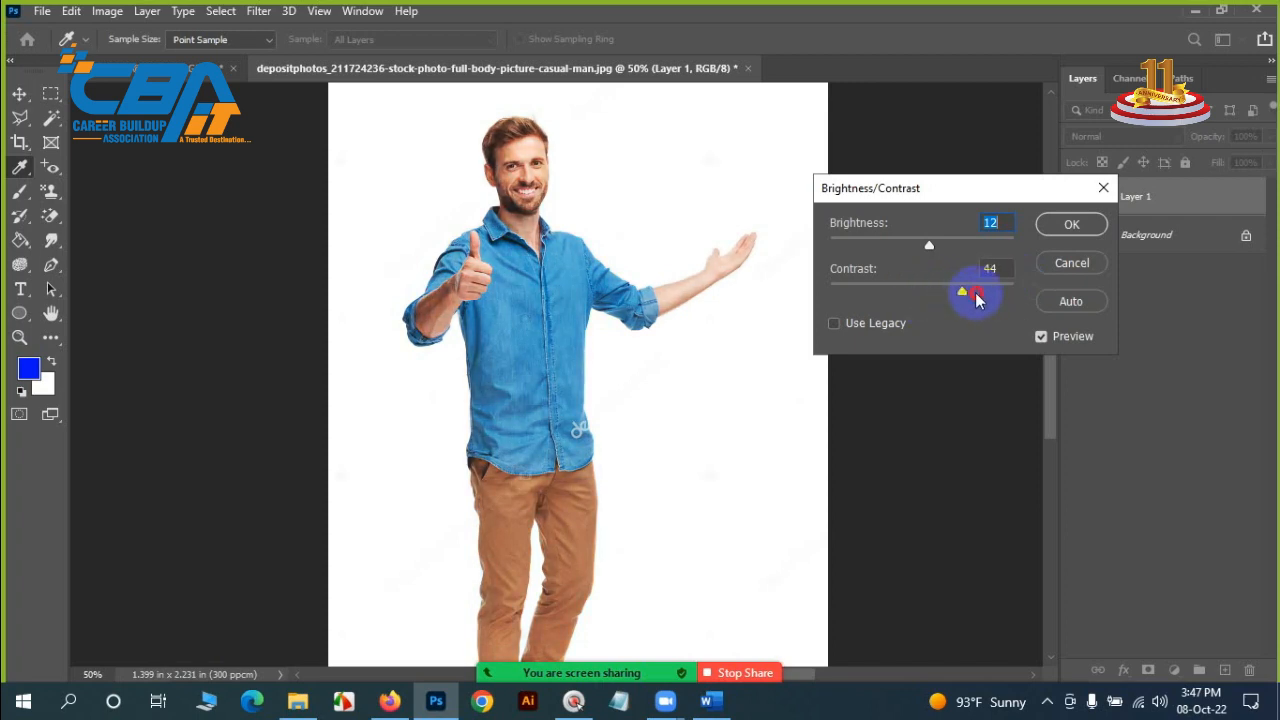
{"action": "left_click_drag", "start_coordinate": [978, 291], "coordinate": [1013, 291]}
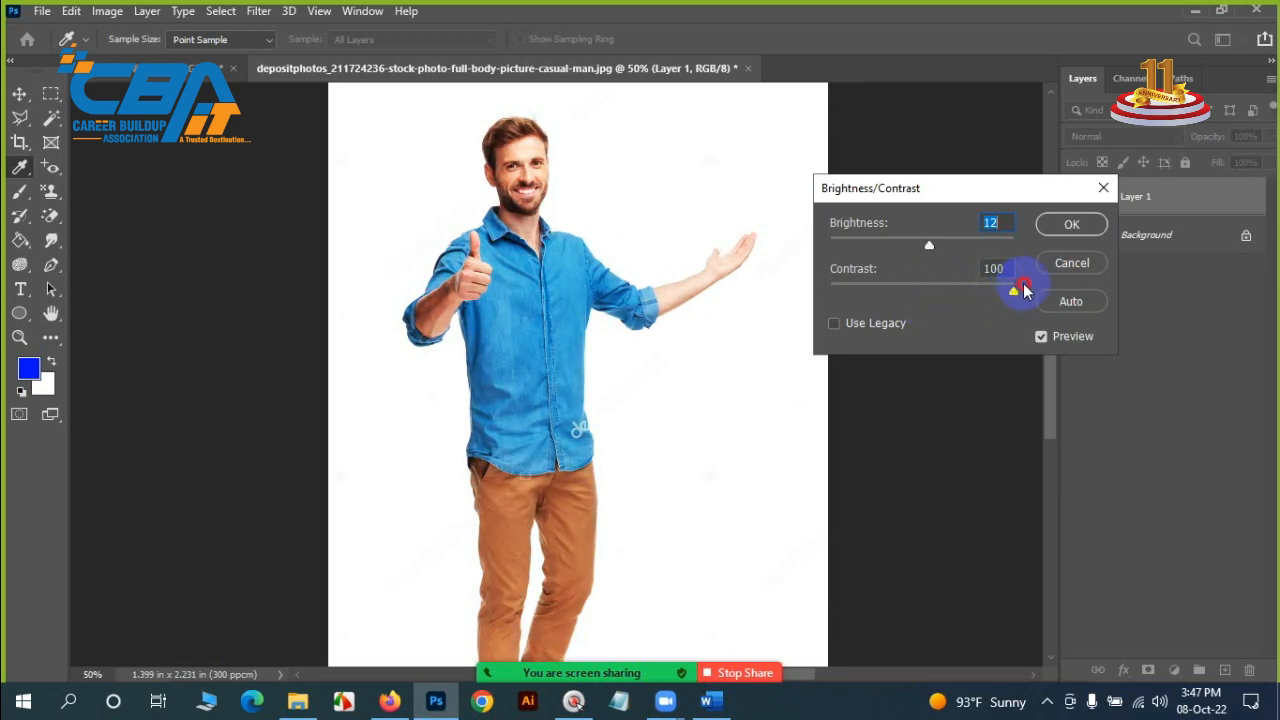
Settle contrast at 10 and brightness at -9, then apply the adjustment.
{"action": "left_click_drag", "start_coordinate": [1024, 290], "coordinate": [902, 290]}
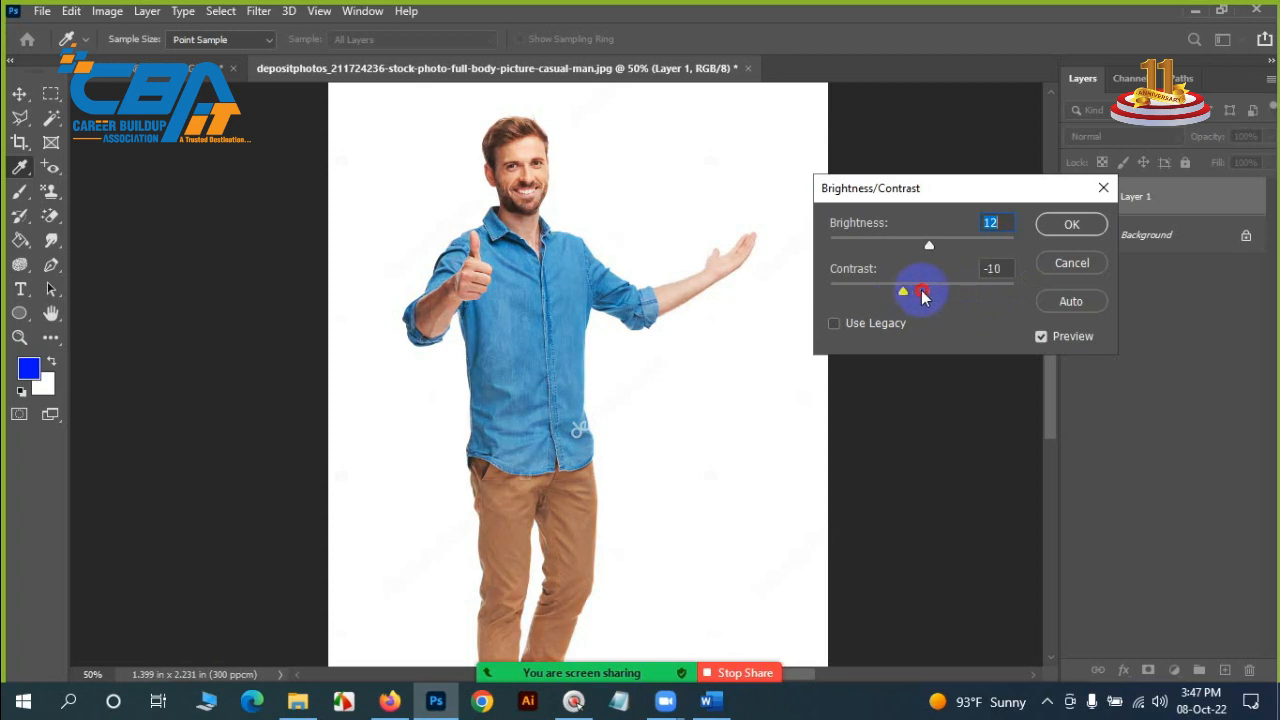
{"action": "left_click_drag", "start_coordinate": [920, 290], "coordinate": [1000, 290]}
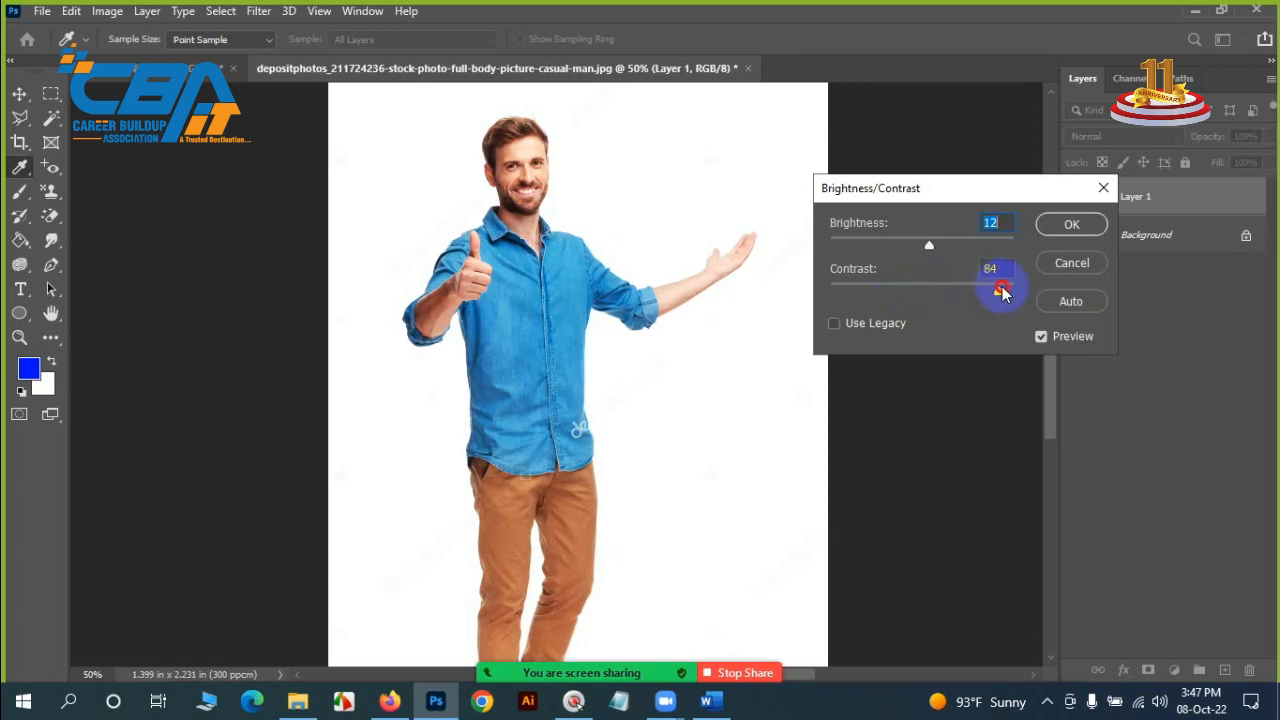
{"action": "left_click_drag", "start_coordinate": [998, 288], "coordinate": [1005, 288]}
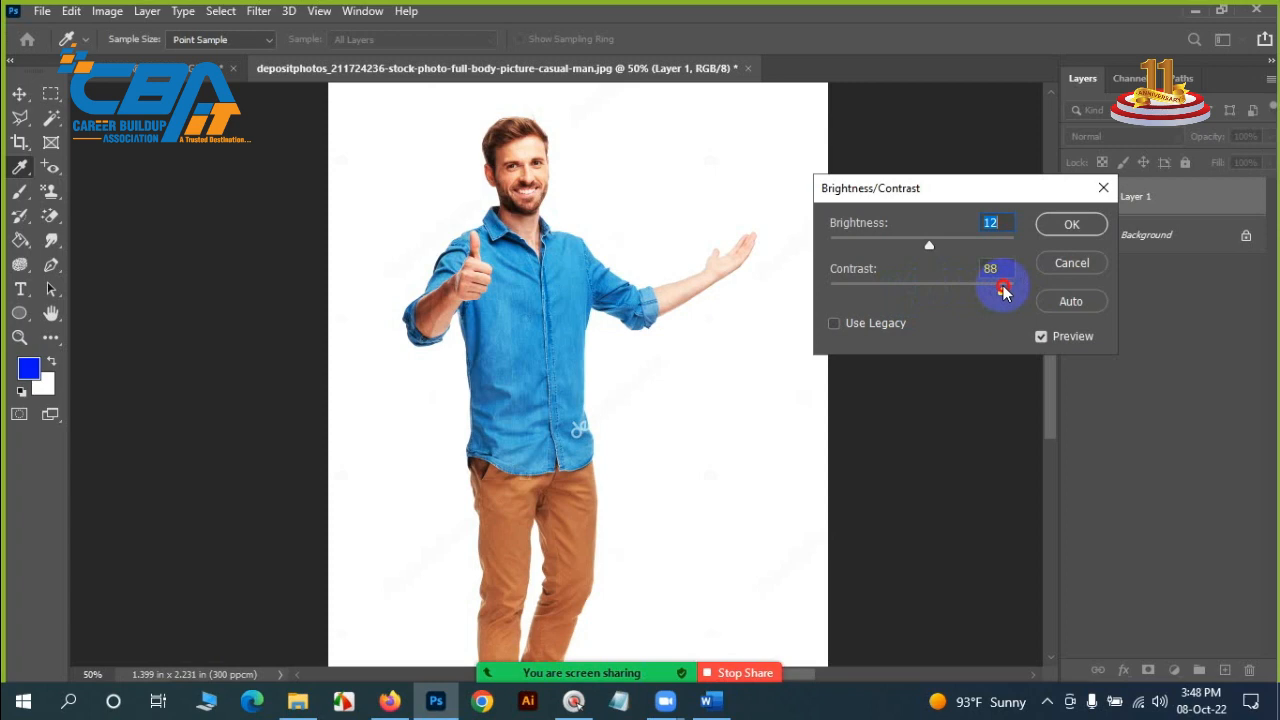
{"action": "left_click_drag", "start_coordinate": [1005, 288], "coordinate": [932, 290]}
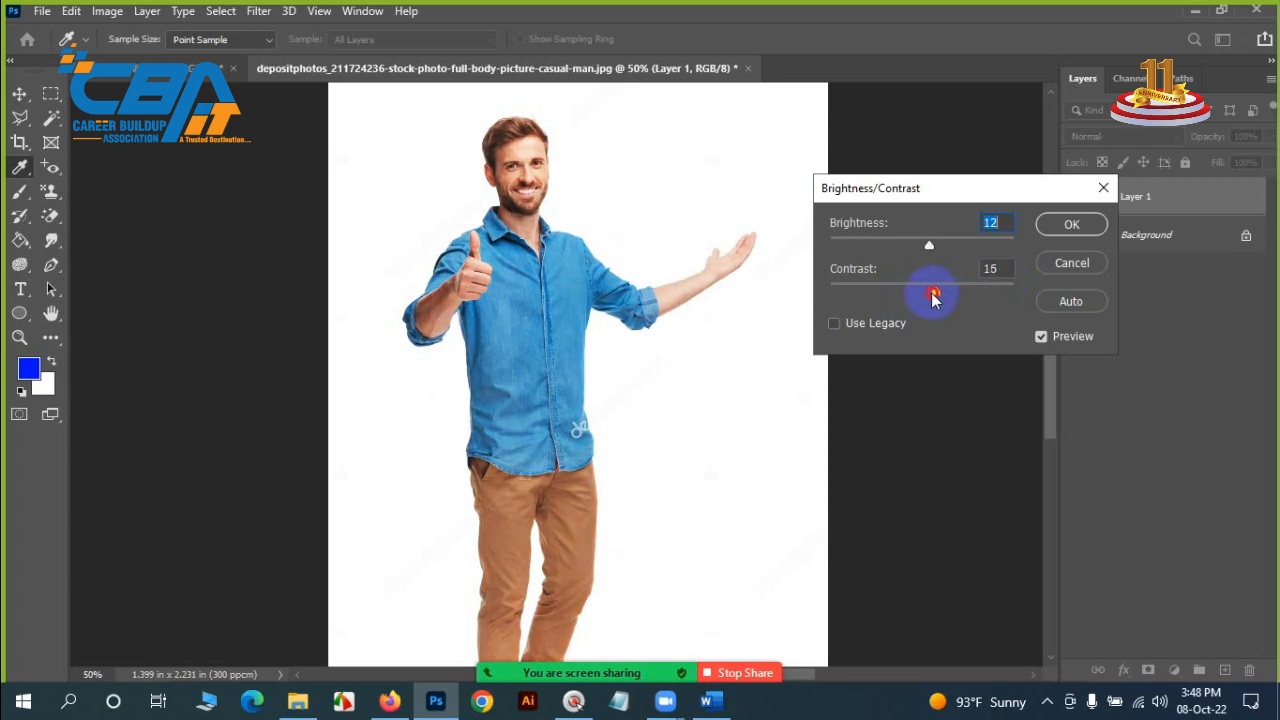
{"action": "left_click_drag", "start_coordinate": [930, 293], "coordinate": [943, 293]}
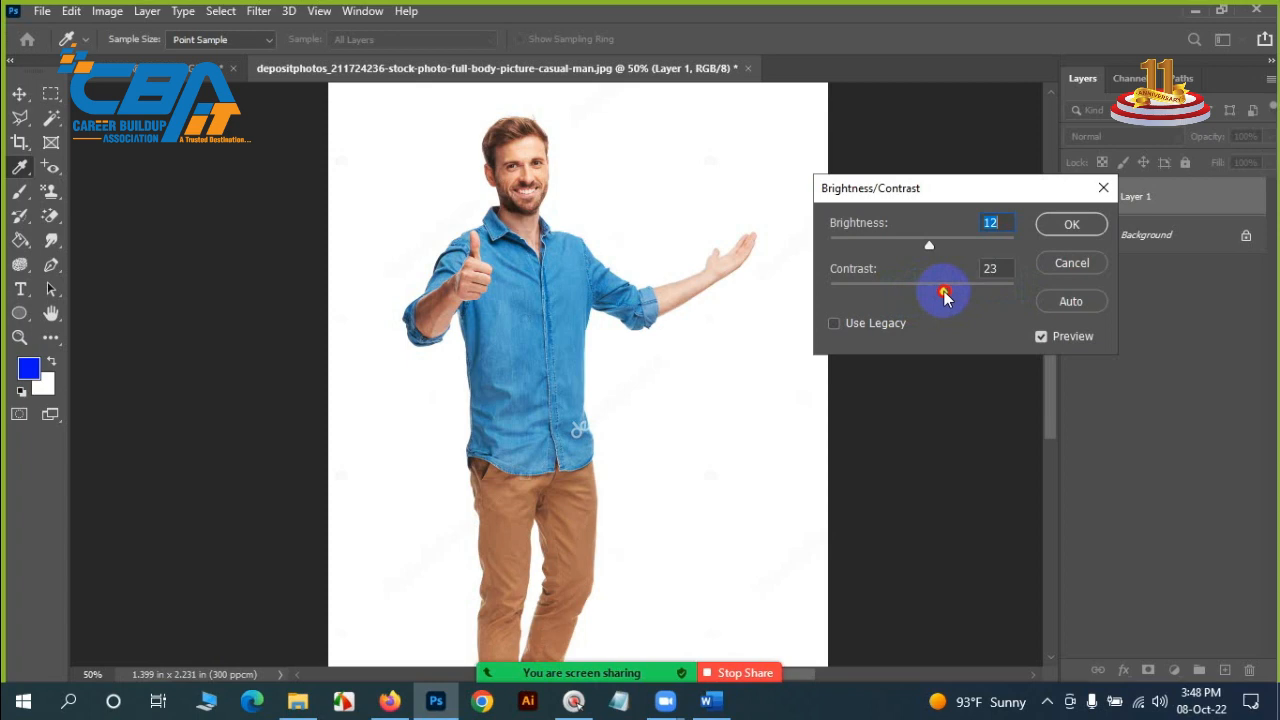
{"action": "left_click_drag", "start_coordinate": [943, 292], "coordinate": [990, 292]}
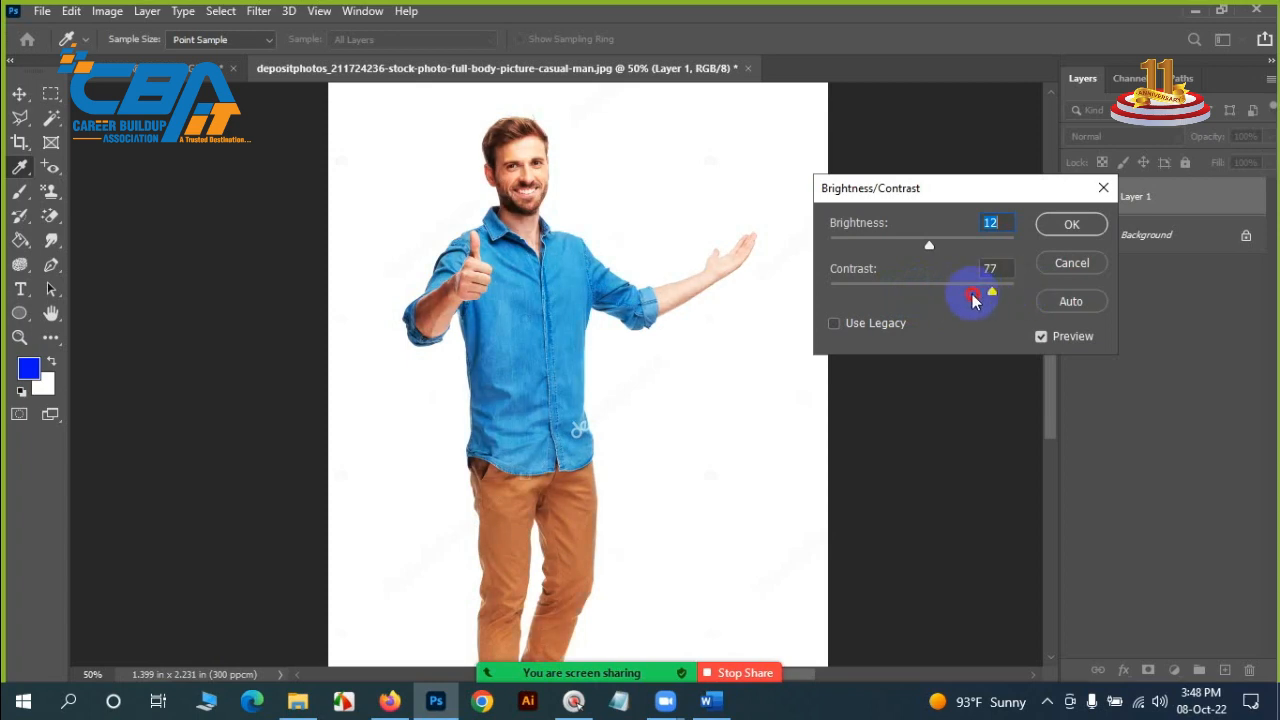
{"action": "left_click_drag", "start_coordinate": [973, 297], "coordinate": [903, 297]}
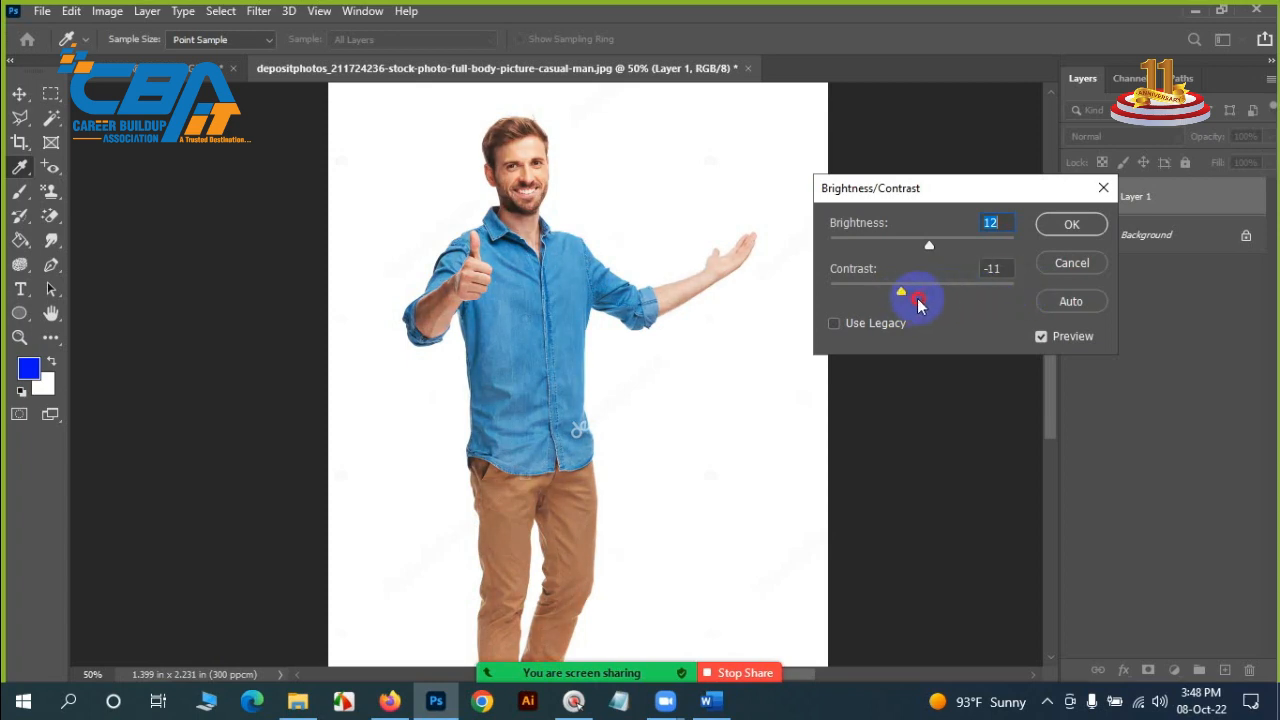
{"action": "left_click_drag", "start_coordinate": [901, 291], "coordinate": [921, 291]}
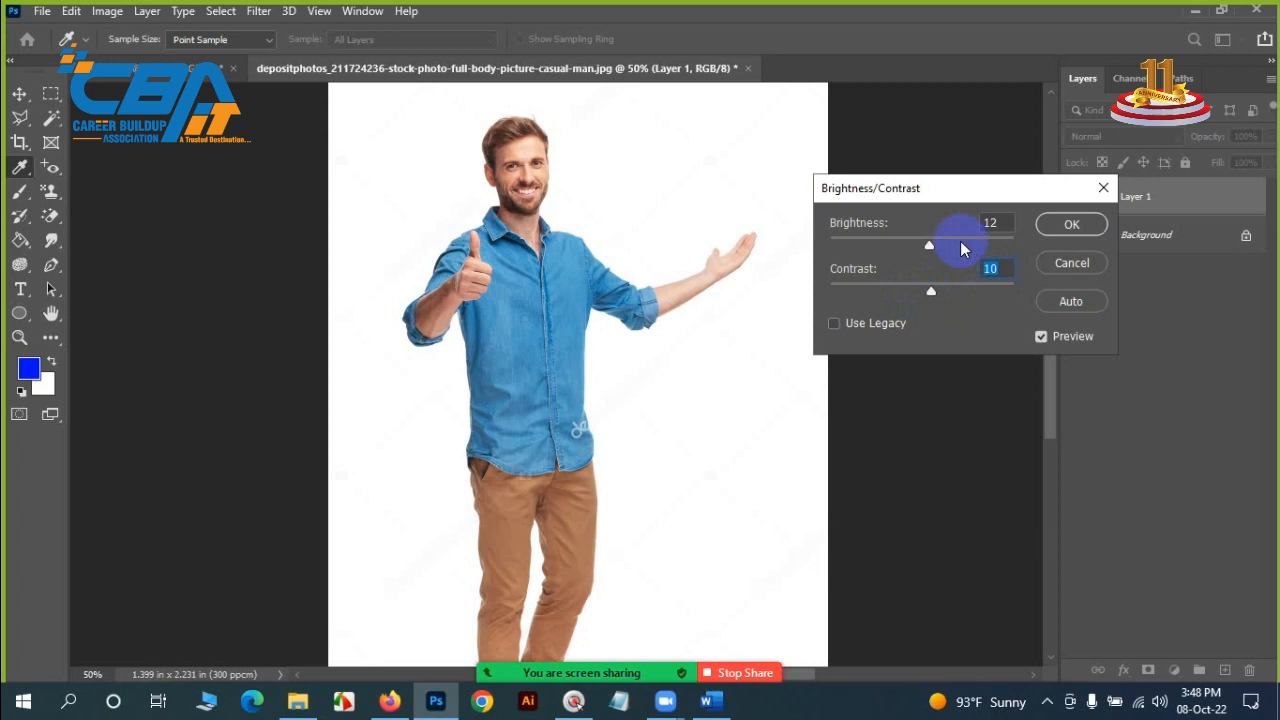
{"action": "left_click_drag", "start_coordinate": [928, 245], "coordinate": [922, 245]}
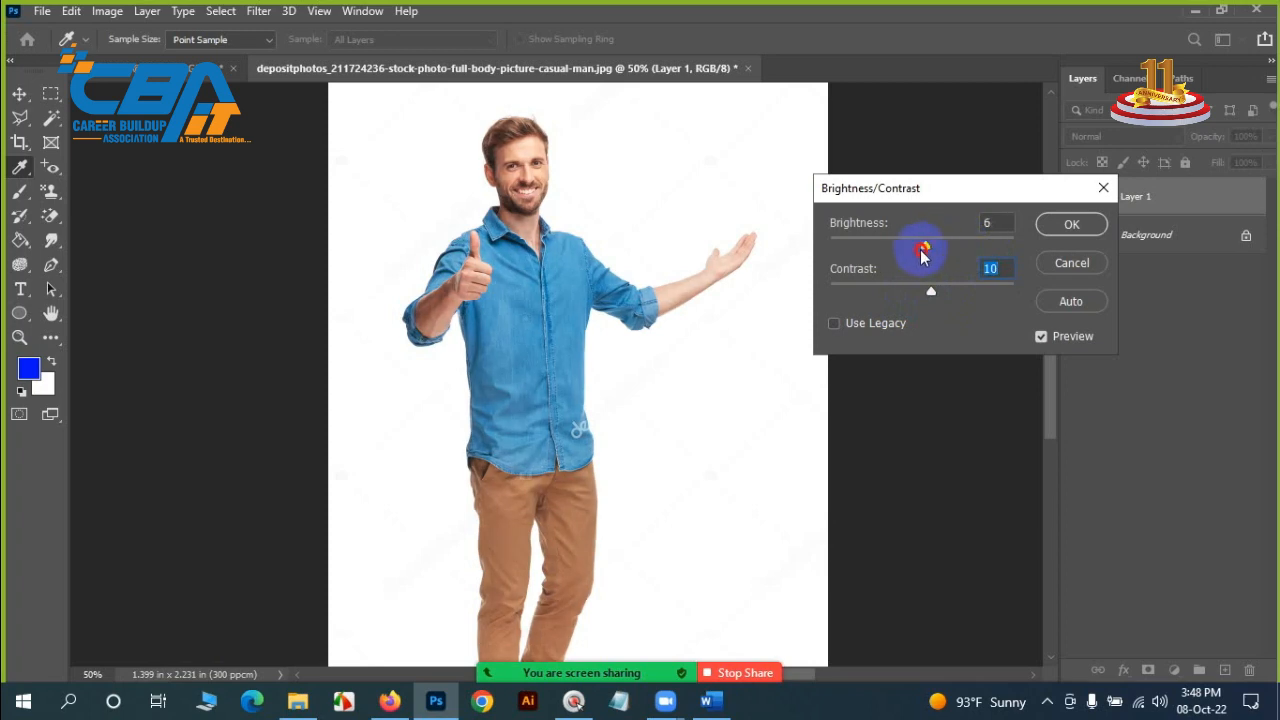
{"action": "left_click_drag", "start_coordinate": [925, 248], "coordinate": [918, 248]}
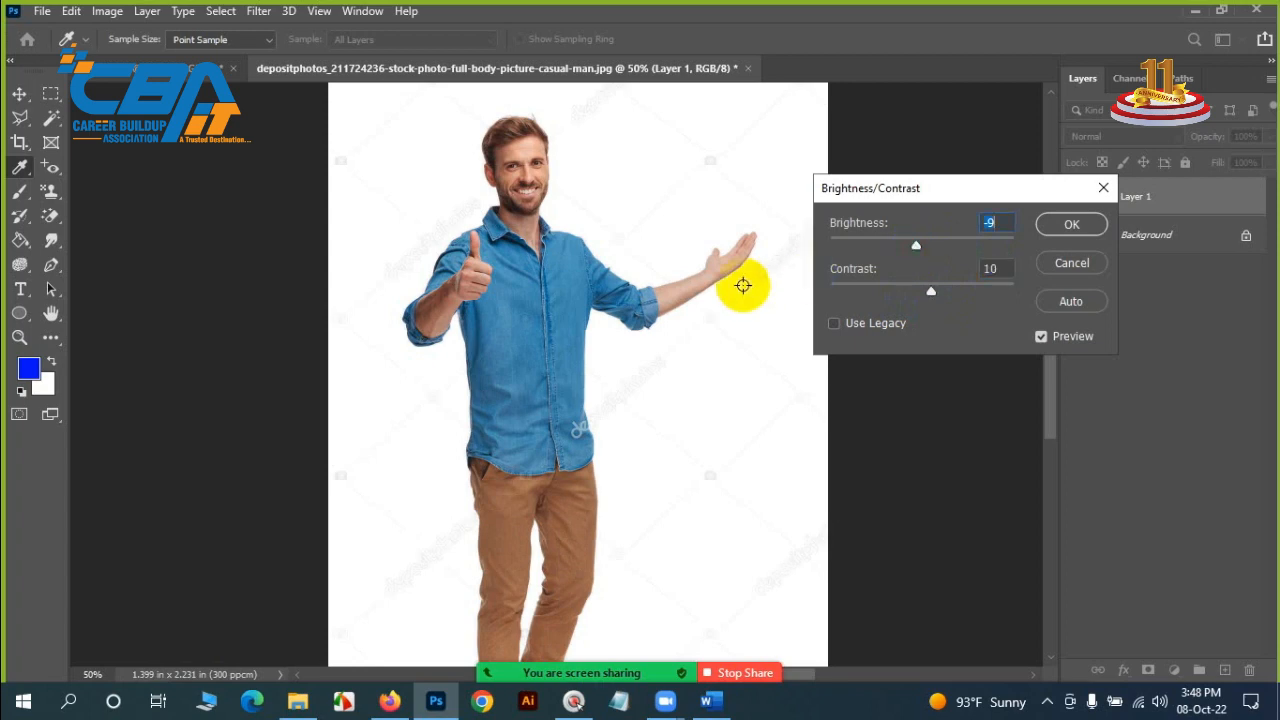
{"action": "mouse_move", "coordinate": [667, 297]}
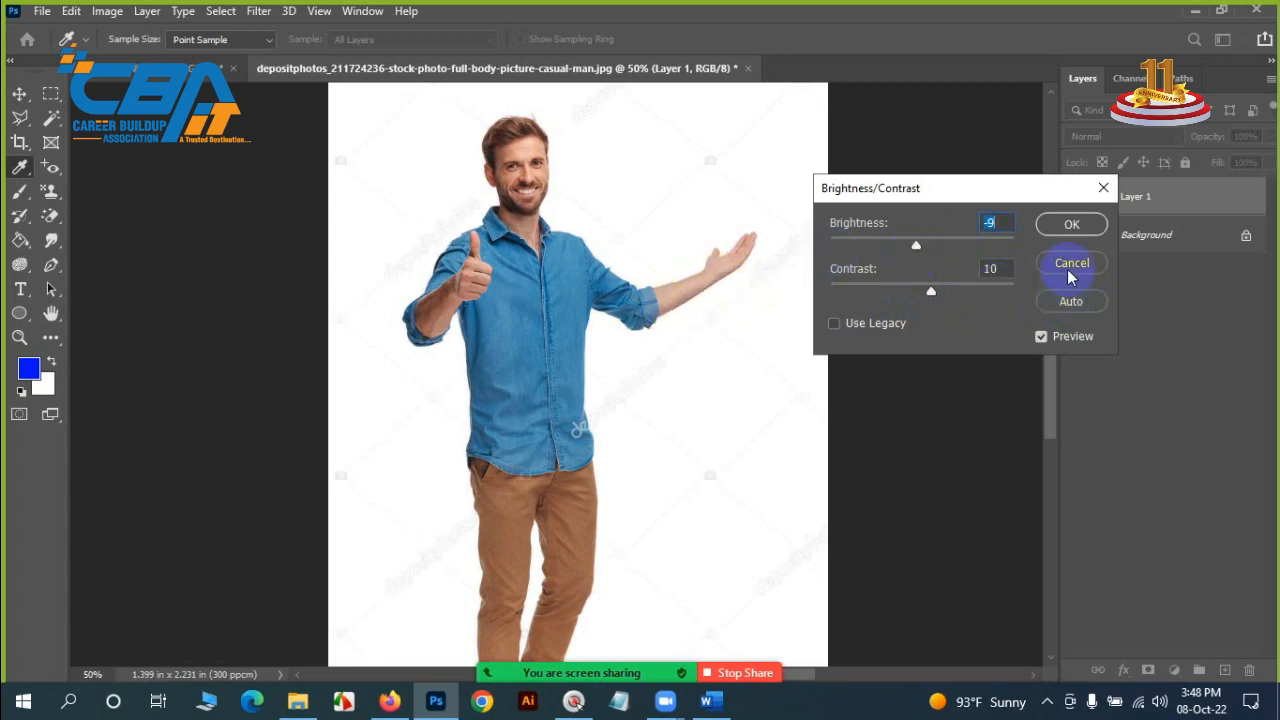
{"action": "mouse_move", "coordinate": [882, 351]}
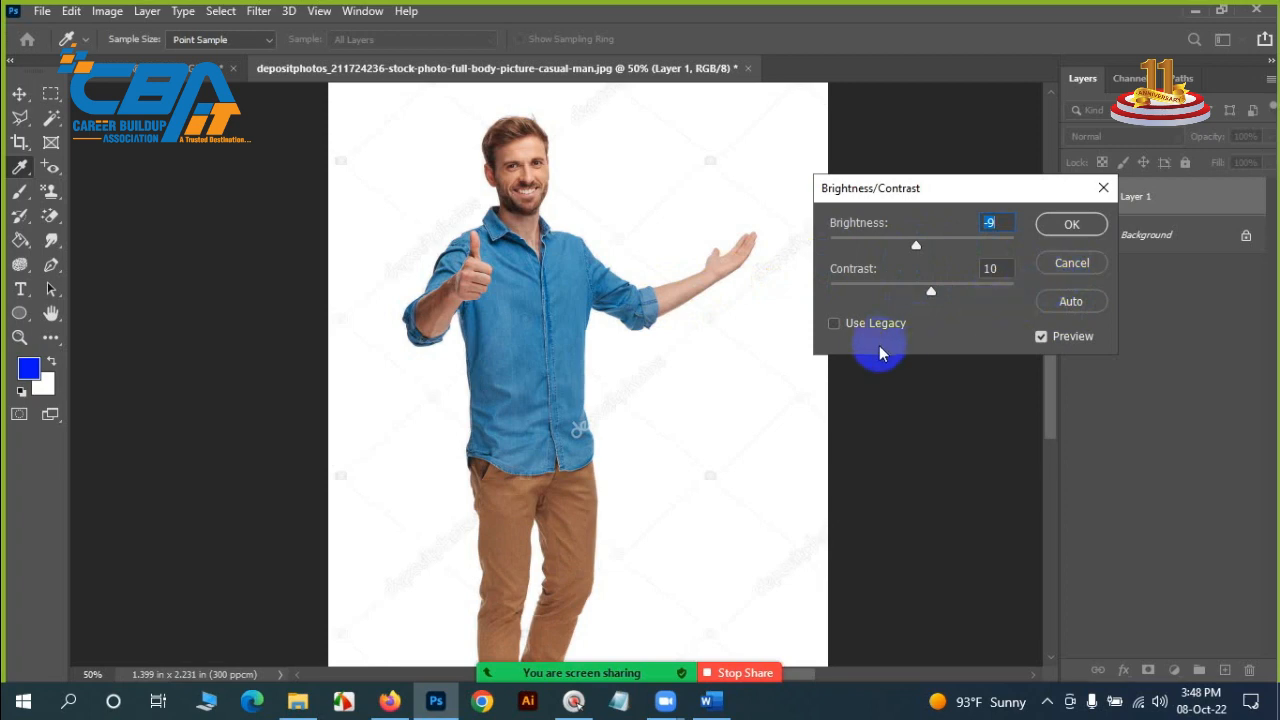
{"action": "mouse_move", "coordinate": [632, 330]}
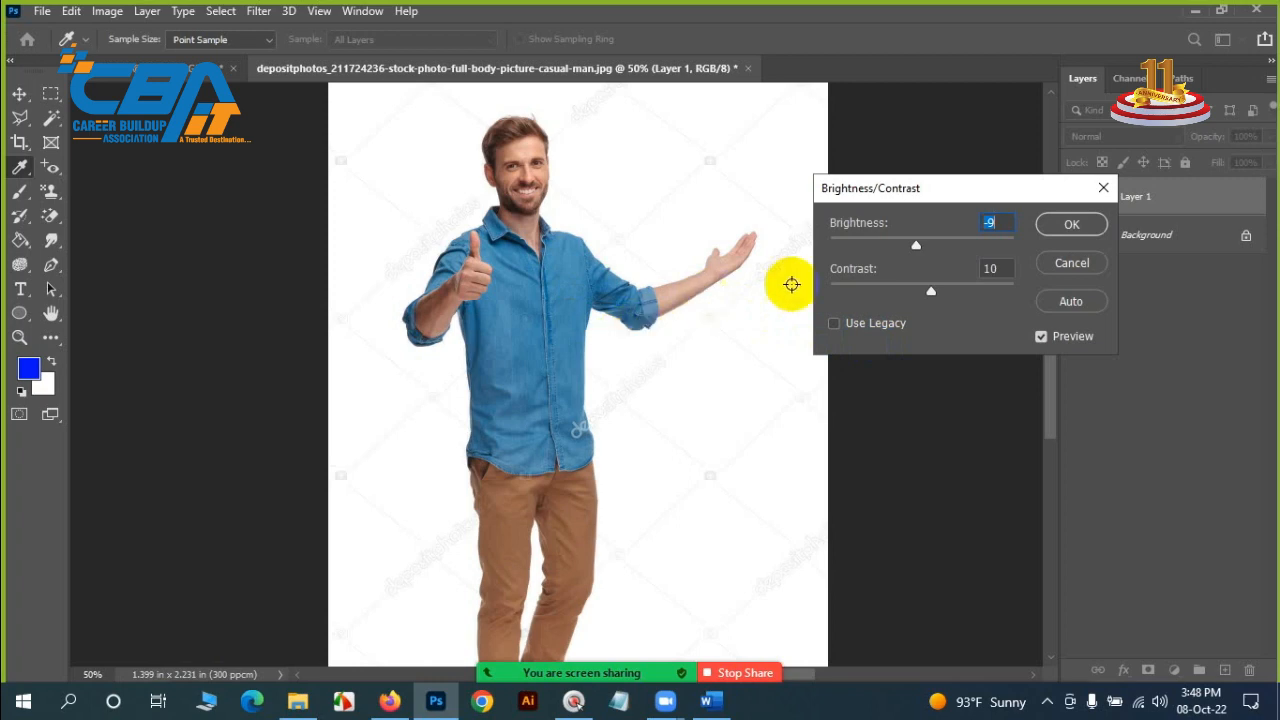
{"action": "left_click", "coordinate": [1071, 223]}
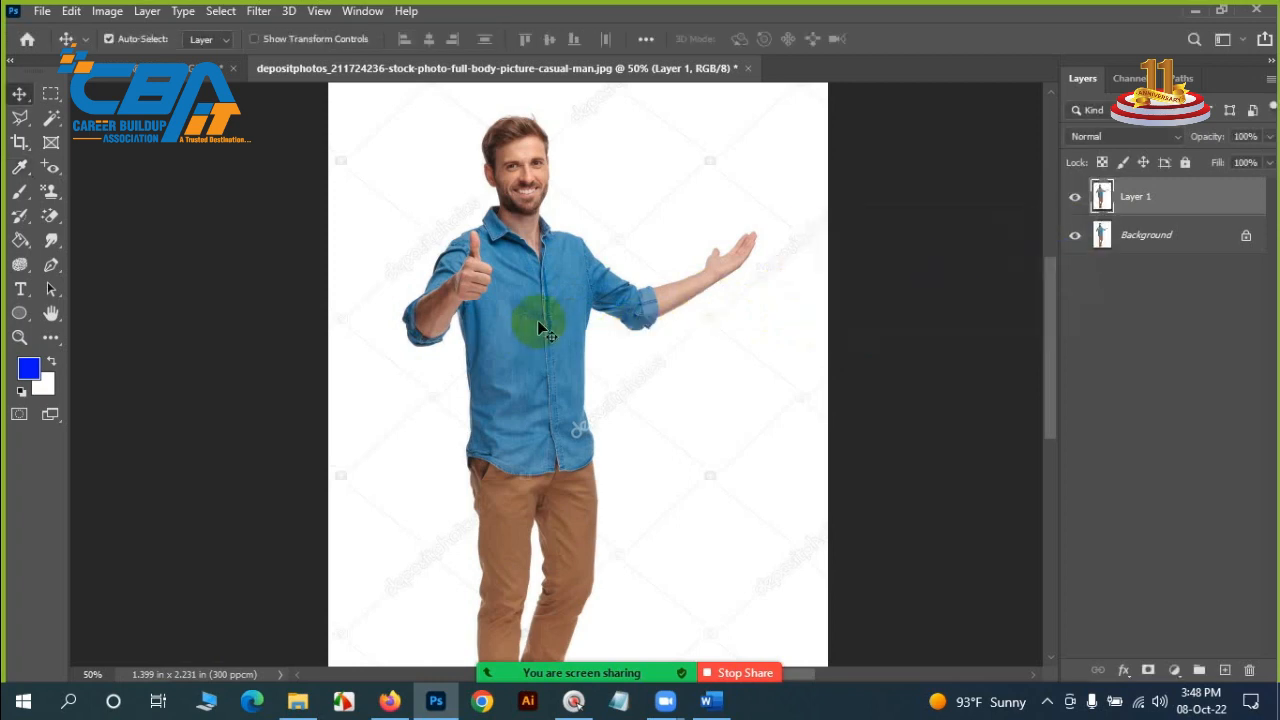
{"action": "mouse_move", "coordinate": [812, 238]}
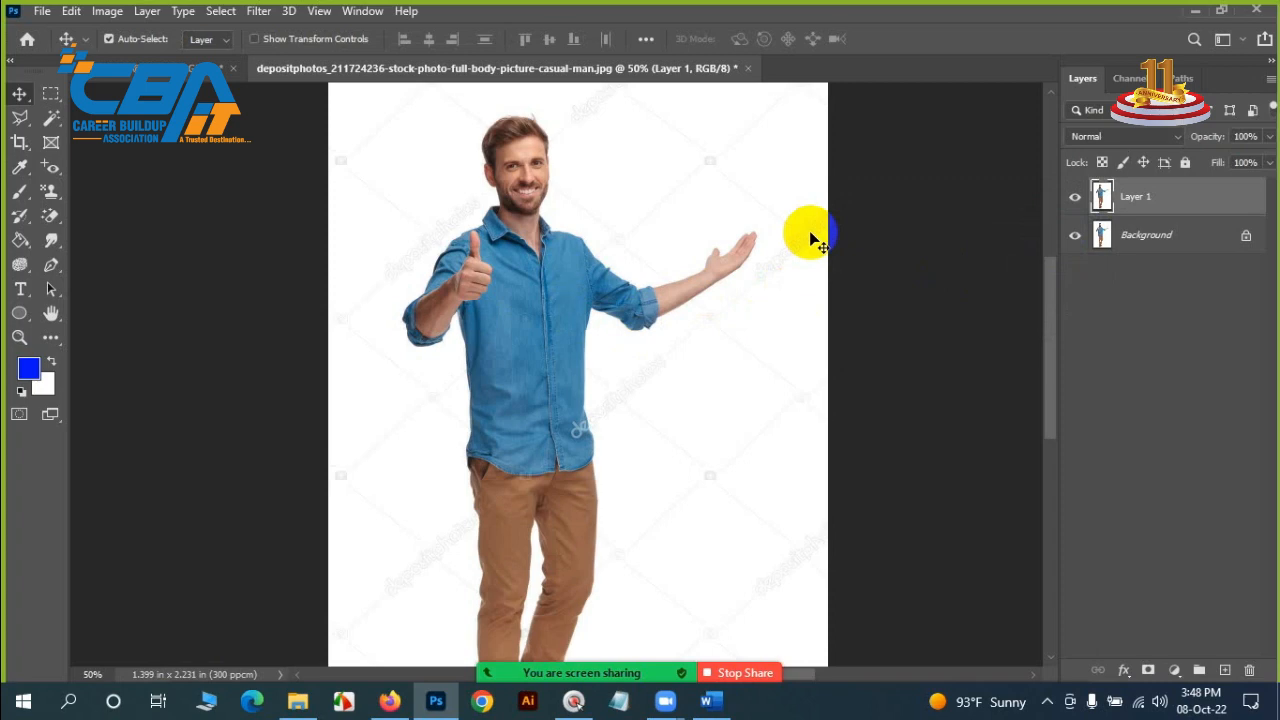
Undo, preview Brightness -81 on the mask, cancel it, and reopen image adjustments.
{"action": "key", "text": "ctrl+z"}
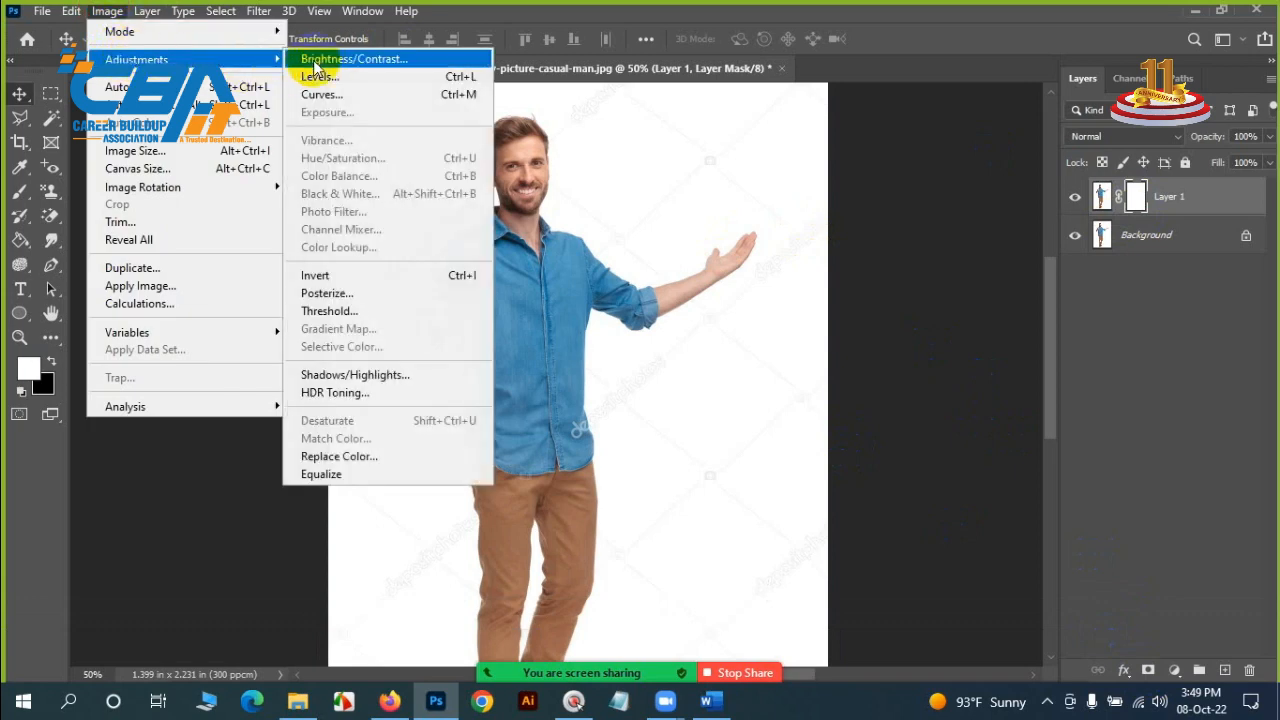
{"action": "left_click", "coordinate": [352, 58]}
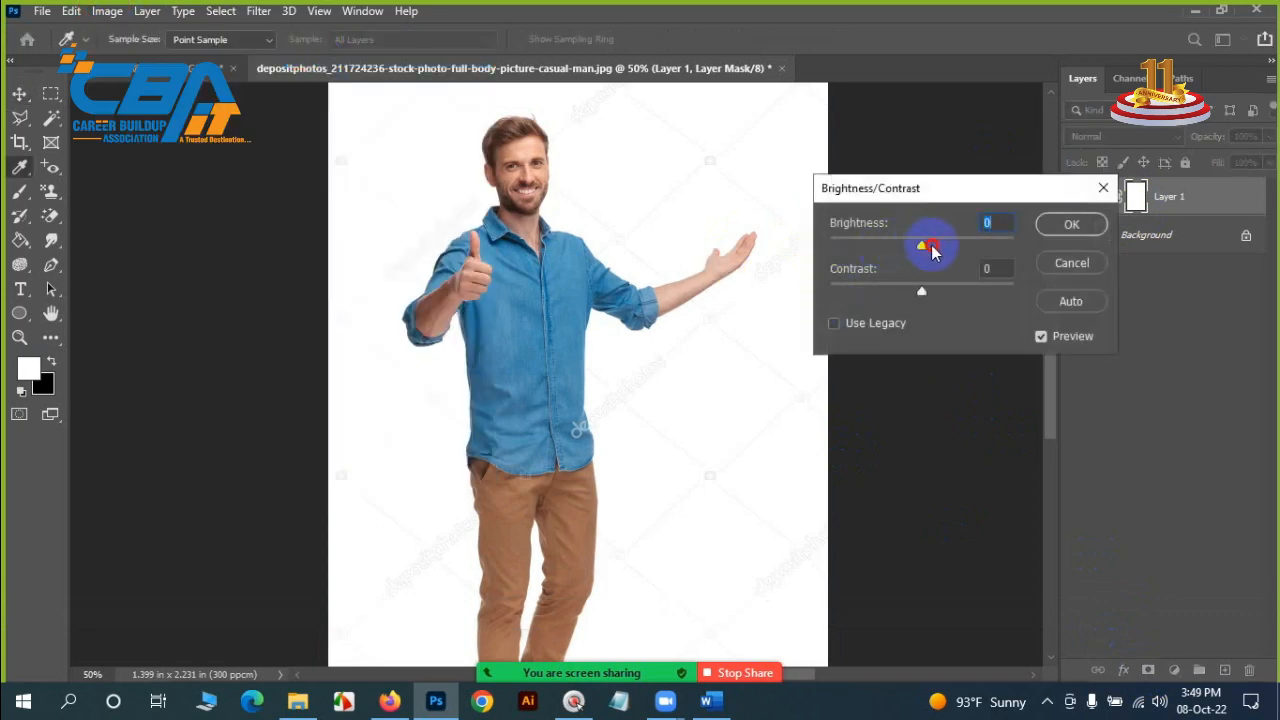
{"action": "left_click_drag", "start_coordinate": [920, 246], "coordinate": [963, 246]}
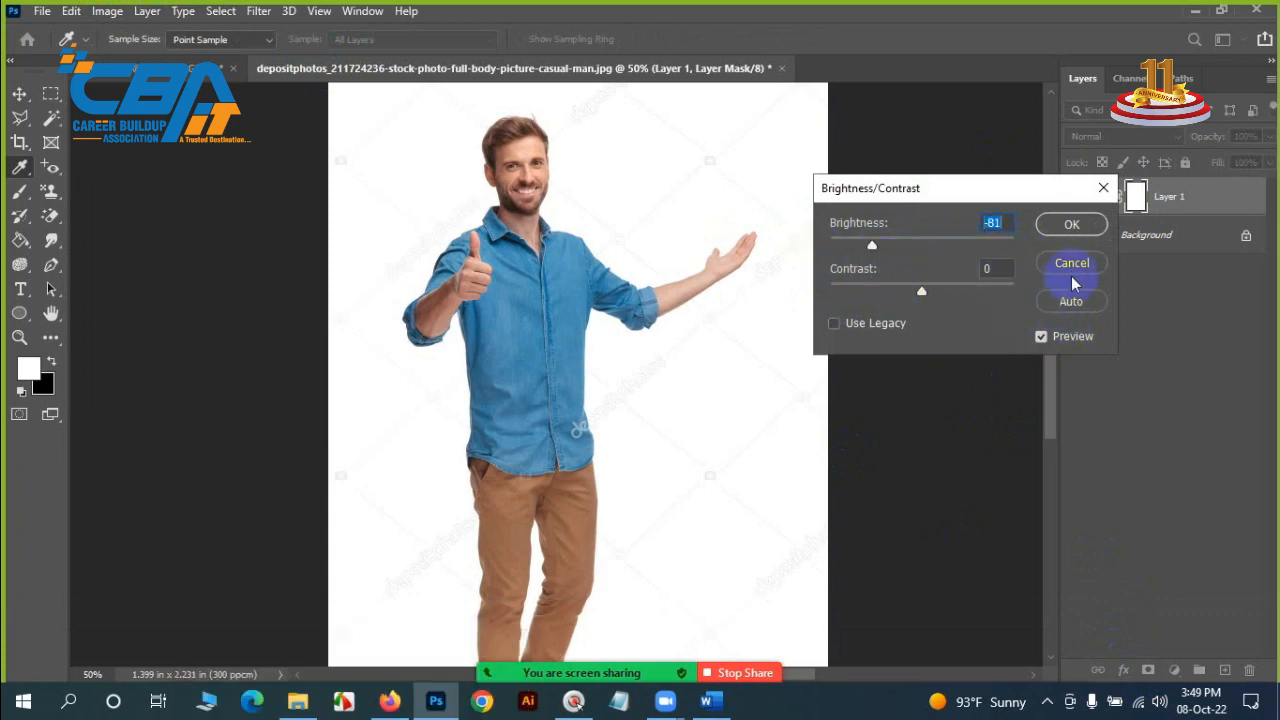
{"action": "left_click", "coordinate": [1071, 263]}
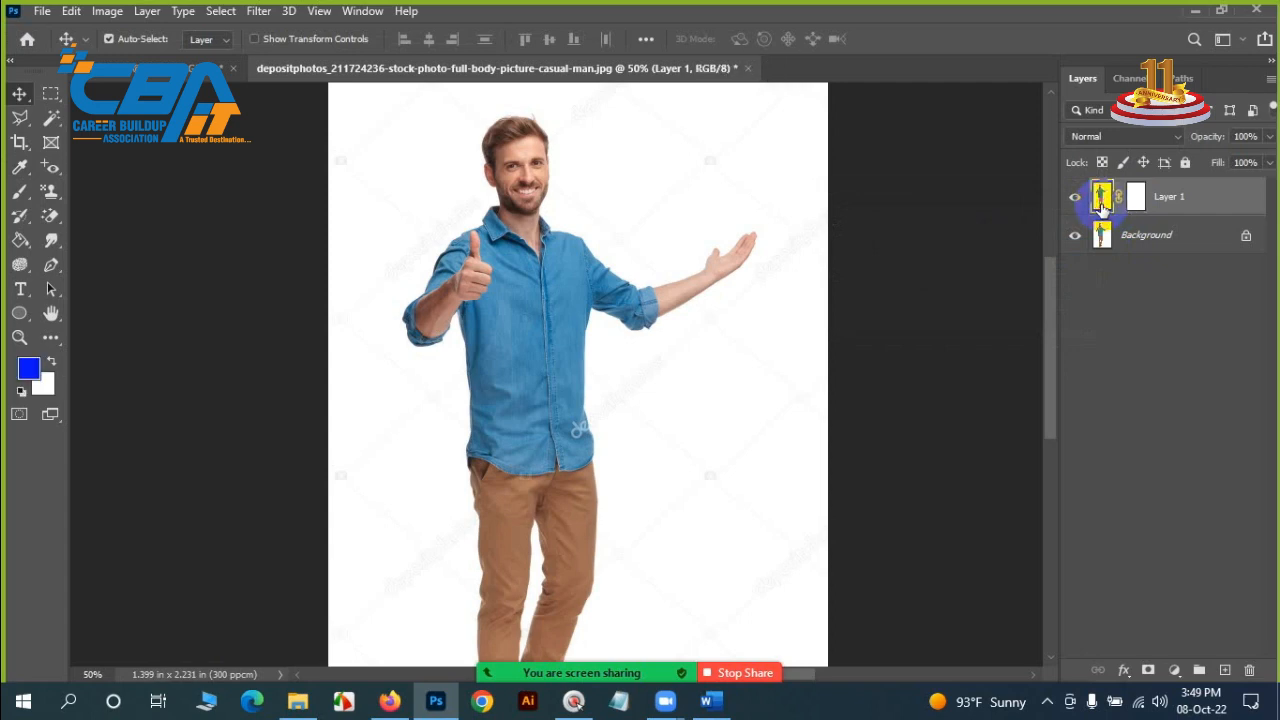
{"action": "left_click", "coordinate": [107, 11]}
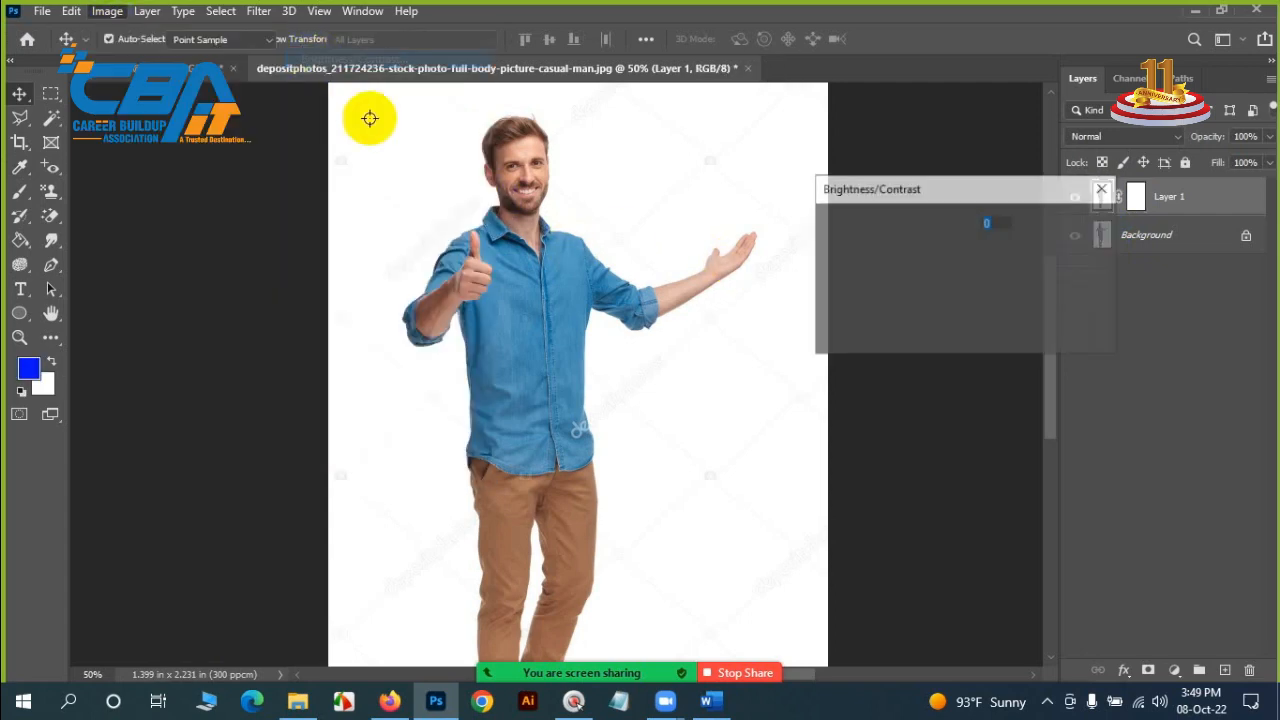
Try brightness values 77 and -11, then confirm Layer 1 brightness at 20.
{"action": "left_click_drag", "start_coordinate": [922, 247], "coordinate": [970, 247]}
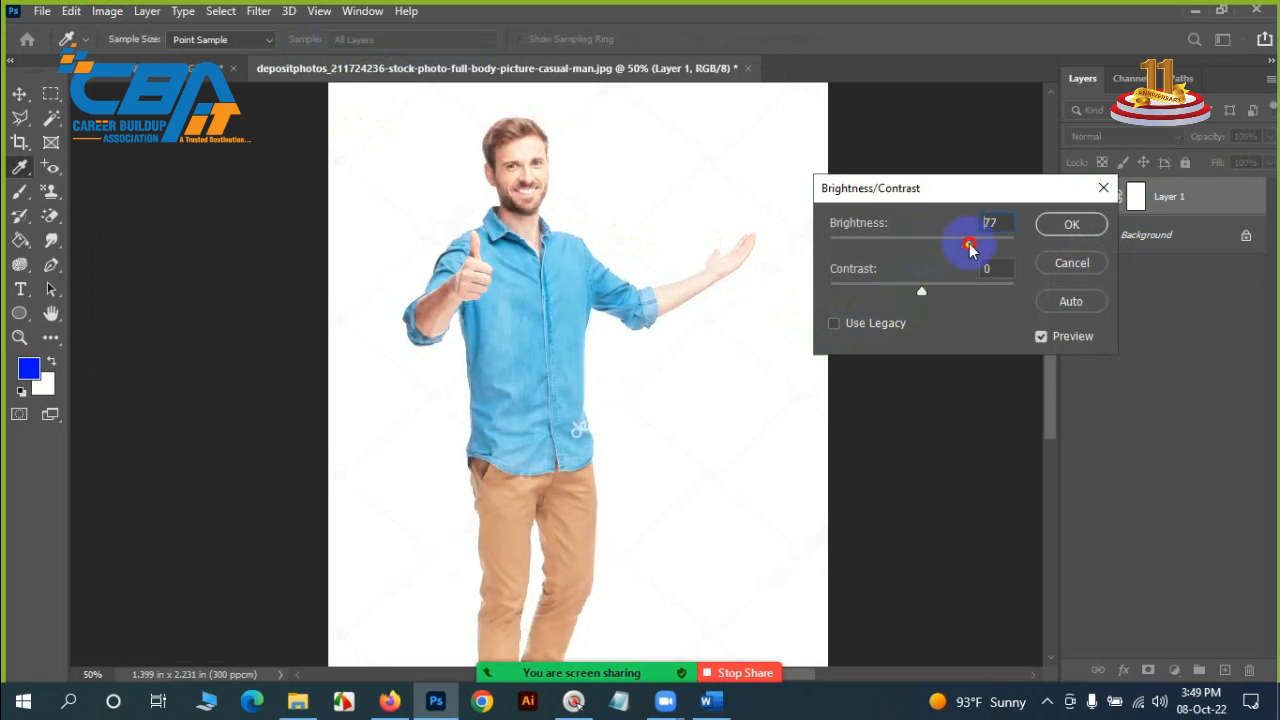
{"action": "left_click_drag", "start_coordinate": [968, 245], "coordinate": [913, 245]}
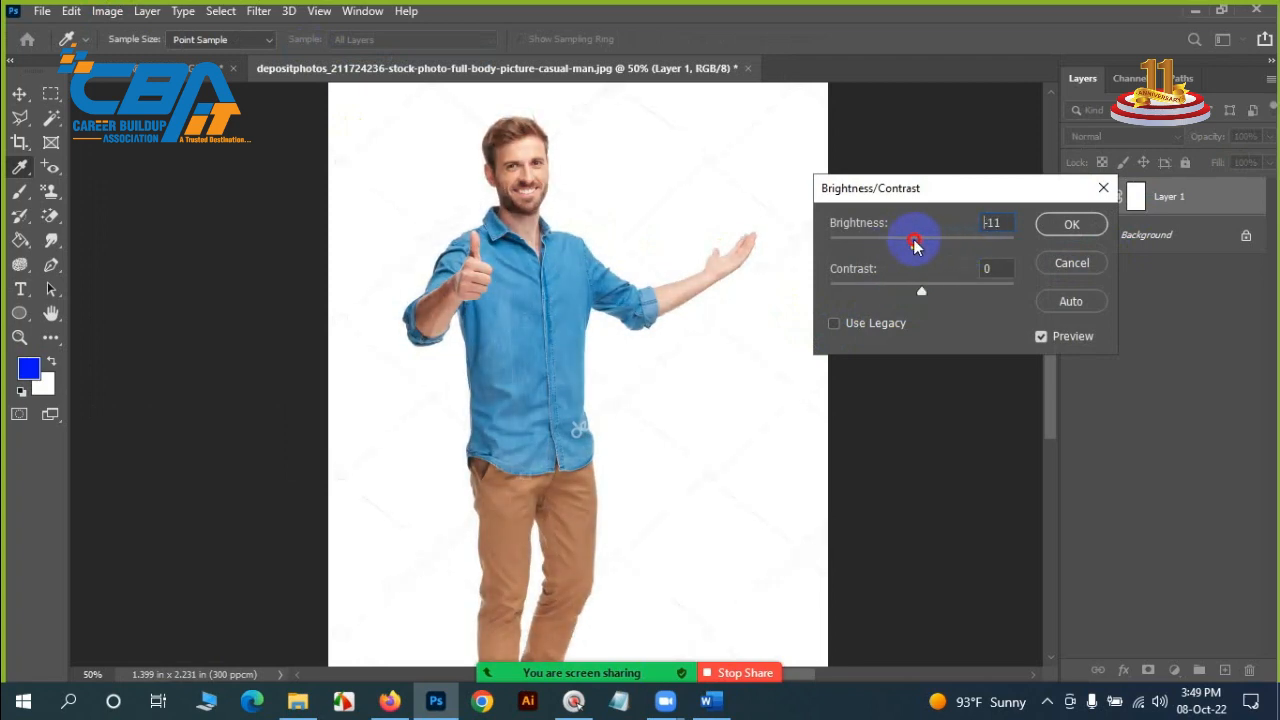
{"action": "left_click_drag", "start_coordinate": [912, 242], "coordinate": [935, 242]}
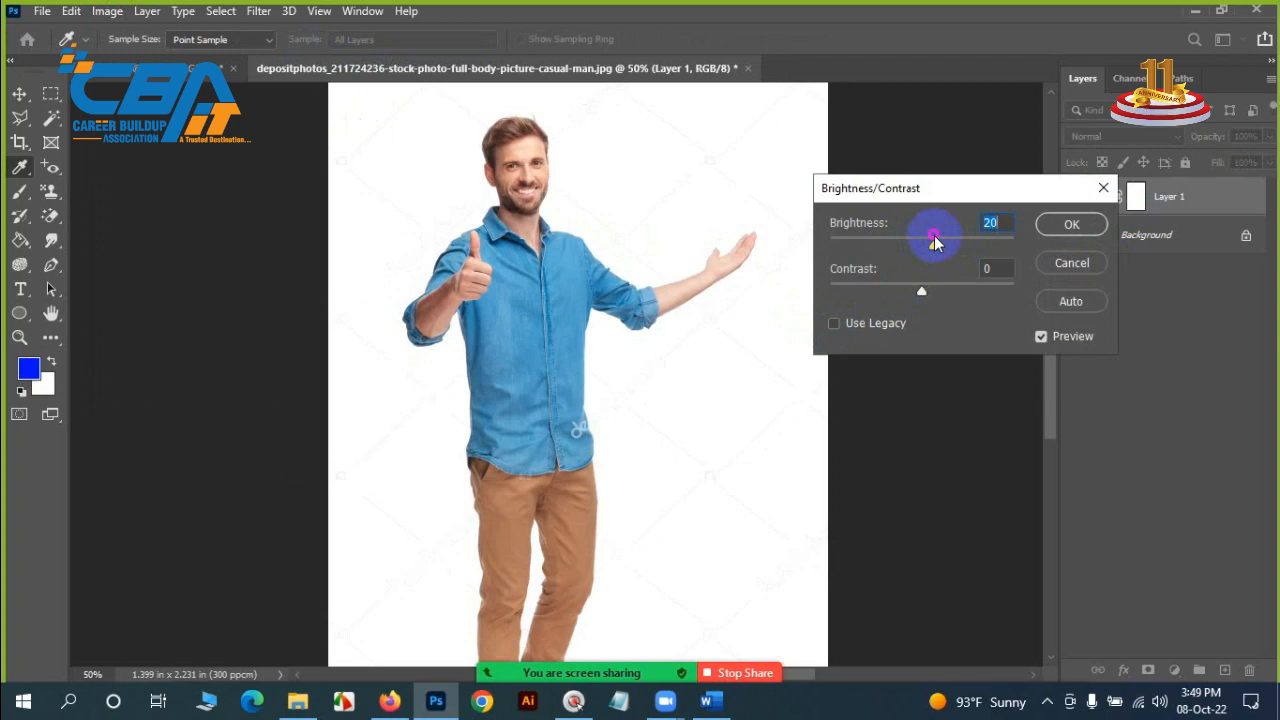
{"action": "left_click", "coordinate": [1071, 223]}
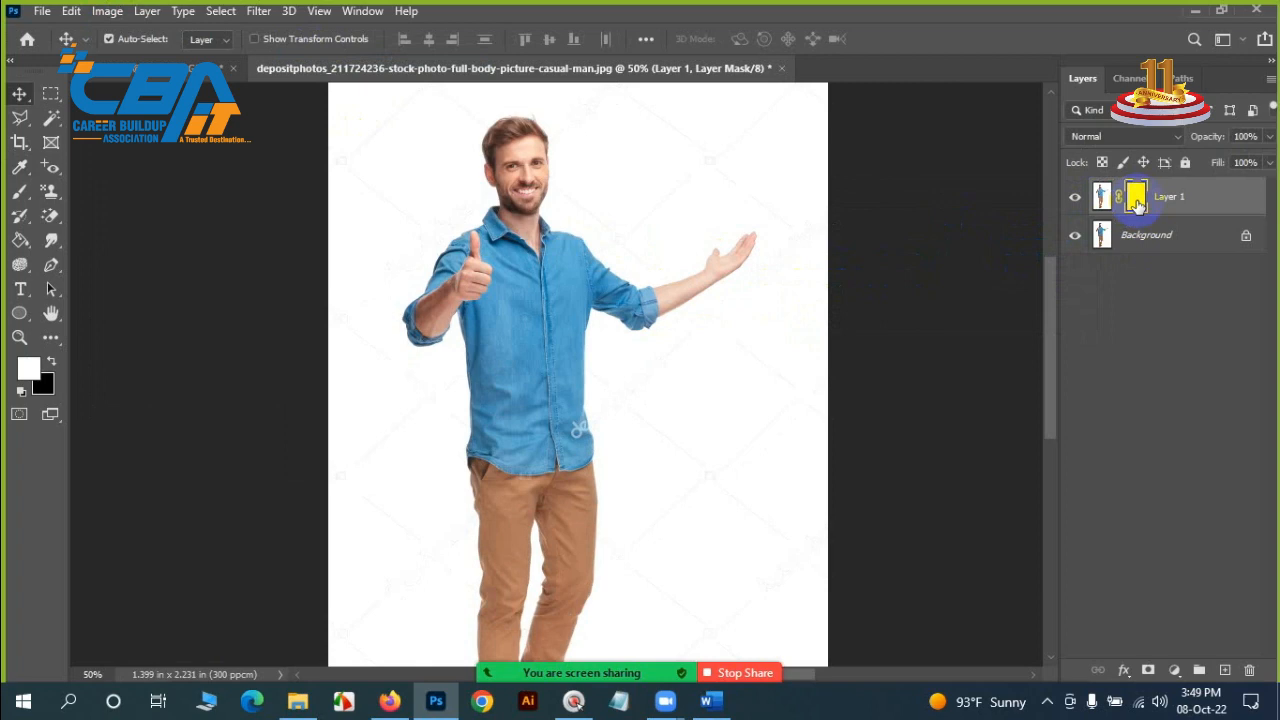
{"action": "mouse_move", "coordinate": [1137, 196]}
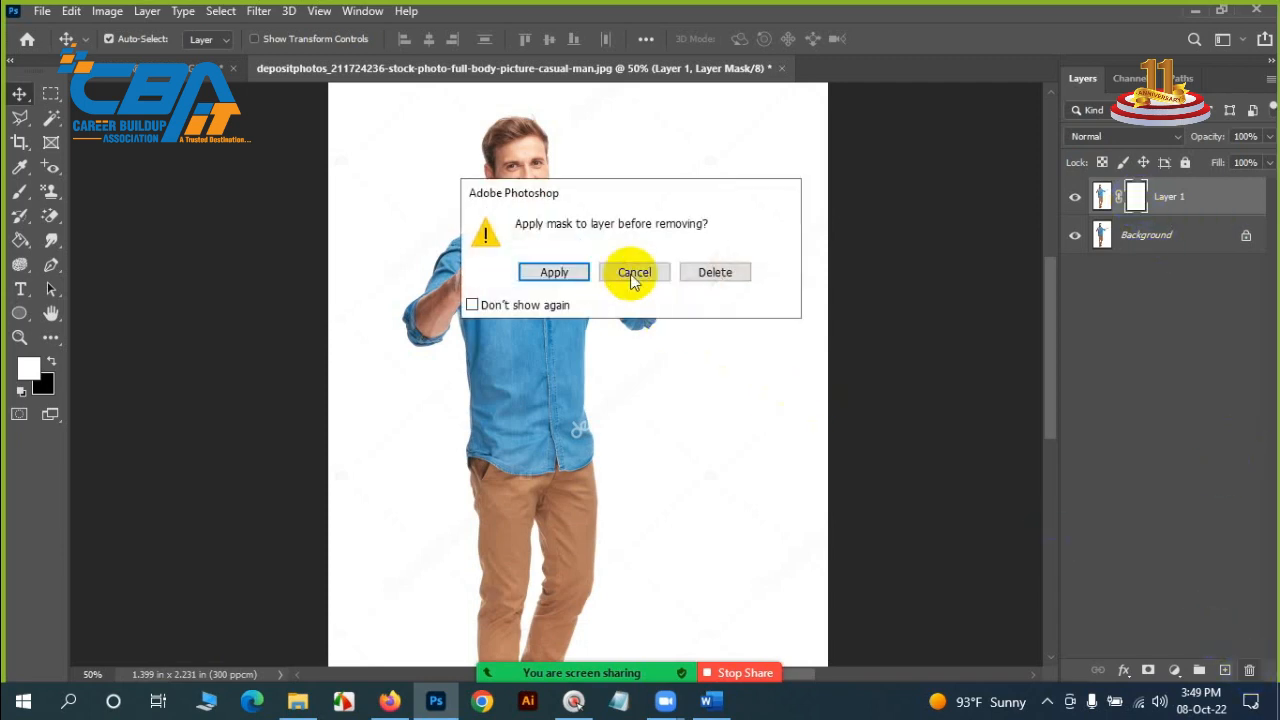
Delete the layer mask, undo twice, and redo to restore the duplicated Layer 1.
{"action": "left_click", "coordinate": [554, 272]}
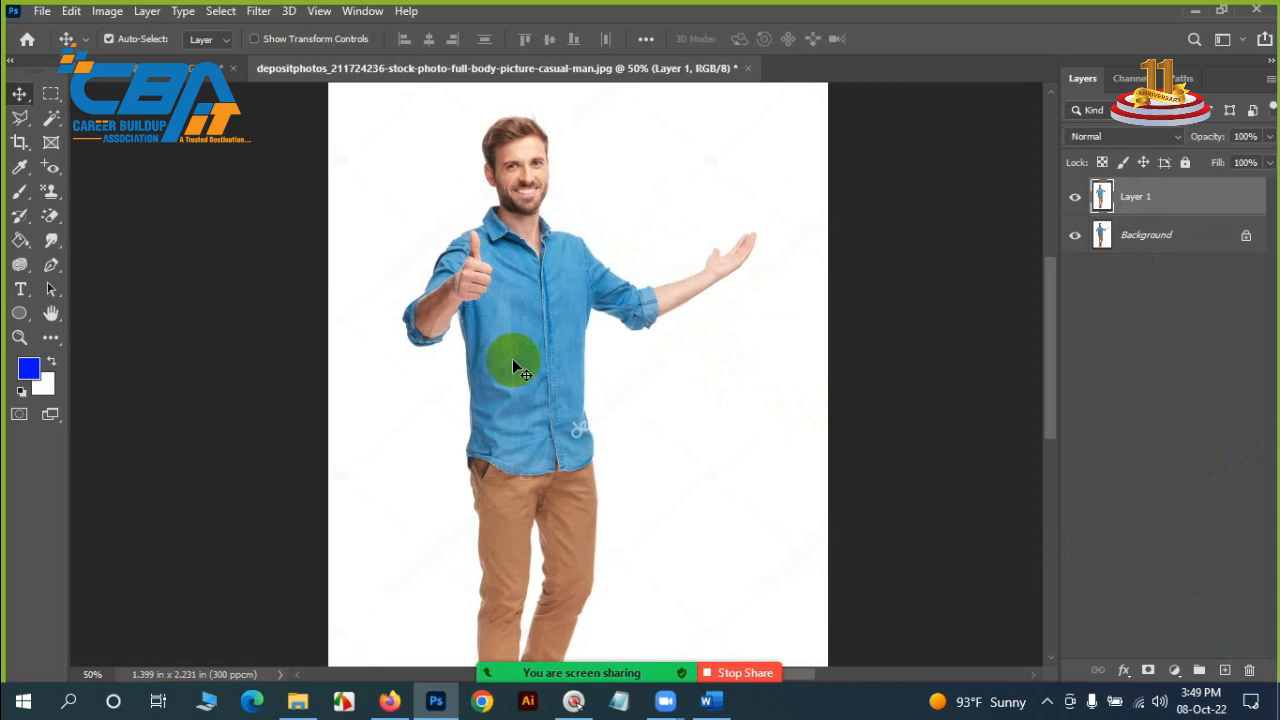
{"action": "mouse_move", "coordinate": [810, 190]}
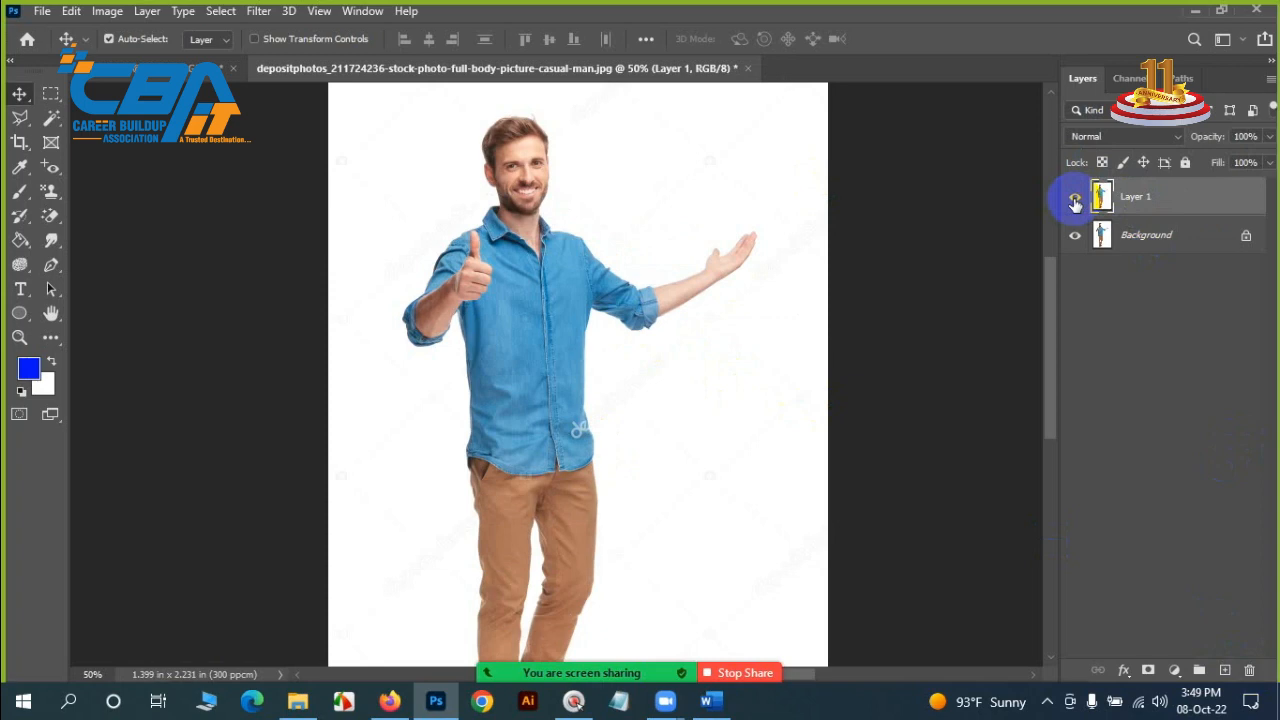
{"action": "key", "text": "ctrl+z"}
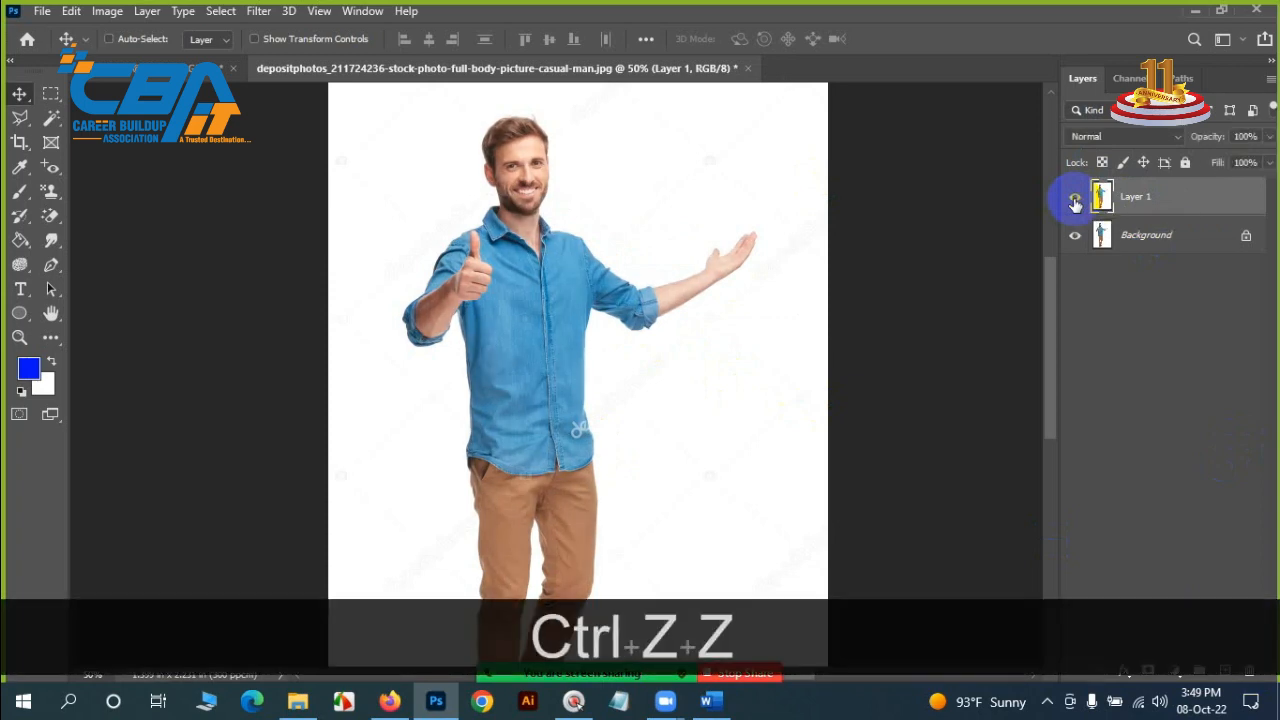
{"action": "key", "text": "ctrl+z"}
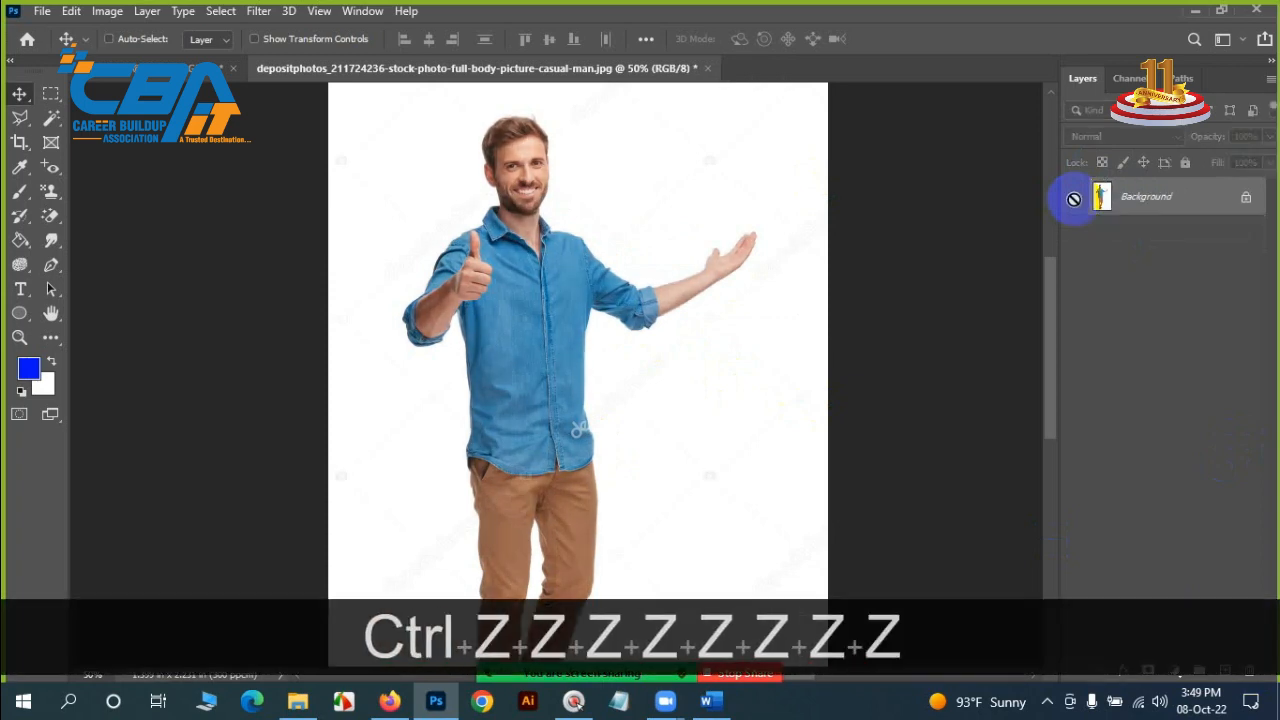
{"action": "key", "text": "ctrl+shift+z"}
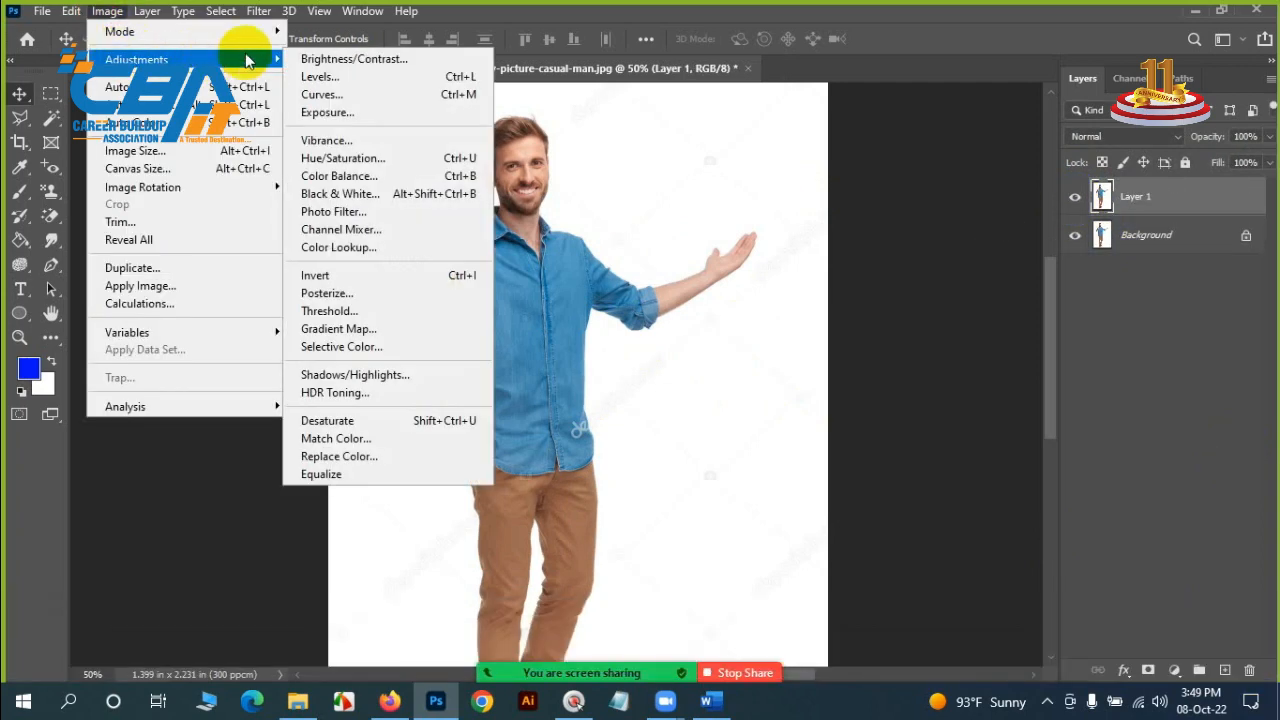
{"action": "mouse_move", "coordinate": [320, 76]}
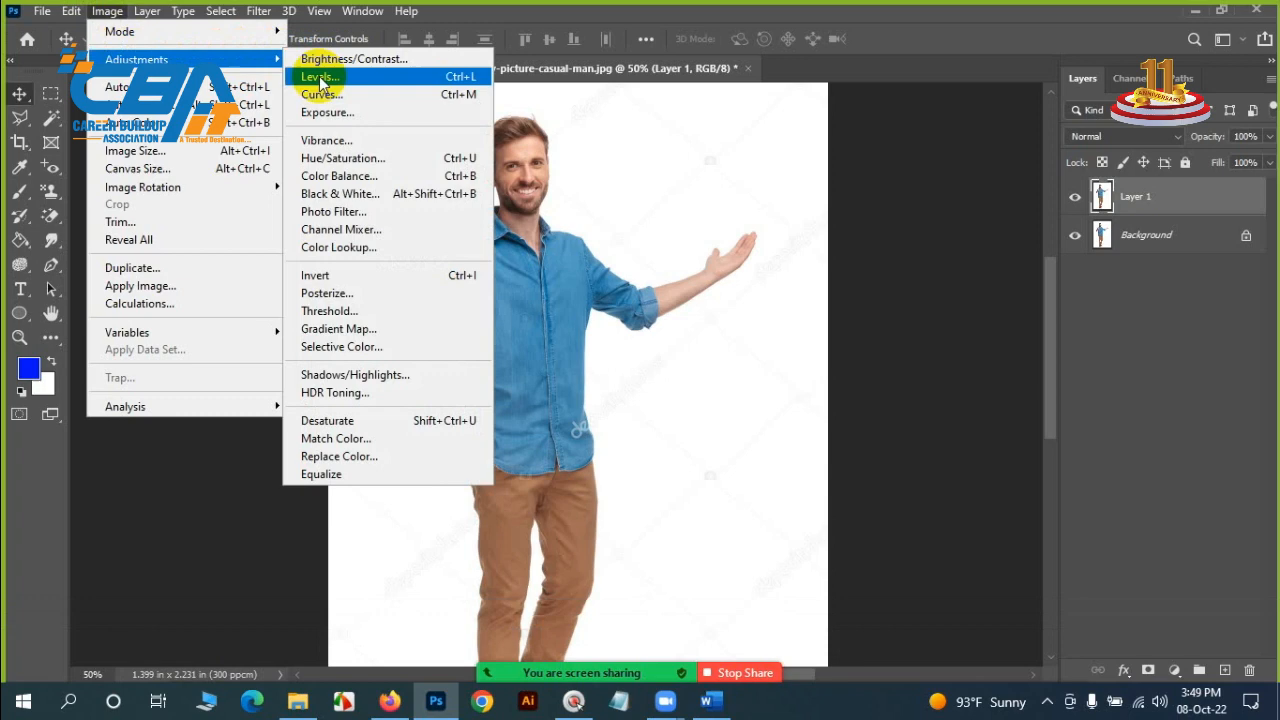
Open Levels and try shadow input values 45, 53, 70 and 0, settling at 23.
{"action": "left_click", "coordinate": [318, 76]}
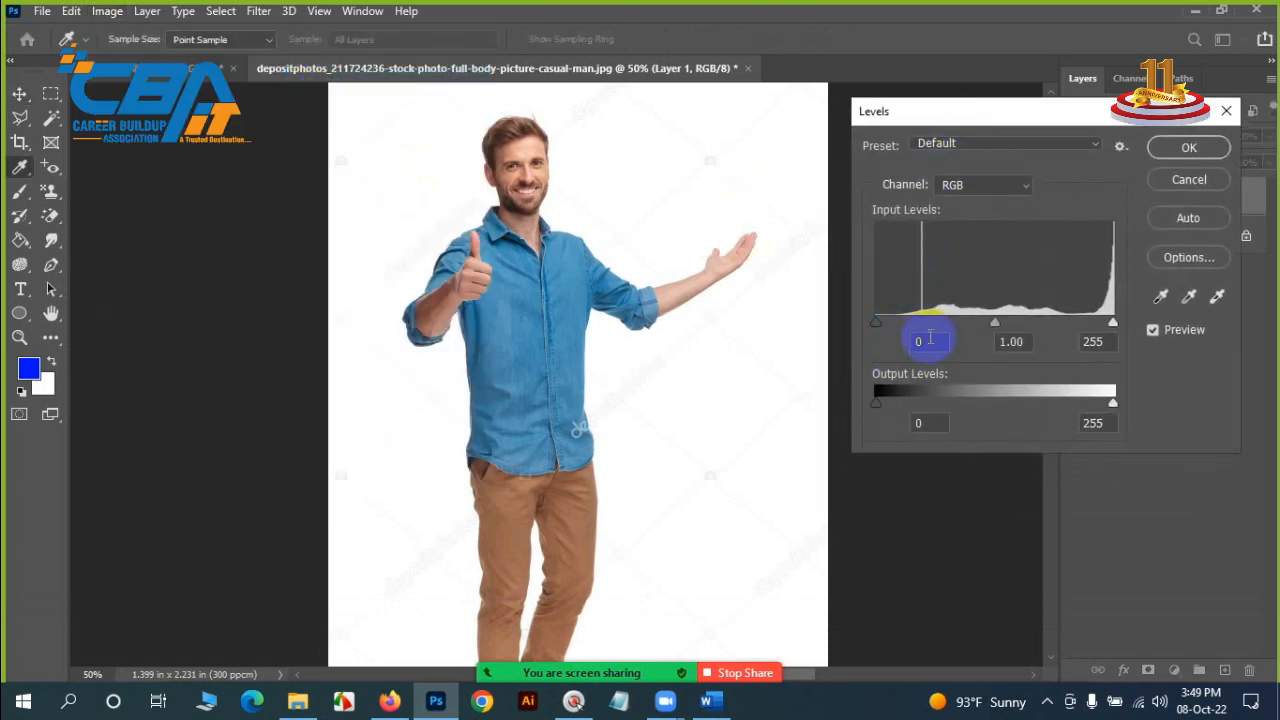
{"action": "mouse_move", "coordinate": [876, 328]}
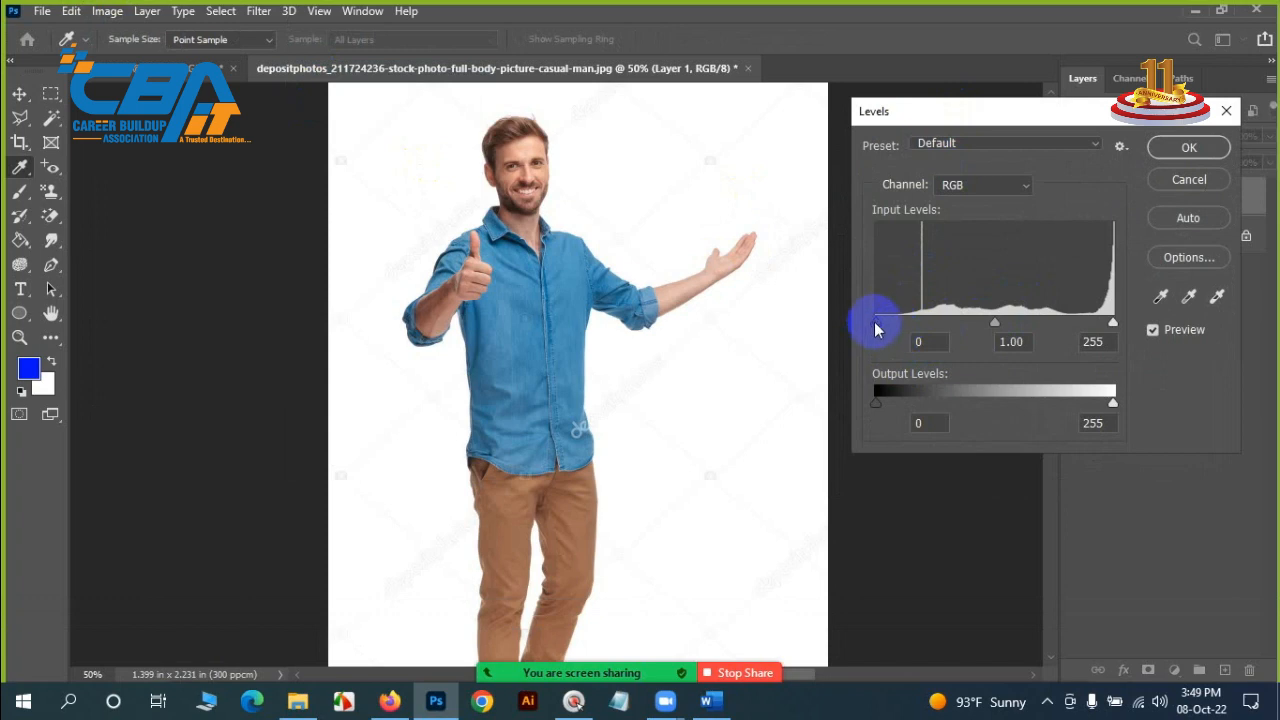
{"action": "left_click_drag", "start_coordinate": [875, 322], "coordinate": [920, 322]}
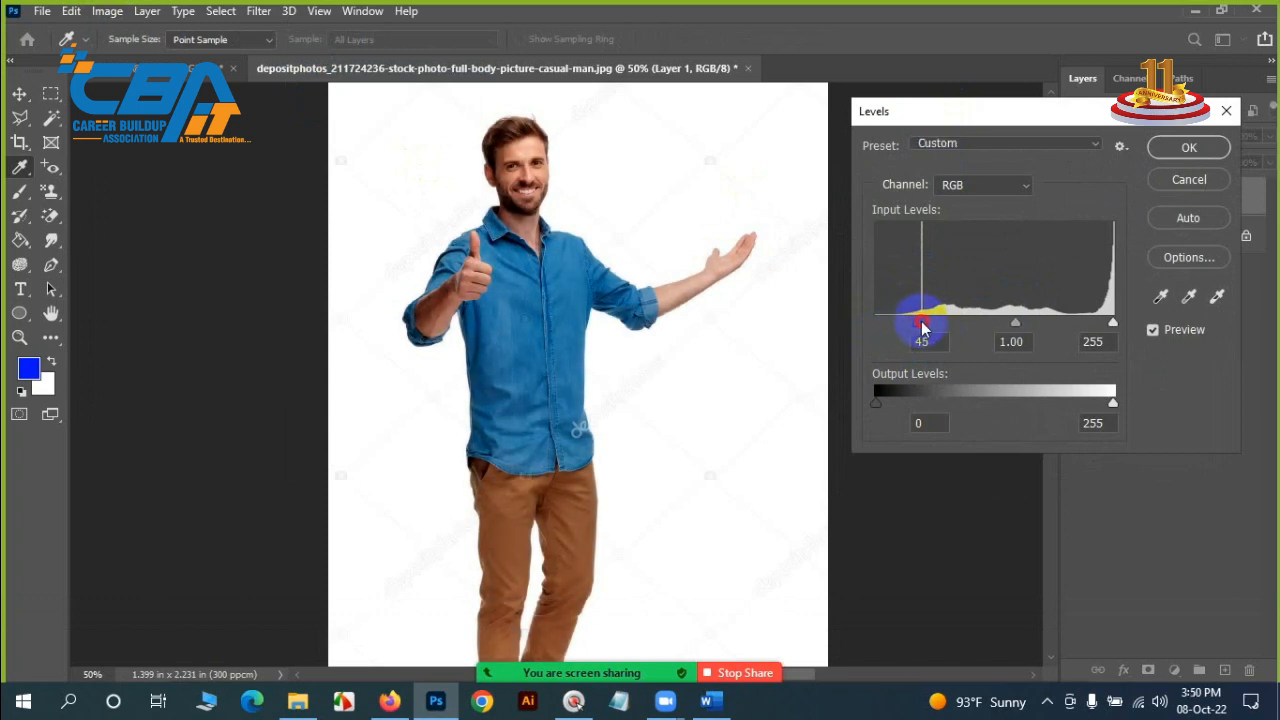
{"action": "left_click_drag", "start_coordinate": [915, 323], "coordinate": [925, 323]}
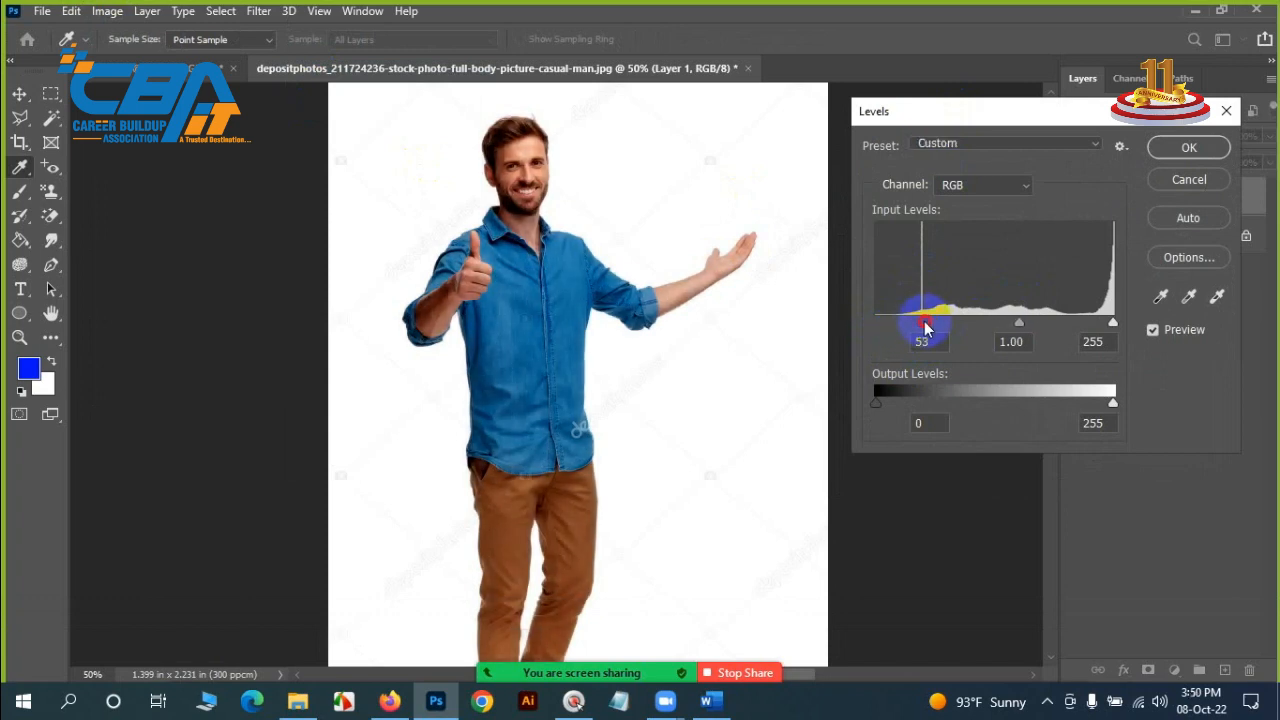
{"action": "left_click_drag", "start_coordinate": [924, 322], "coordinate": [920, 322]}
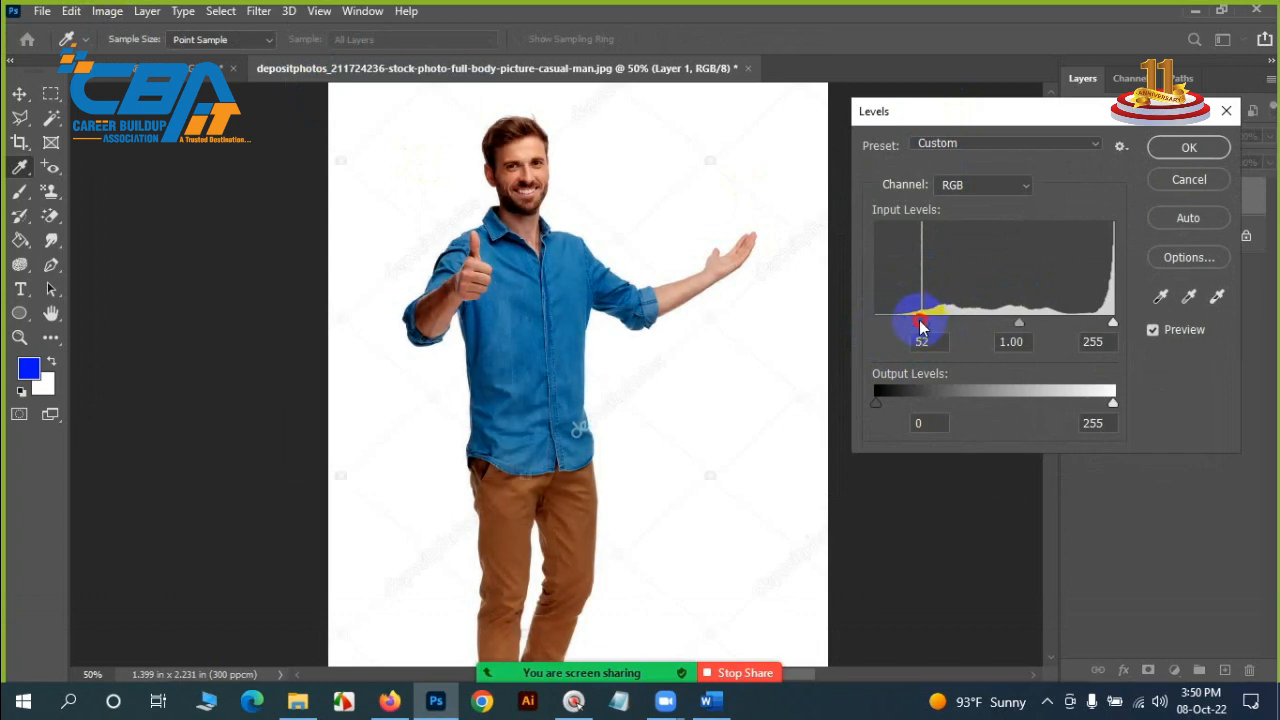
{"action": "left_click_drag", "start_coordinate": [920, 322], "coordinate": [940, 322]}
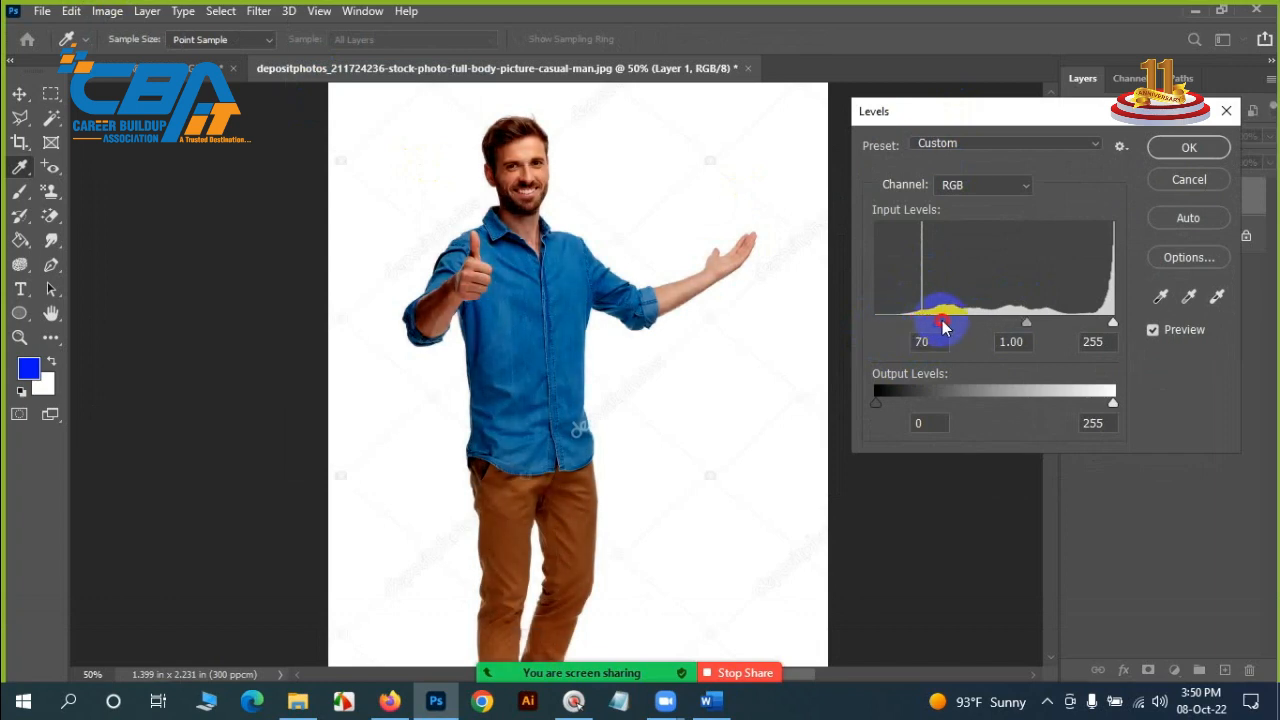
{"action": "left_click_drag", "start_coordinate": [940, 322], "coordinate": [875, 322]}
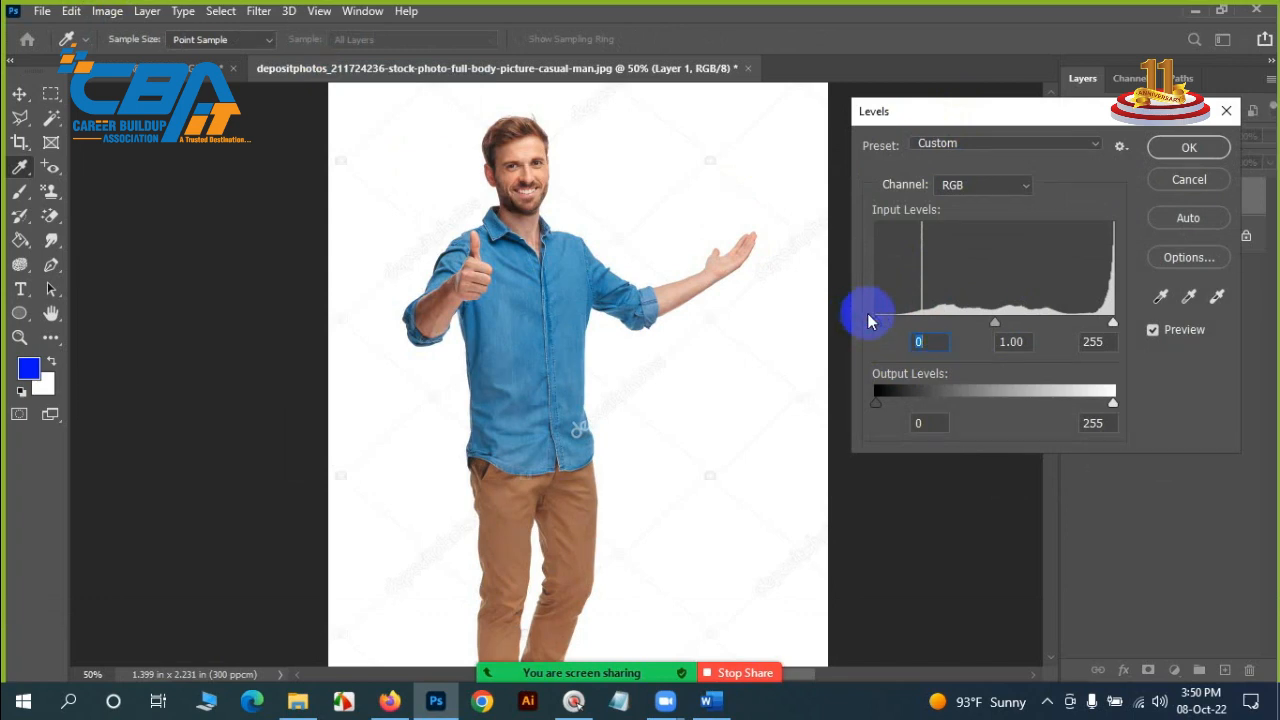
{"action": "left_click_drag", "start_coordinate": [873, 322], "coordinate": [900, 322]}
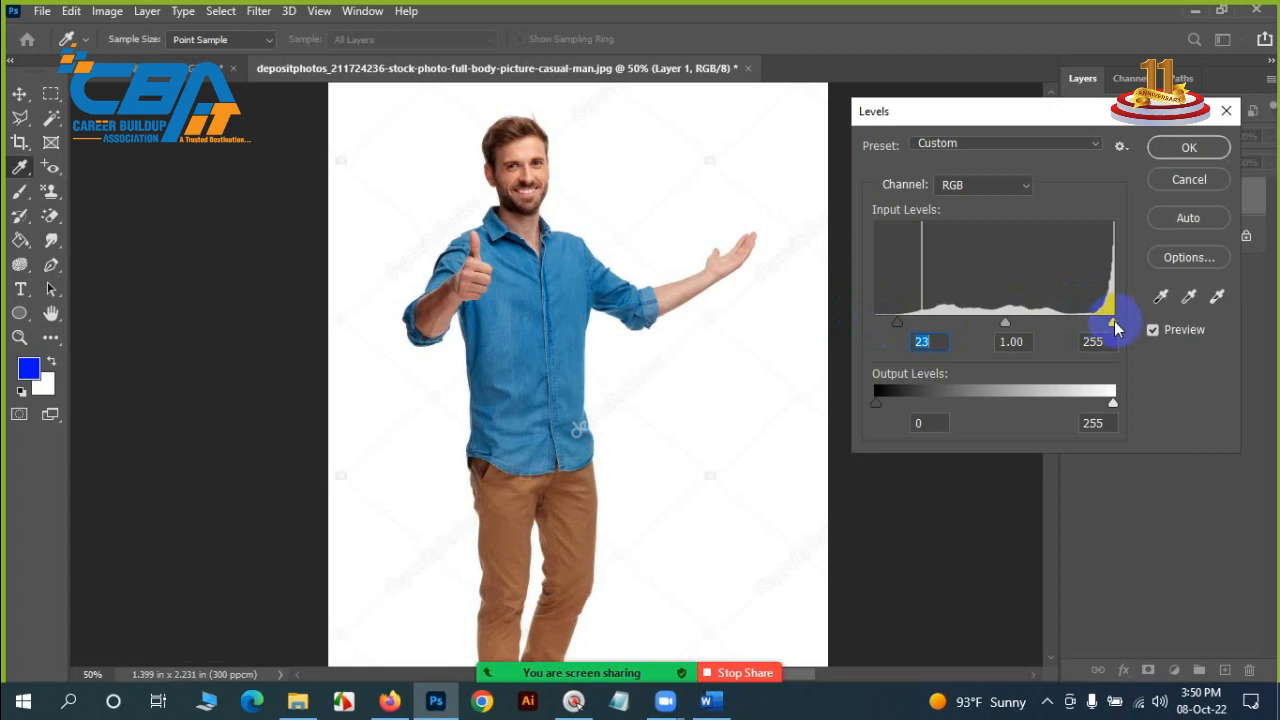
Push the shadow input to about 231, then bring it back to 3.
{"action": "left_click_drag", "start_coordinate": [1113, 322], "coordinate": [1015, 322]}
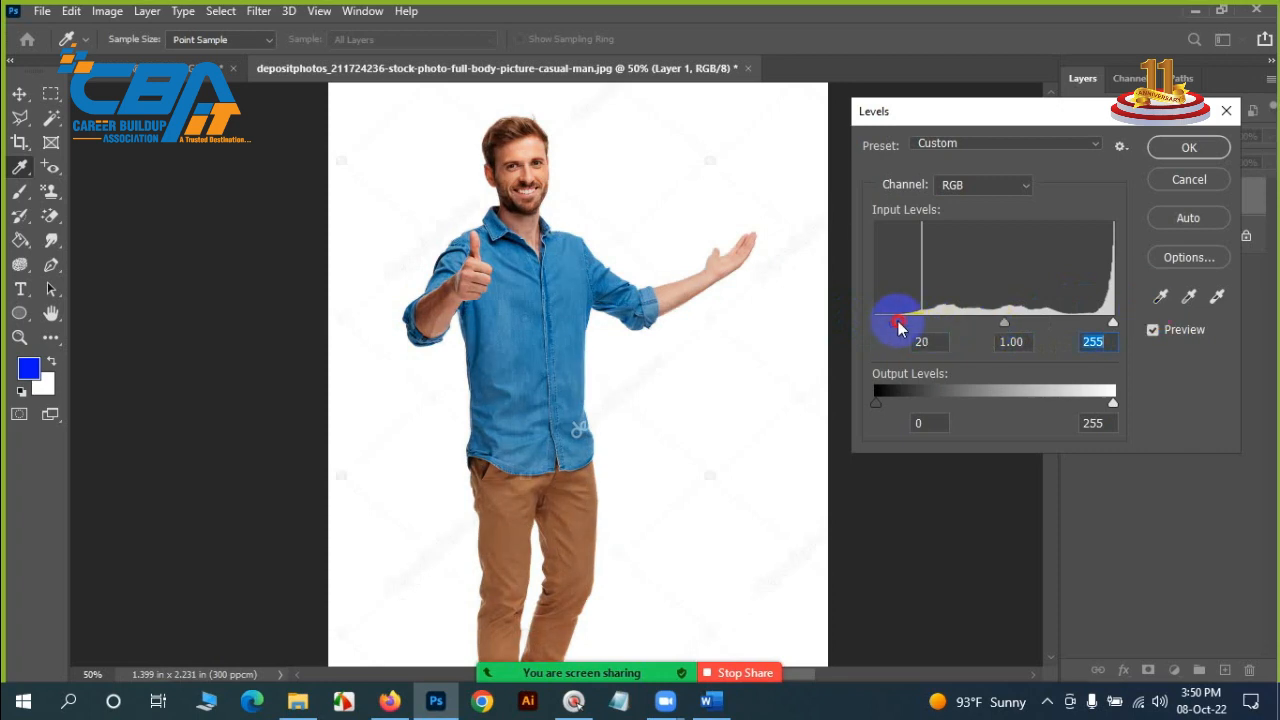
{"action": "left_click_drag", "start_coordinate": [890, 322], "coordinate": [1100, 322]}
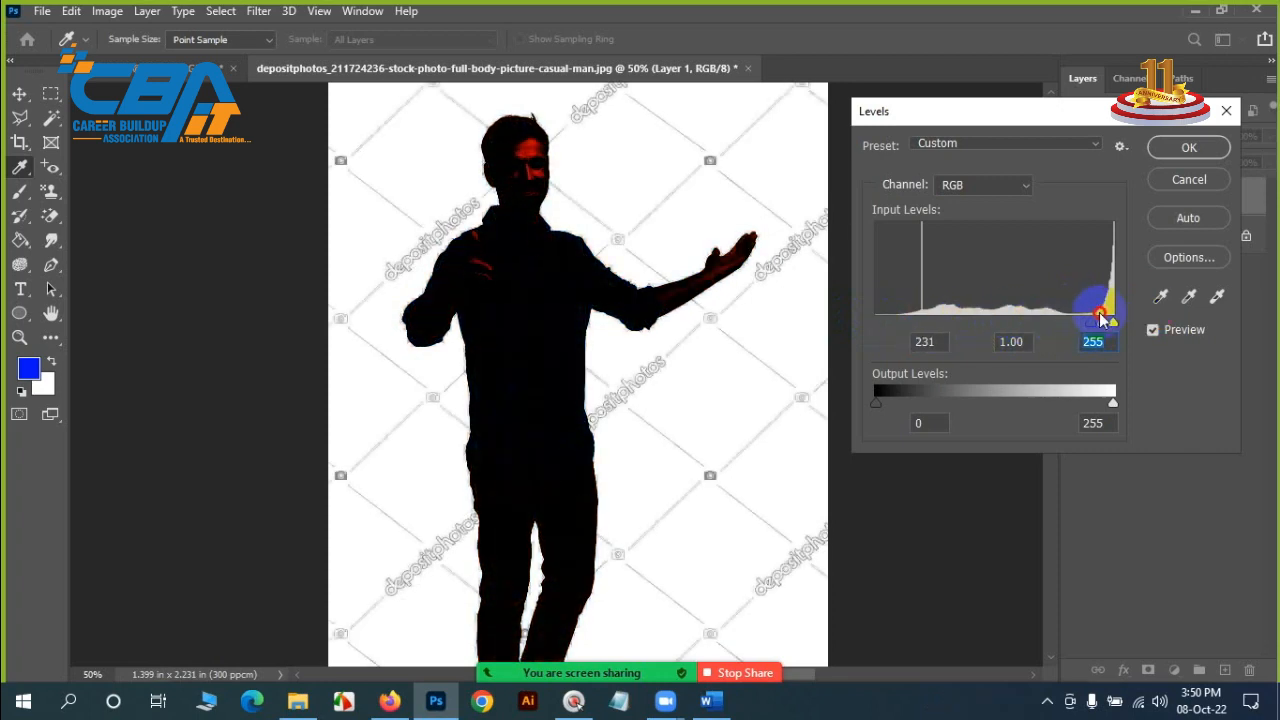
{"action": "left_click_drag", "start_coordinate": [1100, 318], "coordinate": [1113, 318]}
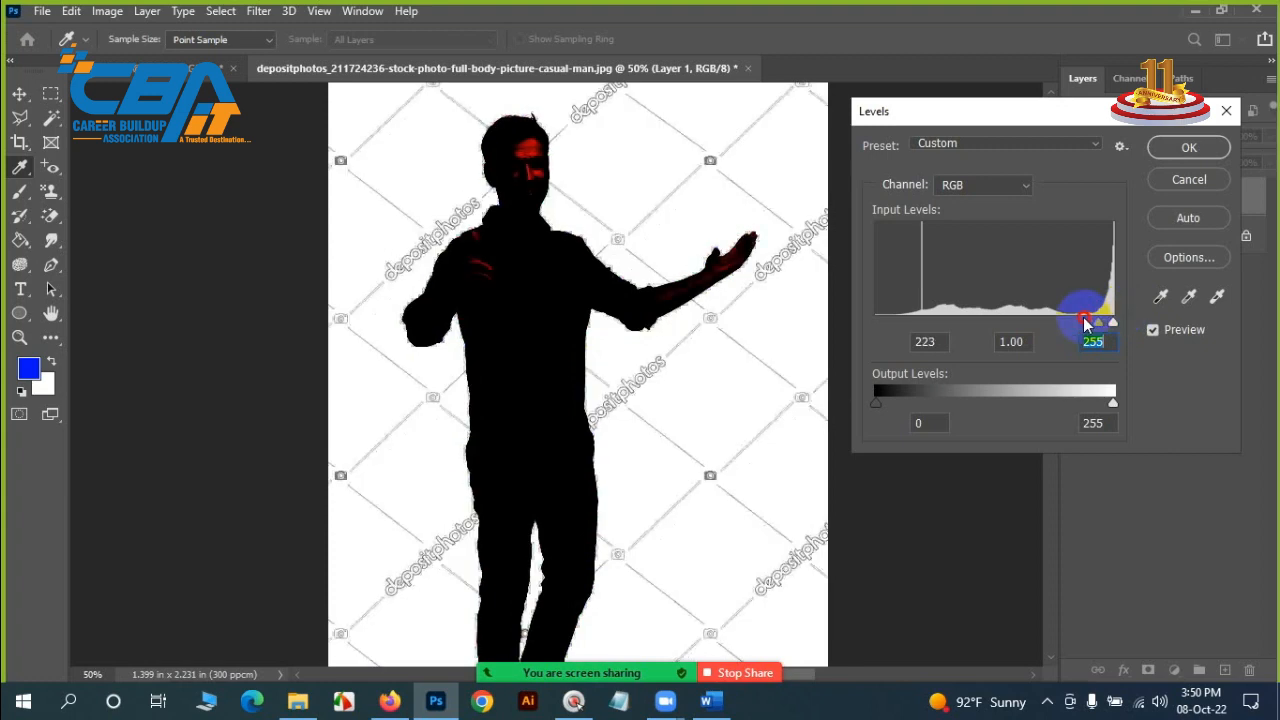
{"action": "left_click_drag", "start_coordinate": [1090, 322], "coordinate": [875, 322]}
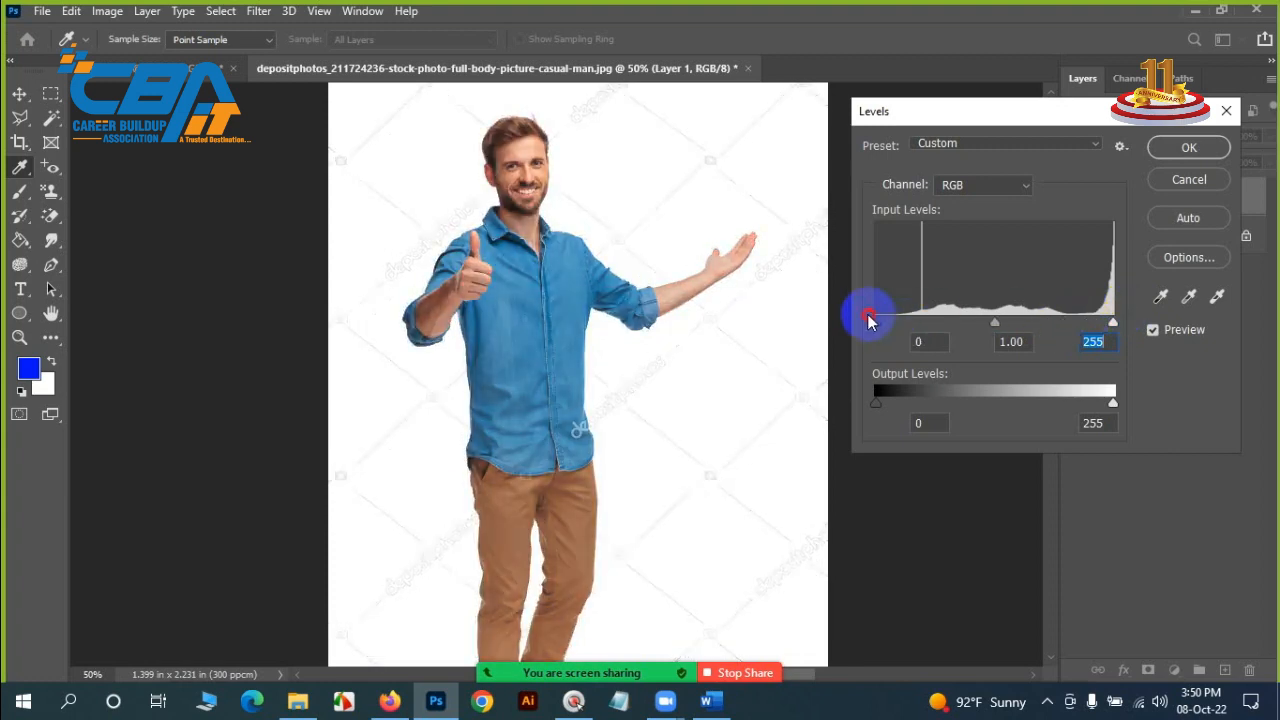
{"action": "left_click_drag", "start_coordinate": [875, 322], "coordinate": [878, 322]}
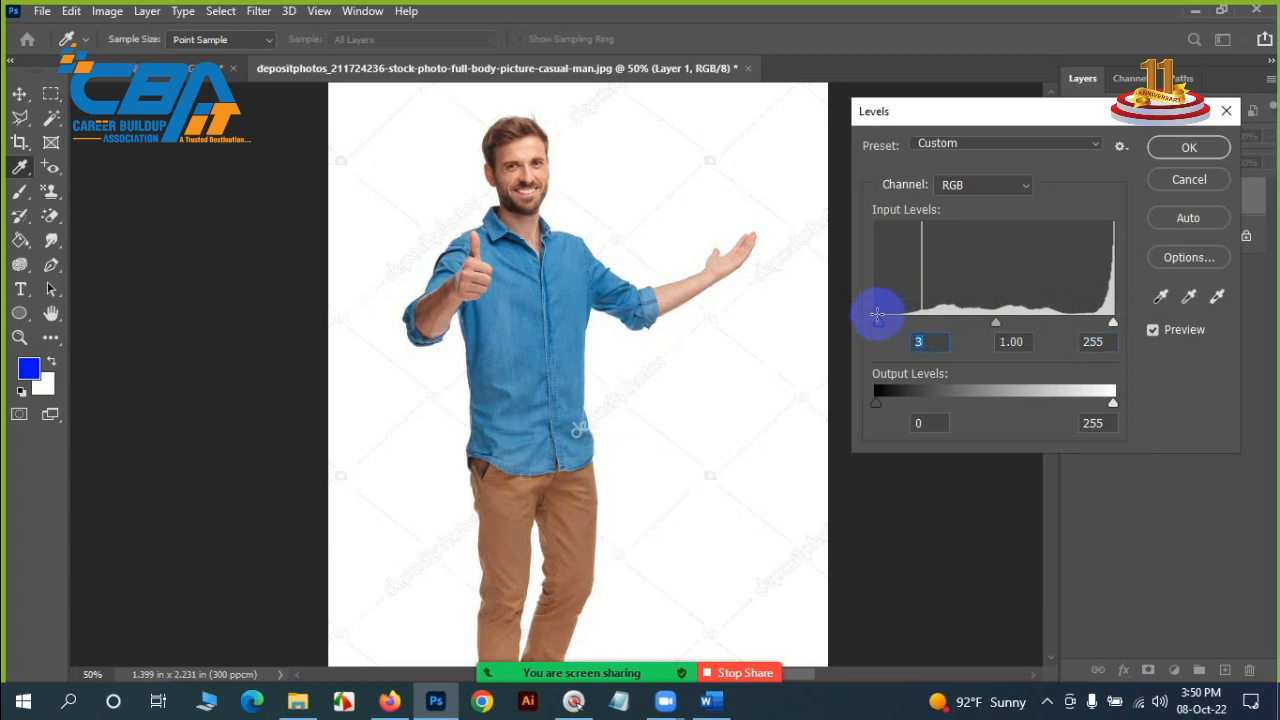